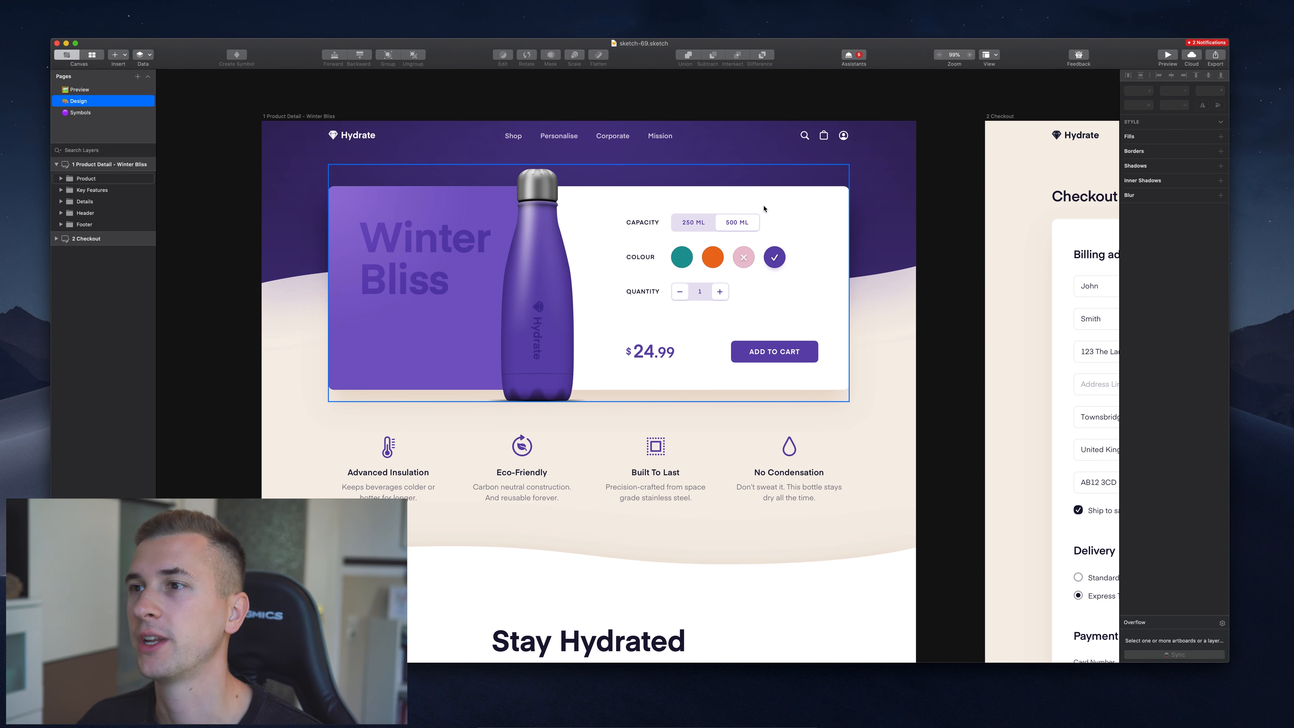
Select the header Background layer and show the colour settings of its Winter Bliss fill.
click(85, 213)
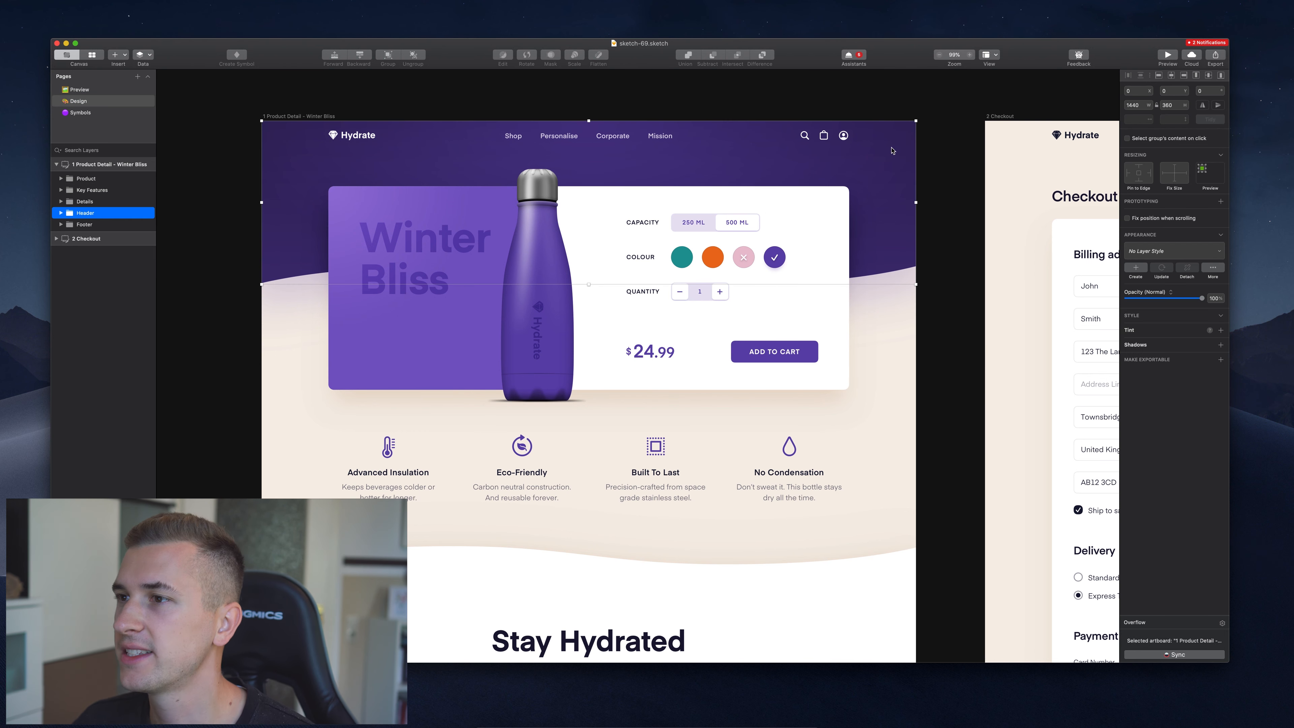
click(105, 247)
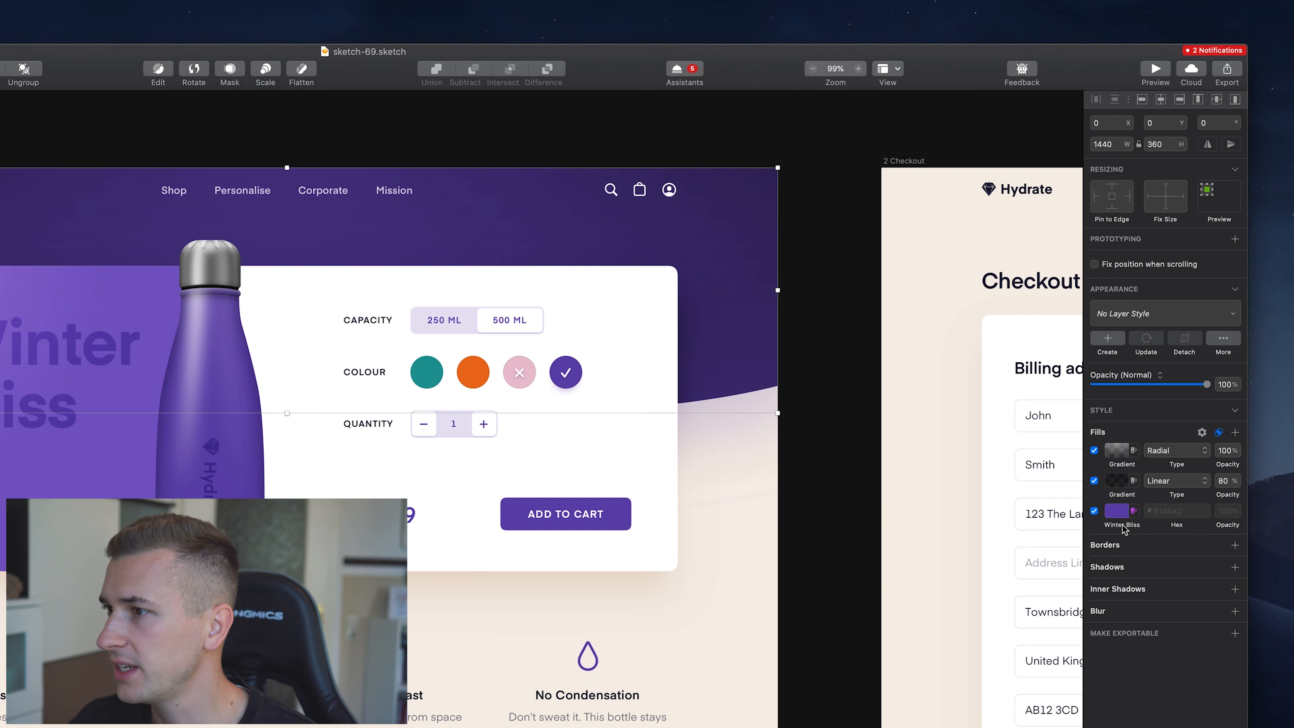
mouse_move(1148, 522)
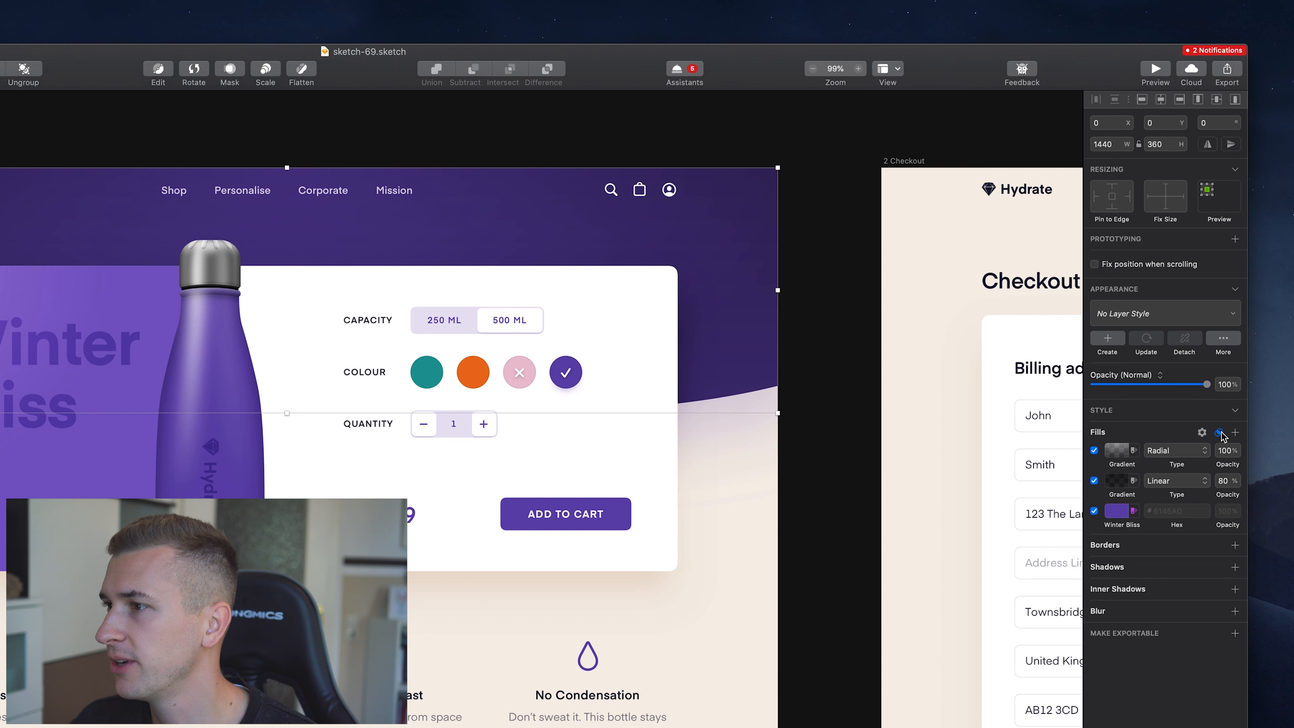
mouse_move(1145, 501)
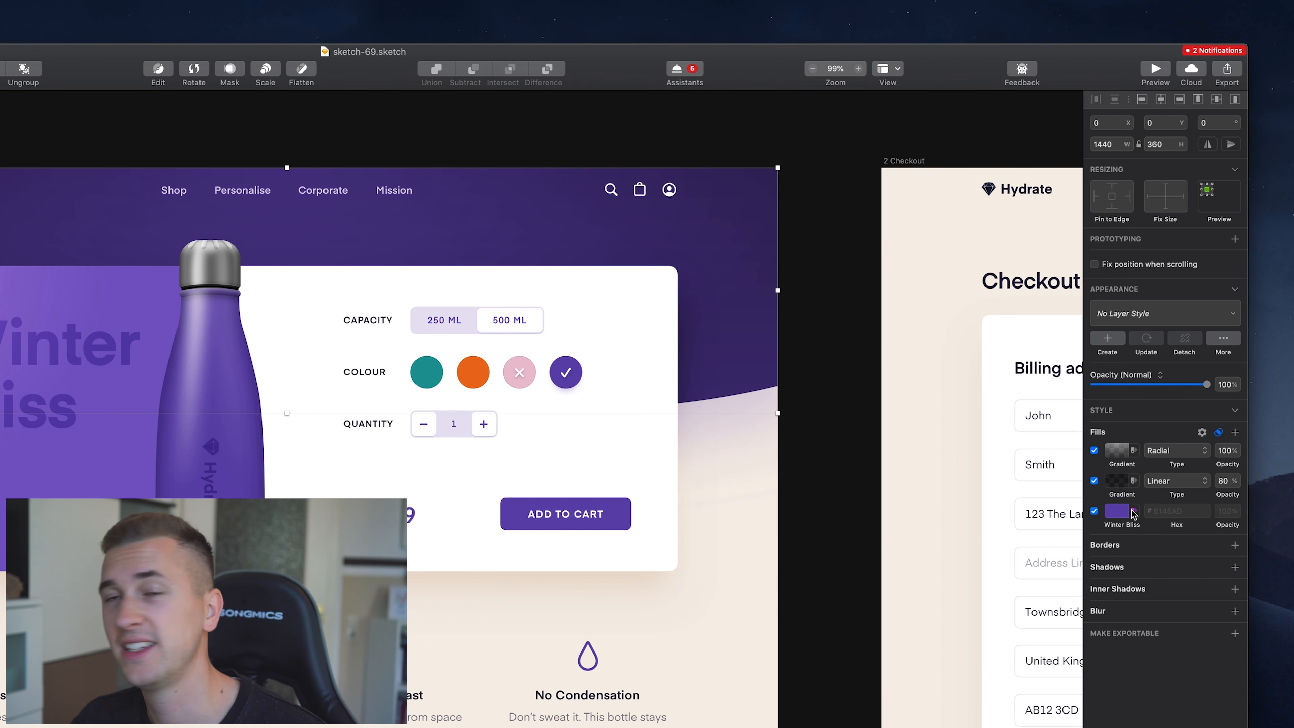
mouse_move(1137, 524)
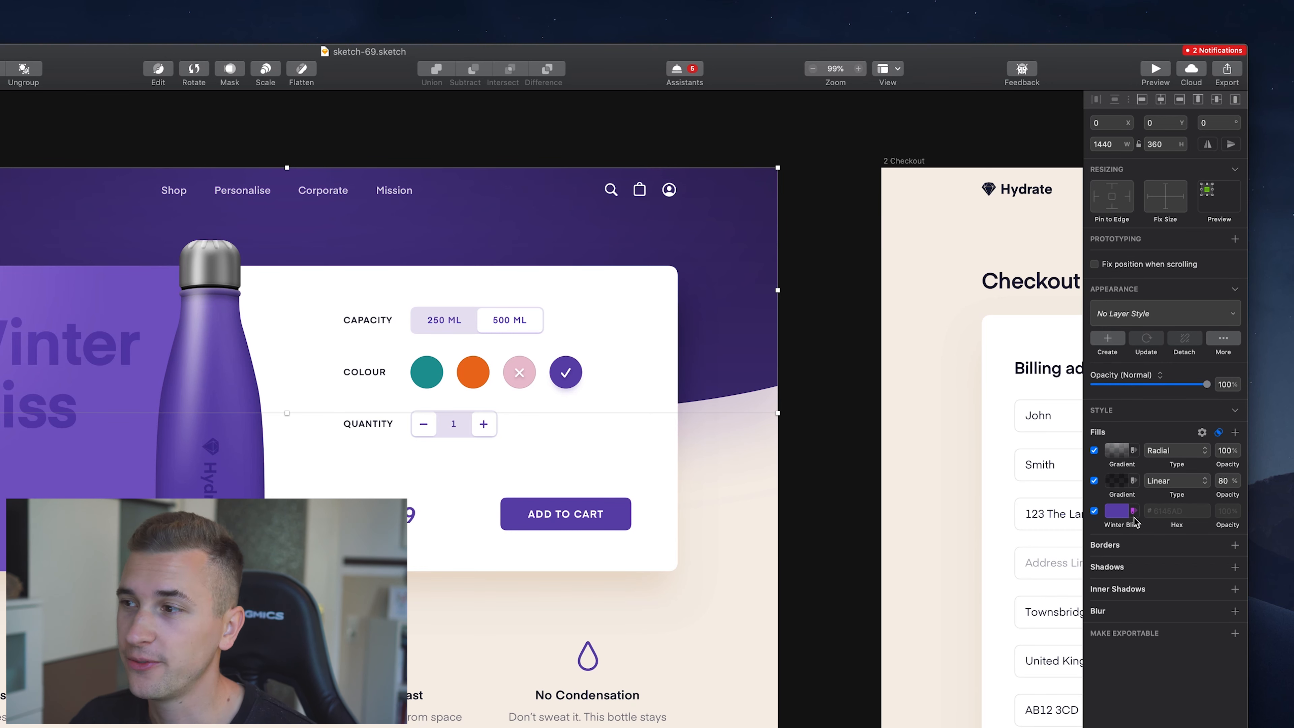
click(1117, 511)
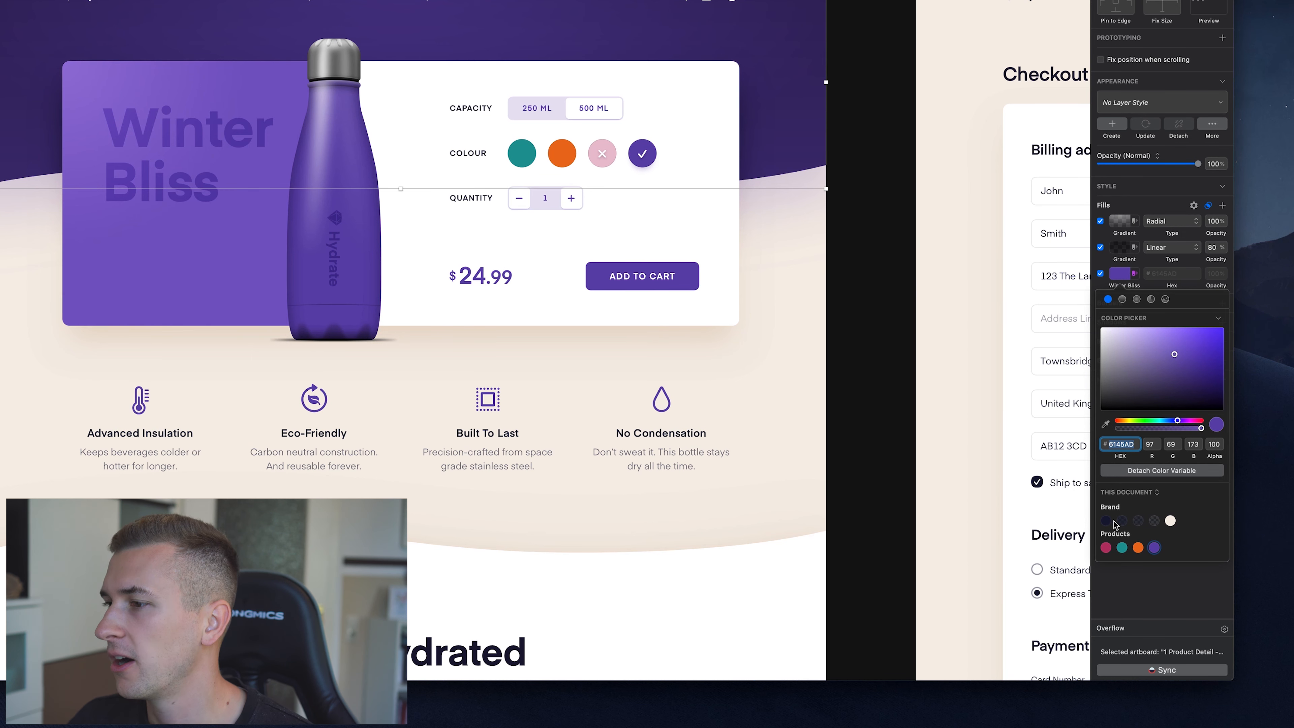
mouse_move(1112, 528)
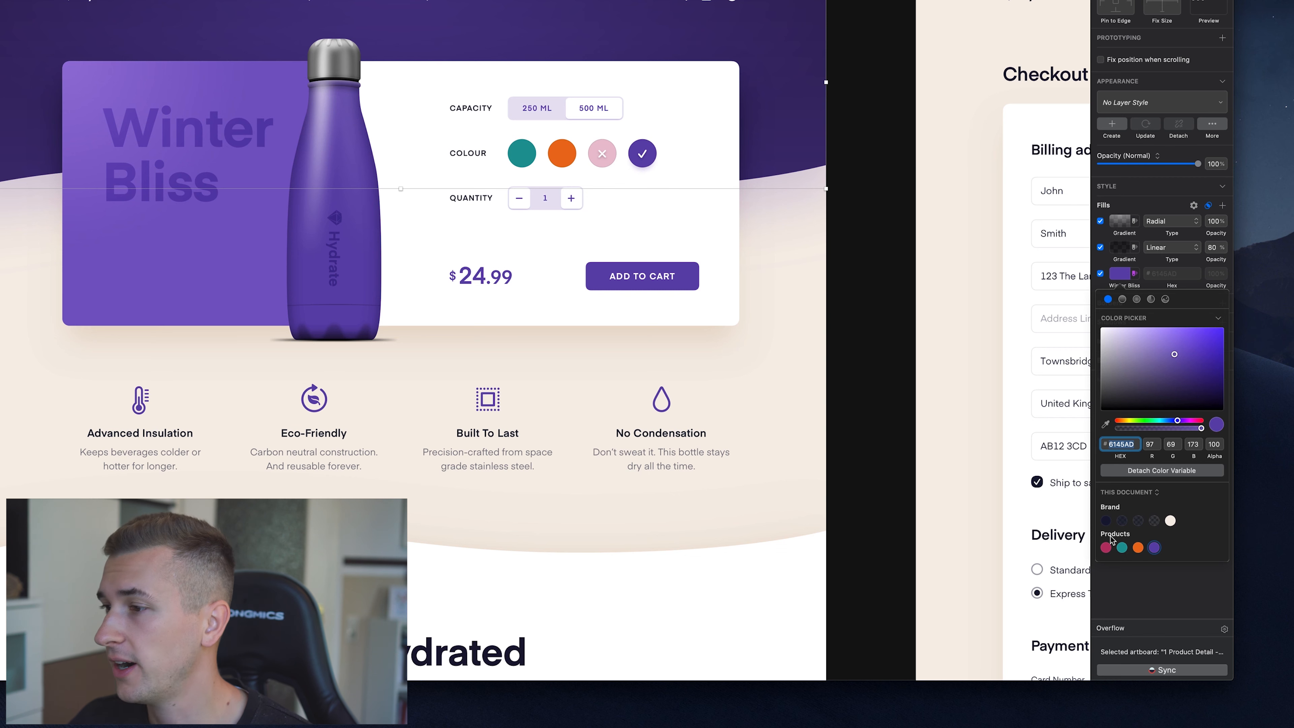
mouse_move(1140, 548)
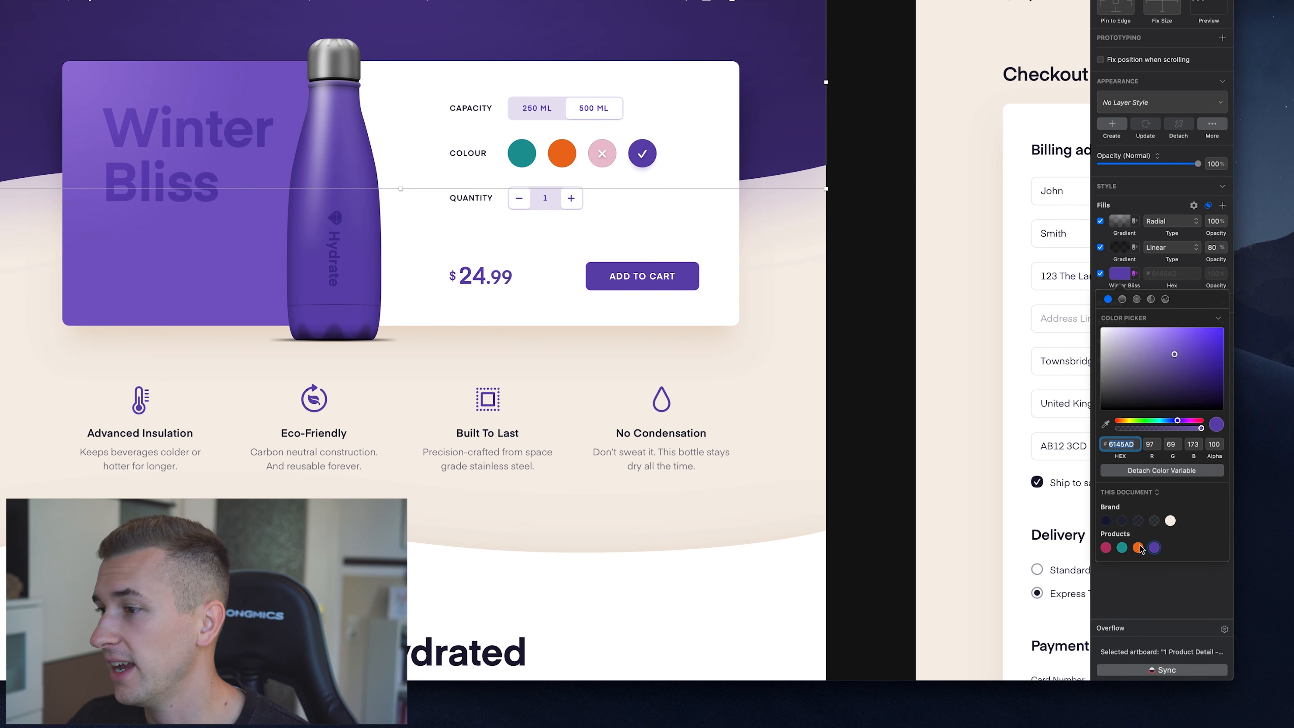
mouse_move(1140, 547)
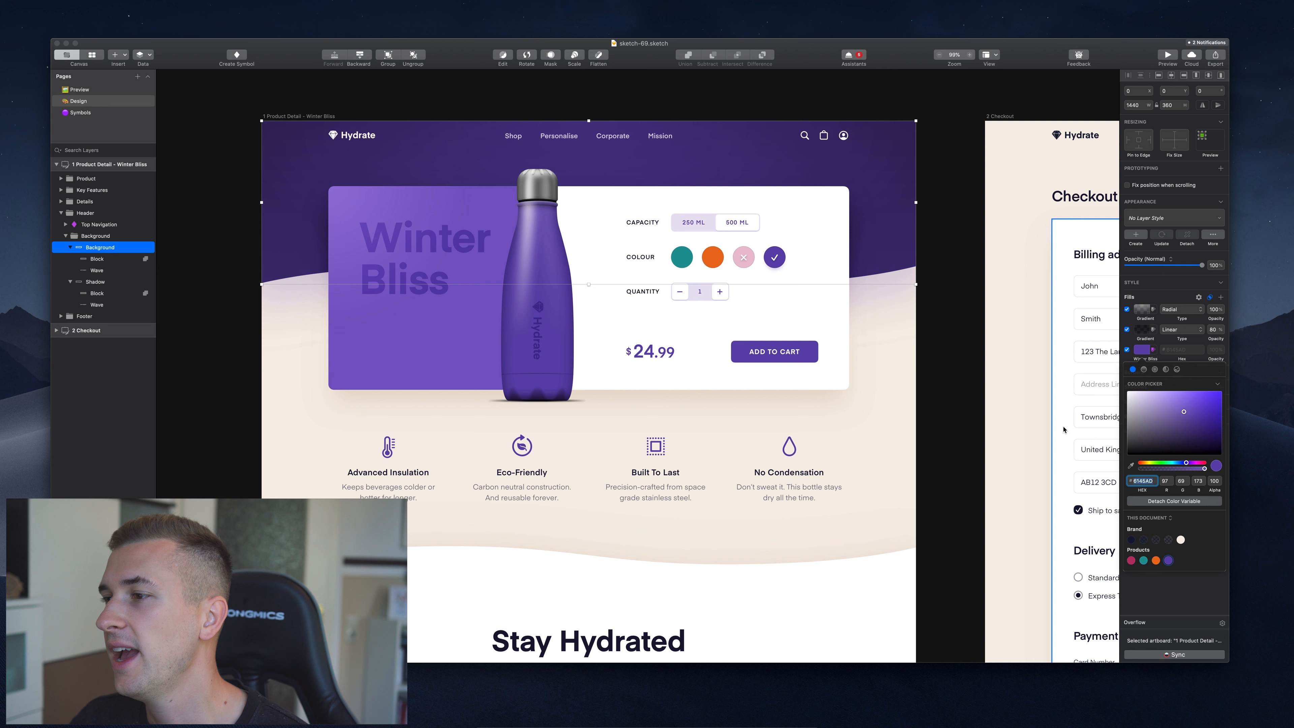
mouse_move(977, 262)
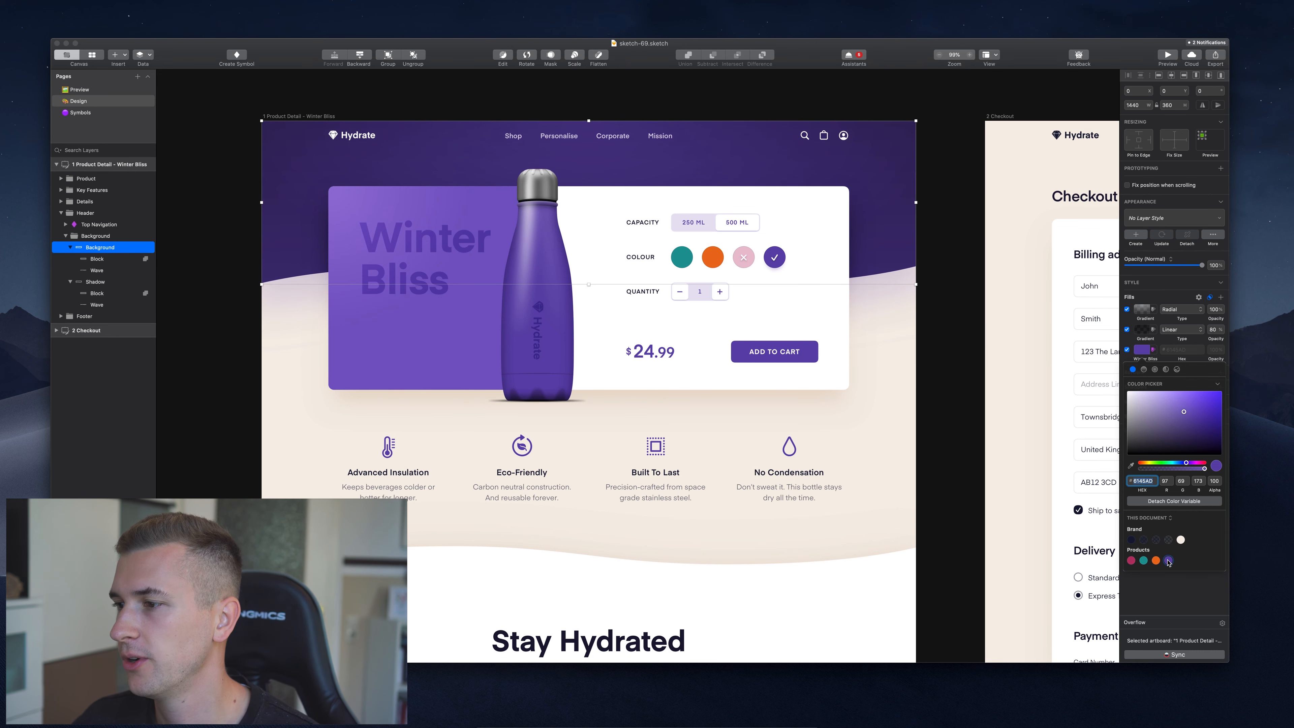
Edit the Winter Bliss colour variable to a pink-magenta, recolouring header, bottle, card and buttons.
right_click(1169, 561)
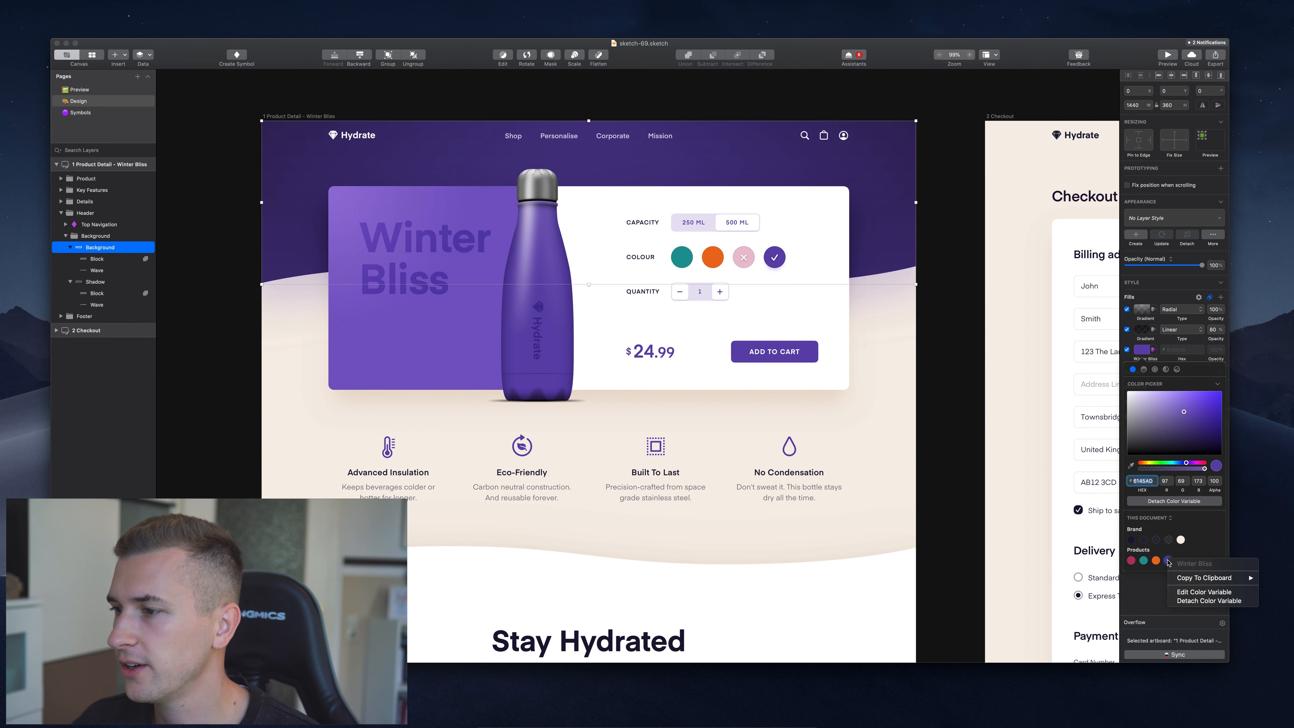
mouse_move(1012, 457)
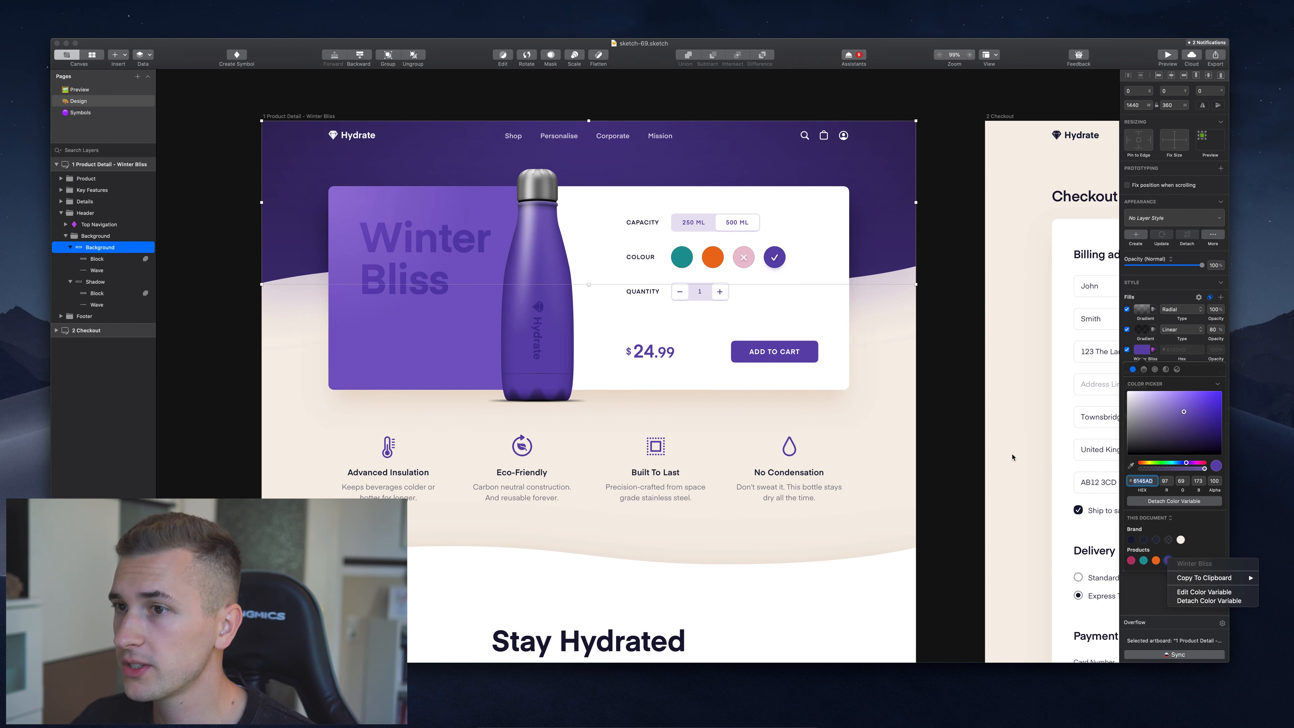
mouse_move(1206, 592)
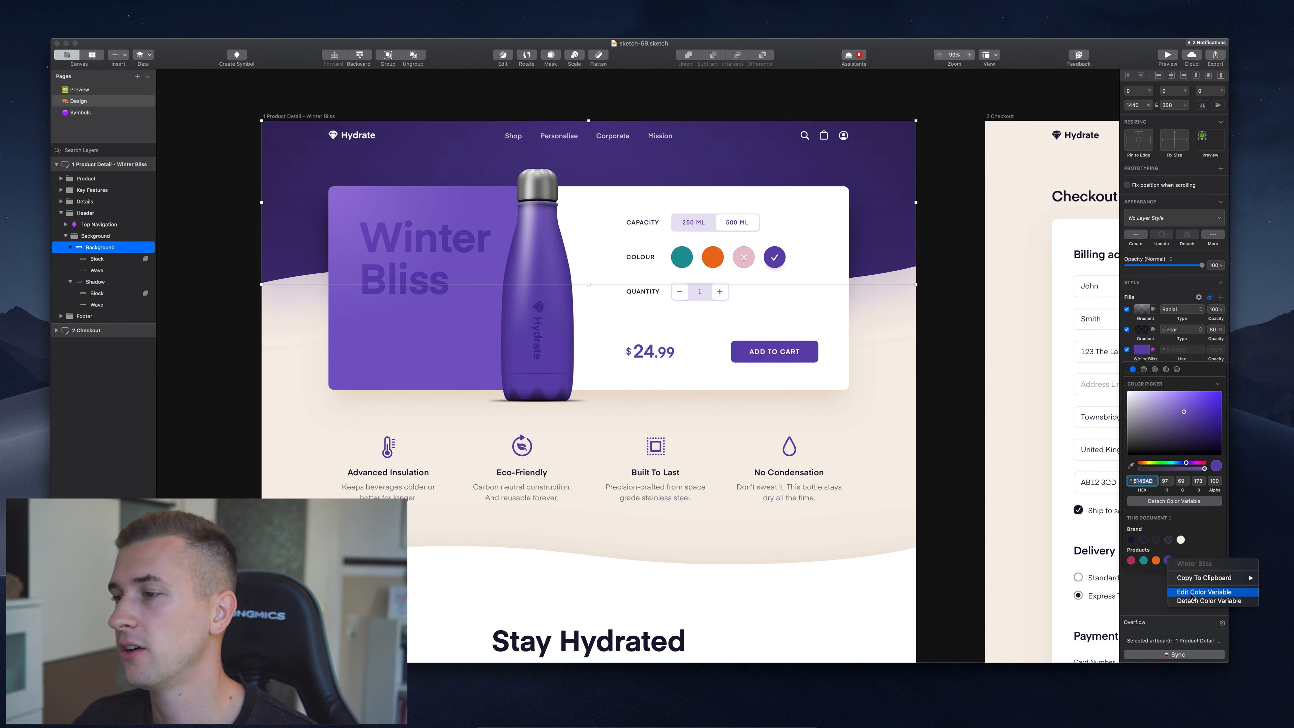
click(1206, 592)
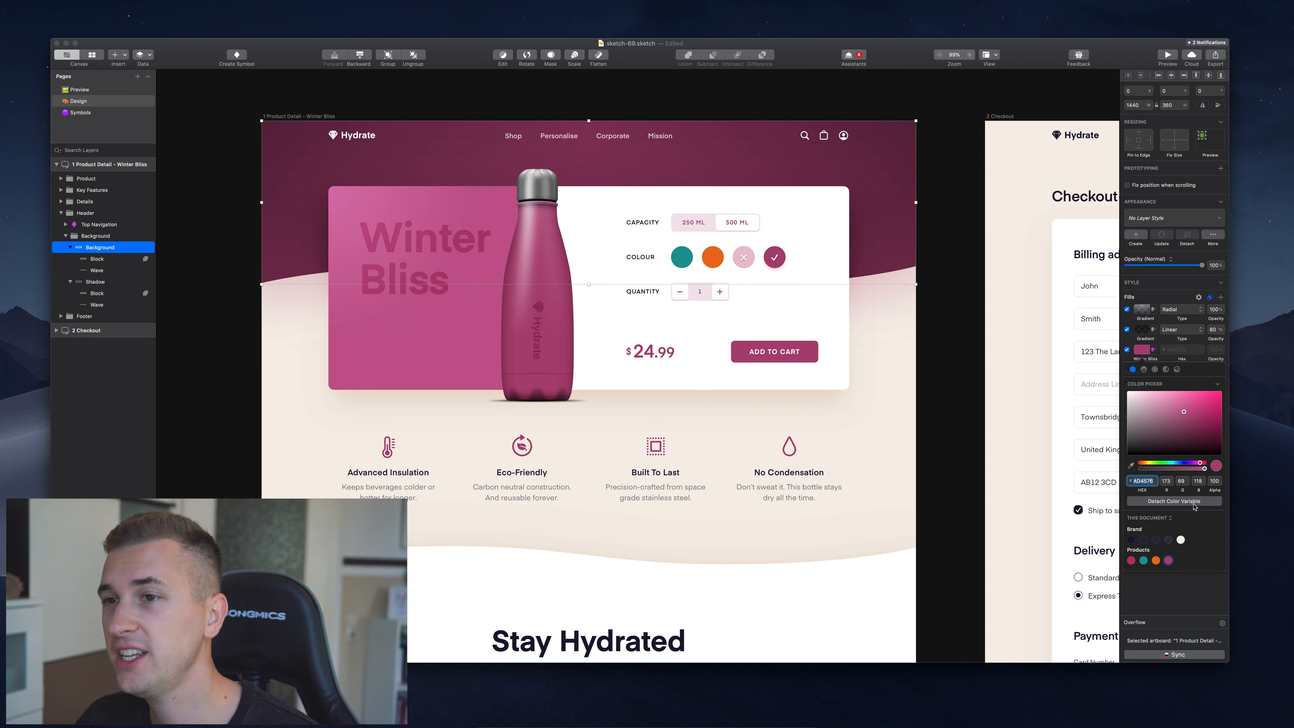
click(937, 303)
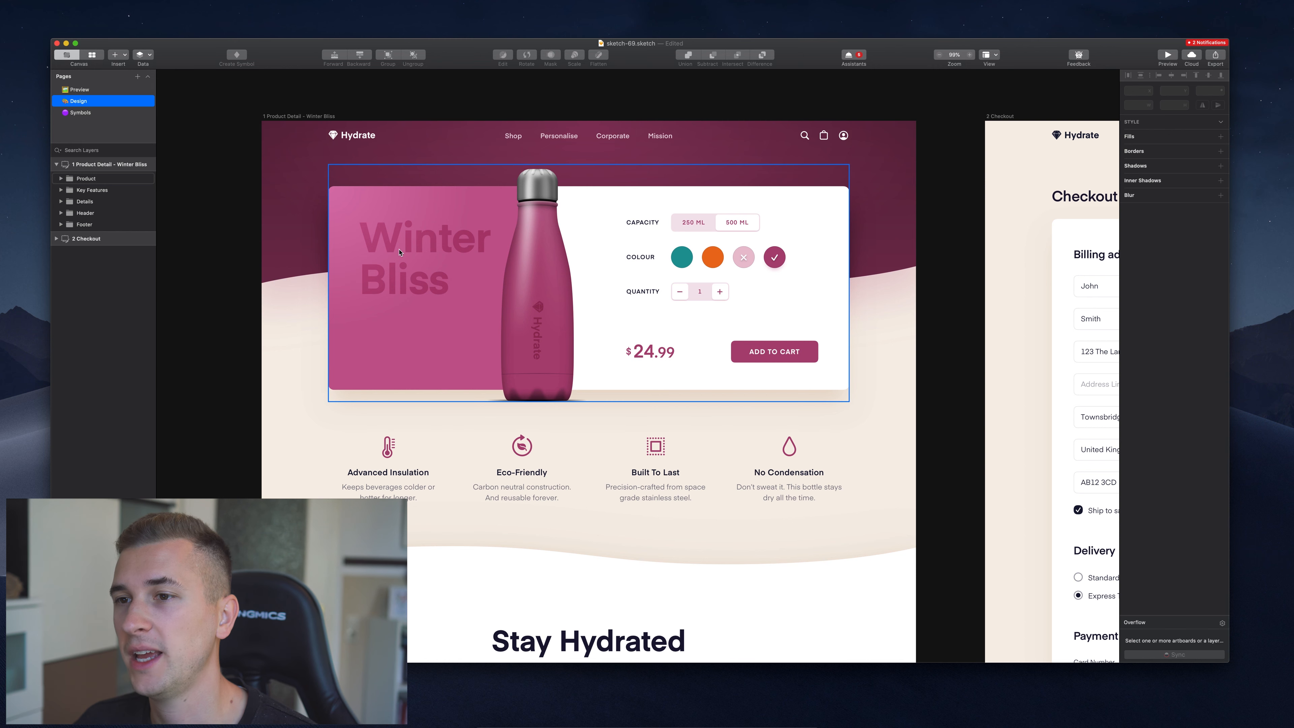
mouse_move(530, 291)
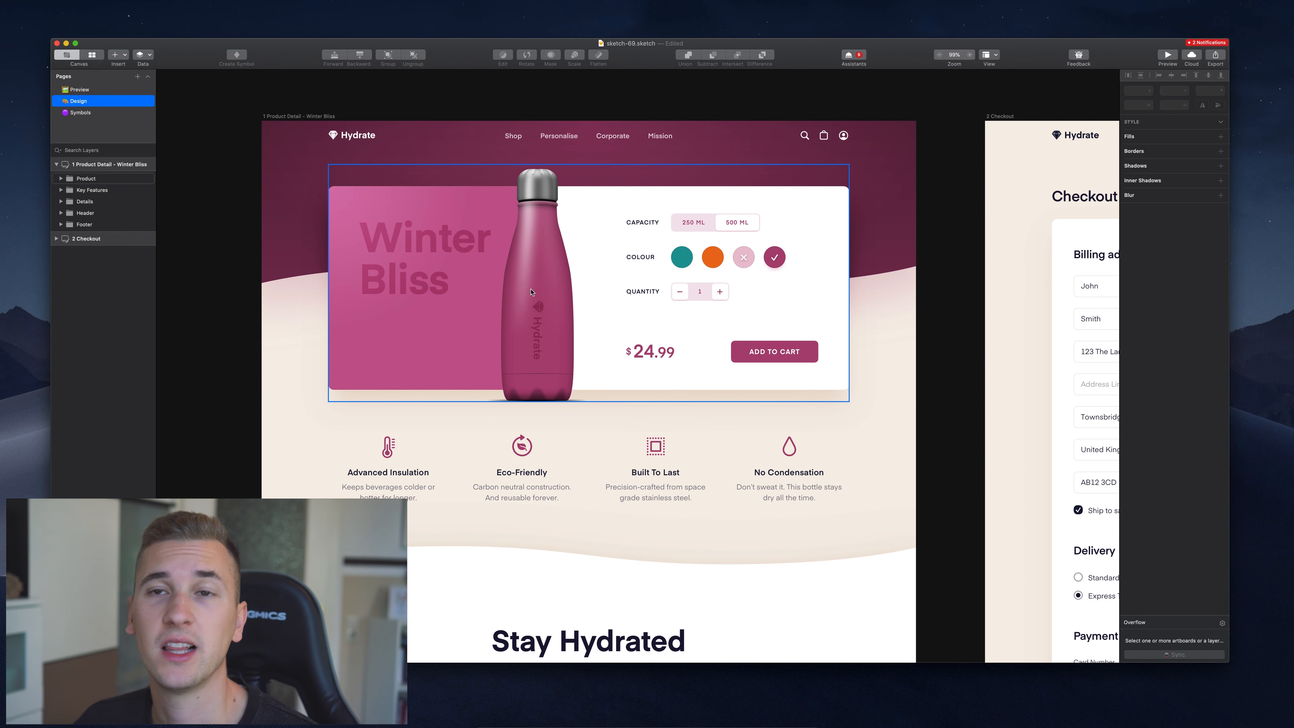
mouse_move(413, 329)
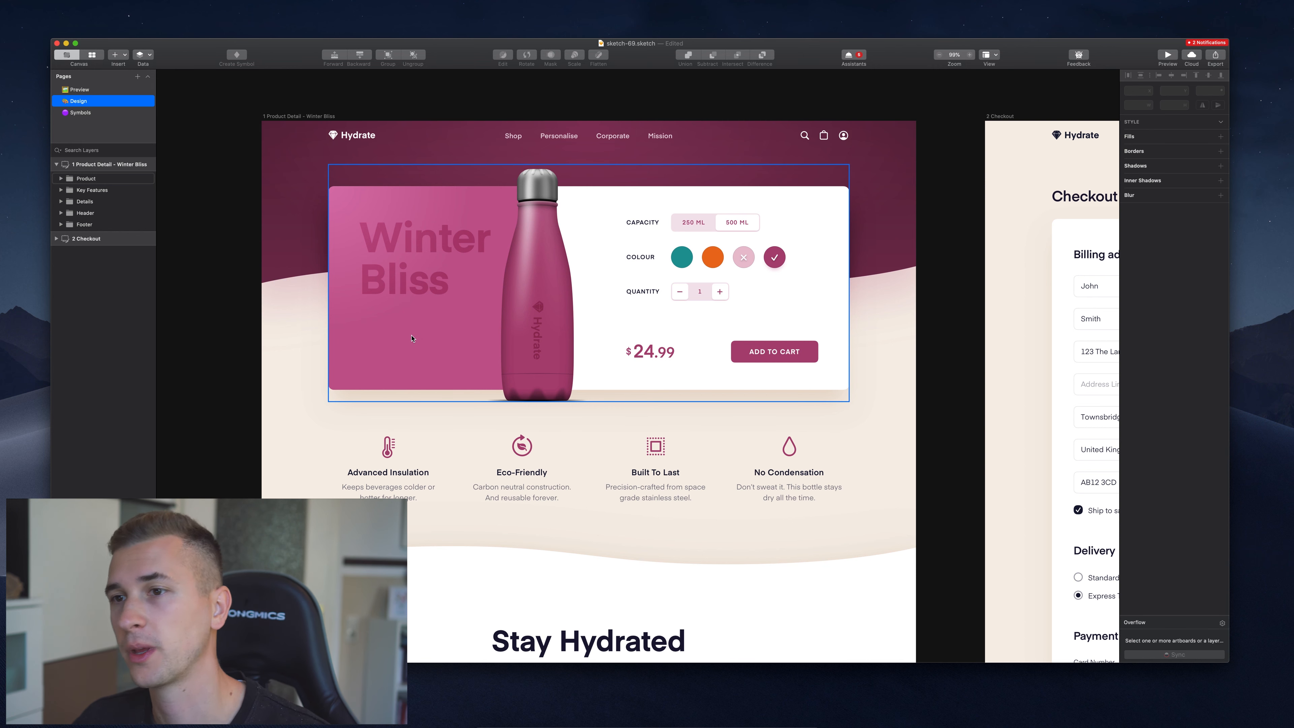
click(401, 452)
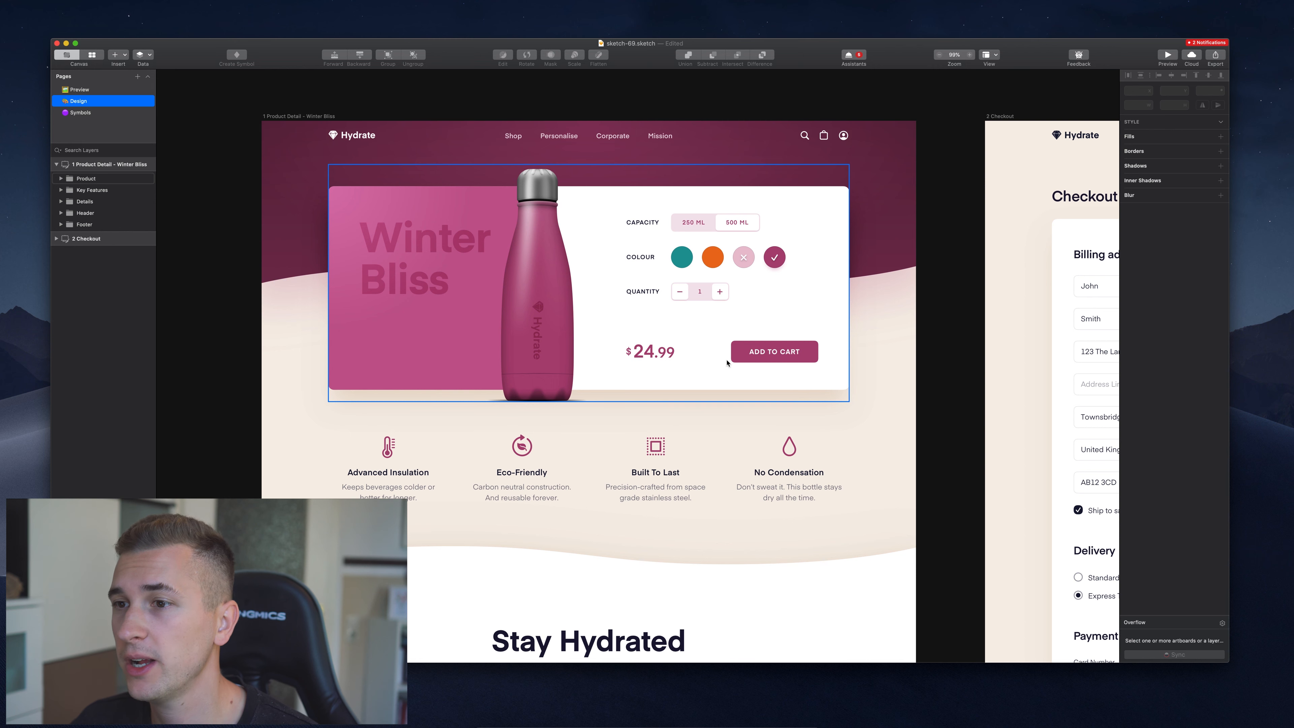
mouse_move(638, 246)
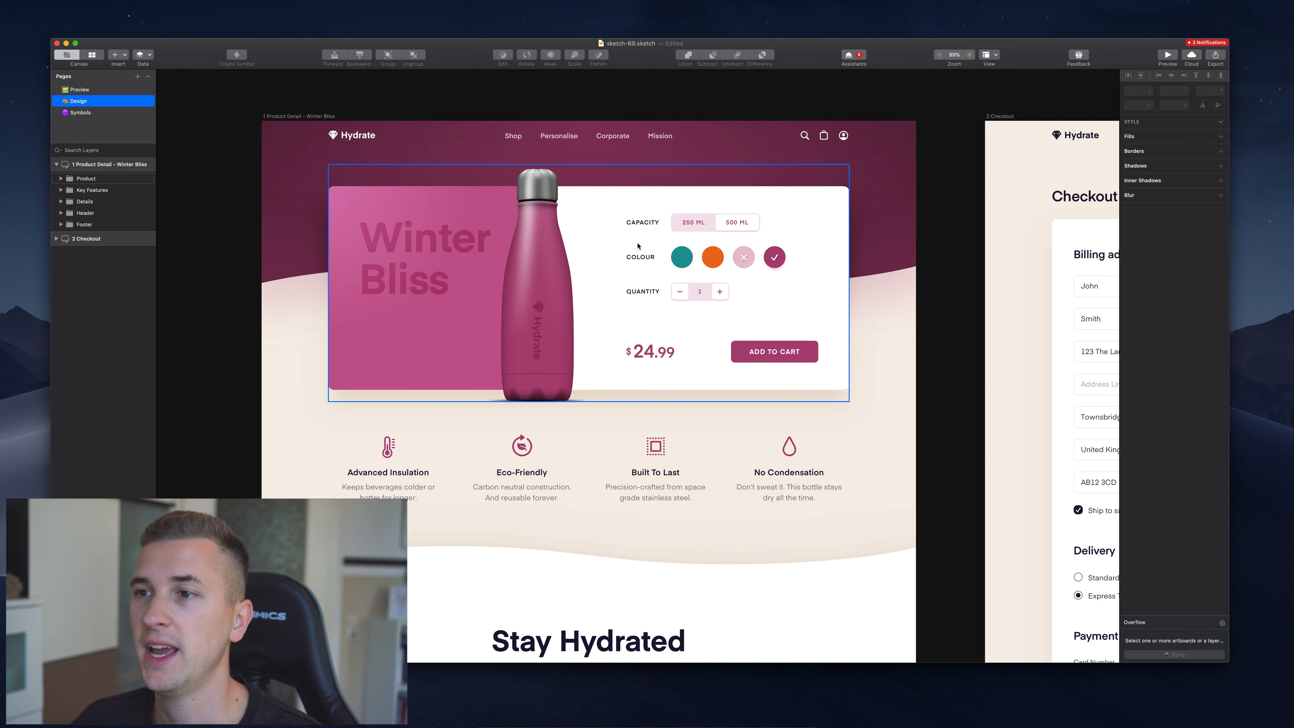
click(1000, 277)
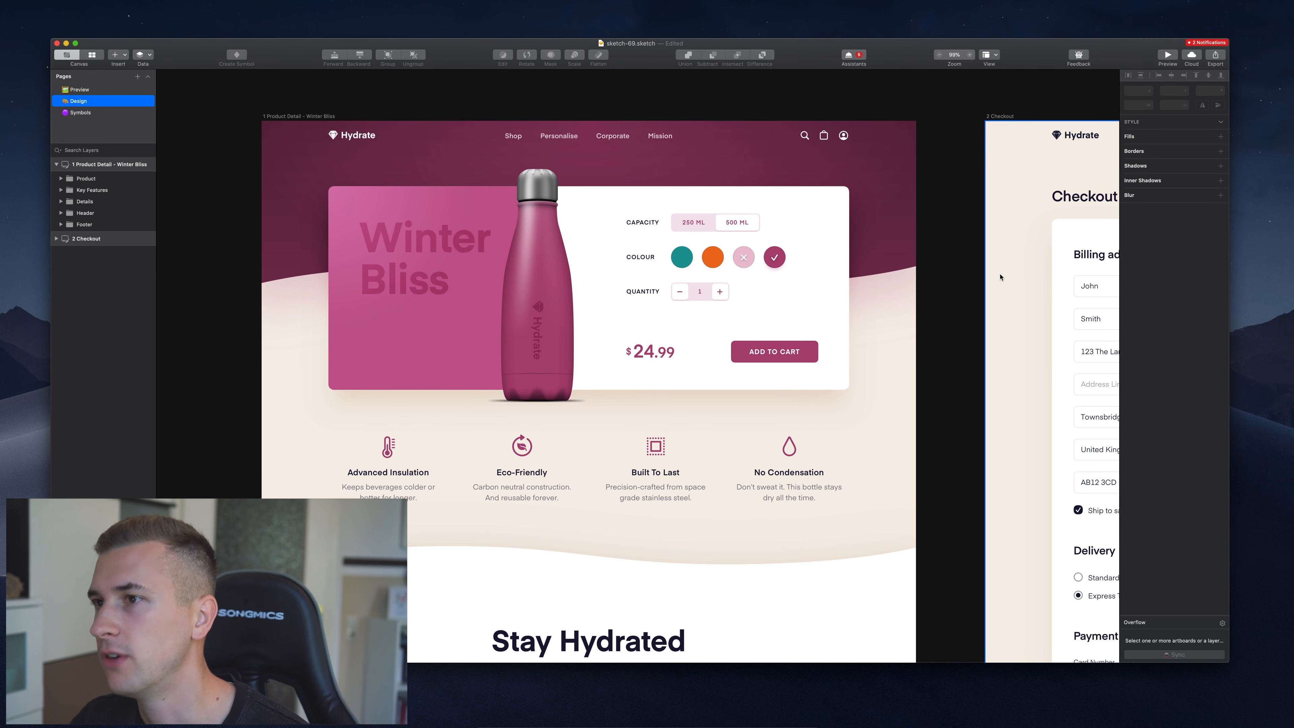
Edit the Winter Bliss variable from the header Background fill and set it to steel blue.
click(100, 247)
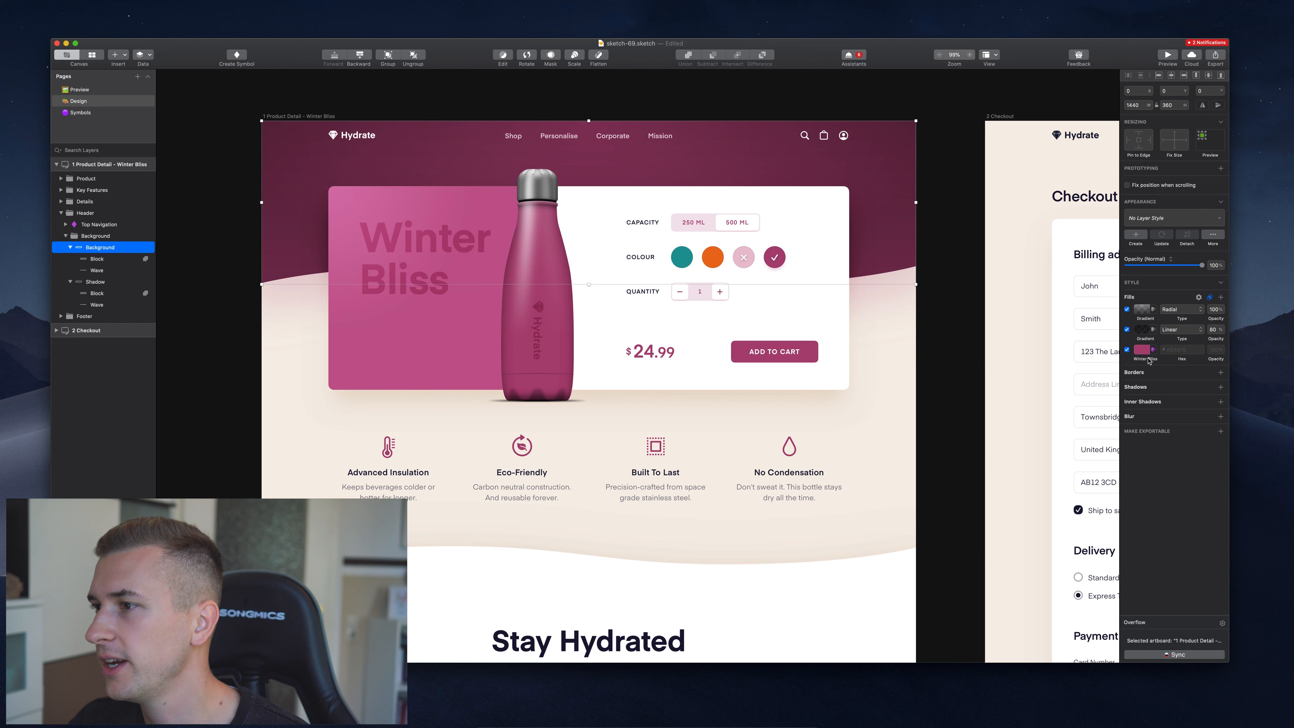
click(1141, 349)
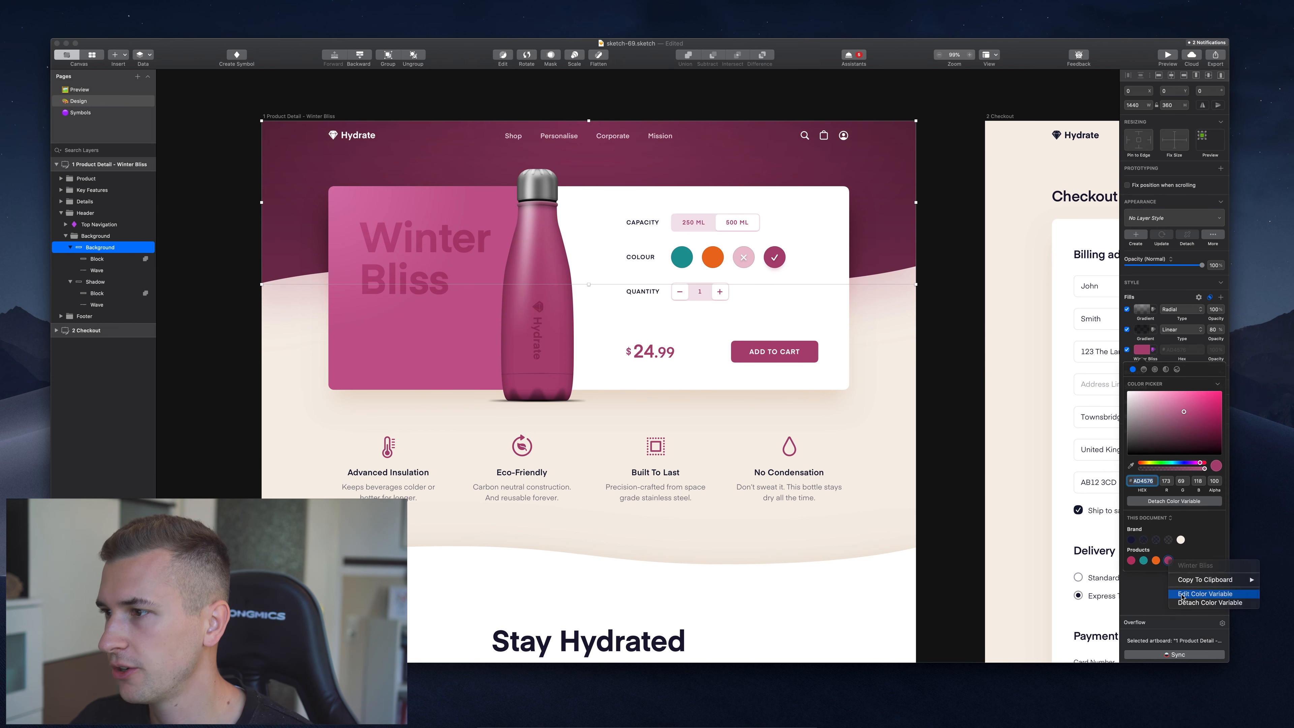
click(1207, 595)
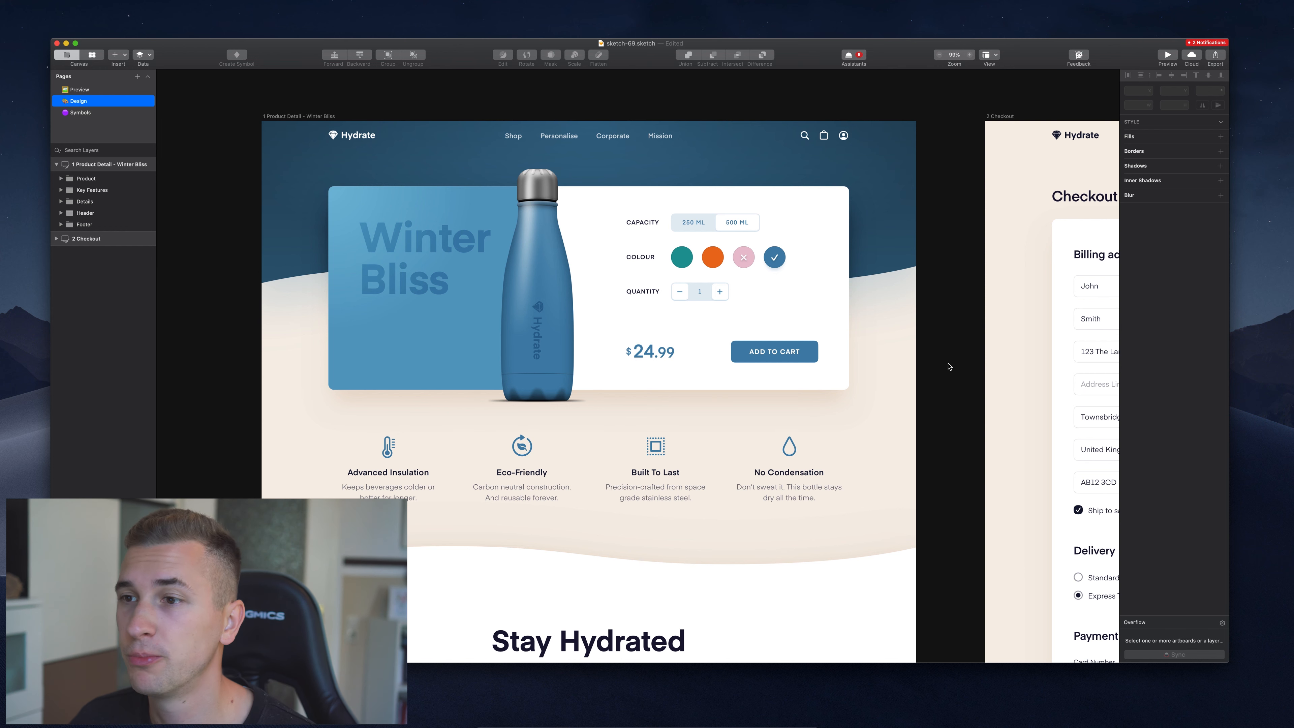
Make the header Background fill green and save it as a new colour variable named 'Olive Green'.
click(95, 247)
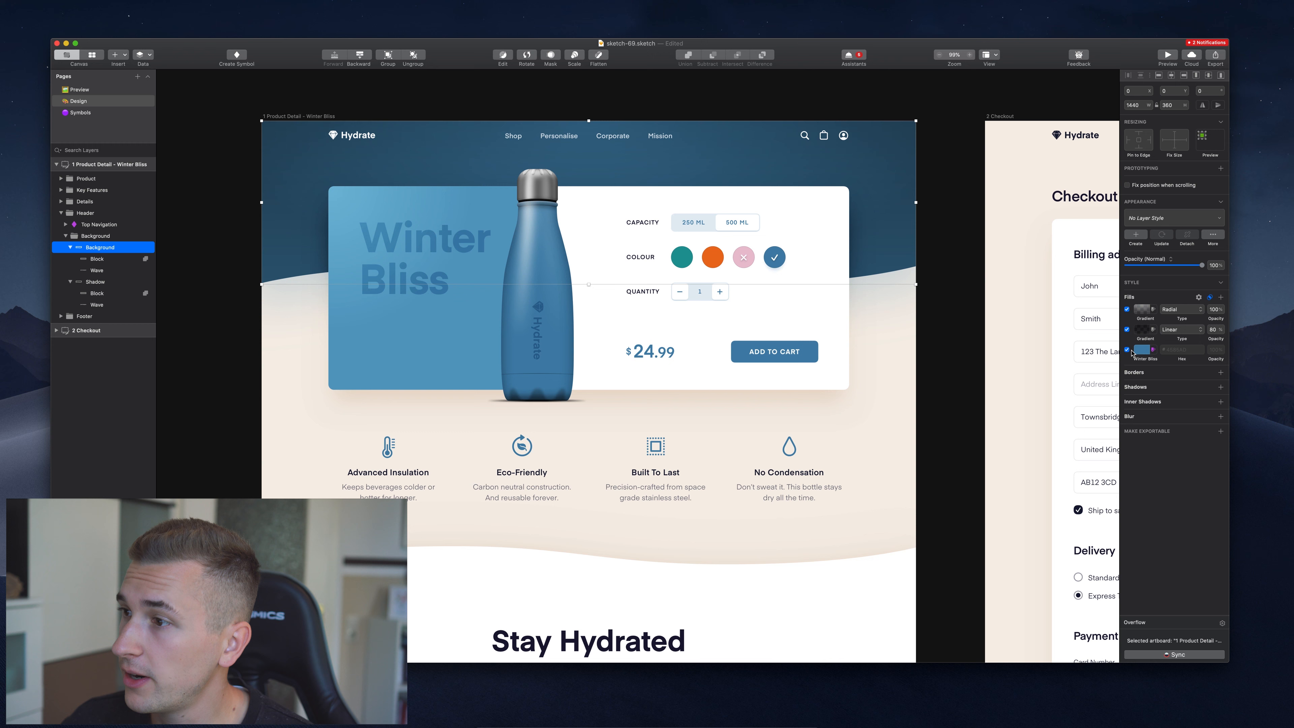
click(1140, 349)
text(4D8C45)
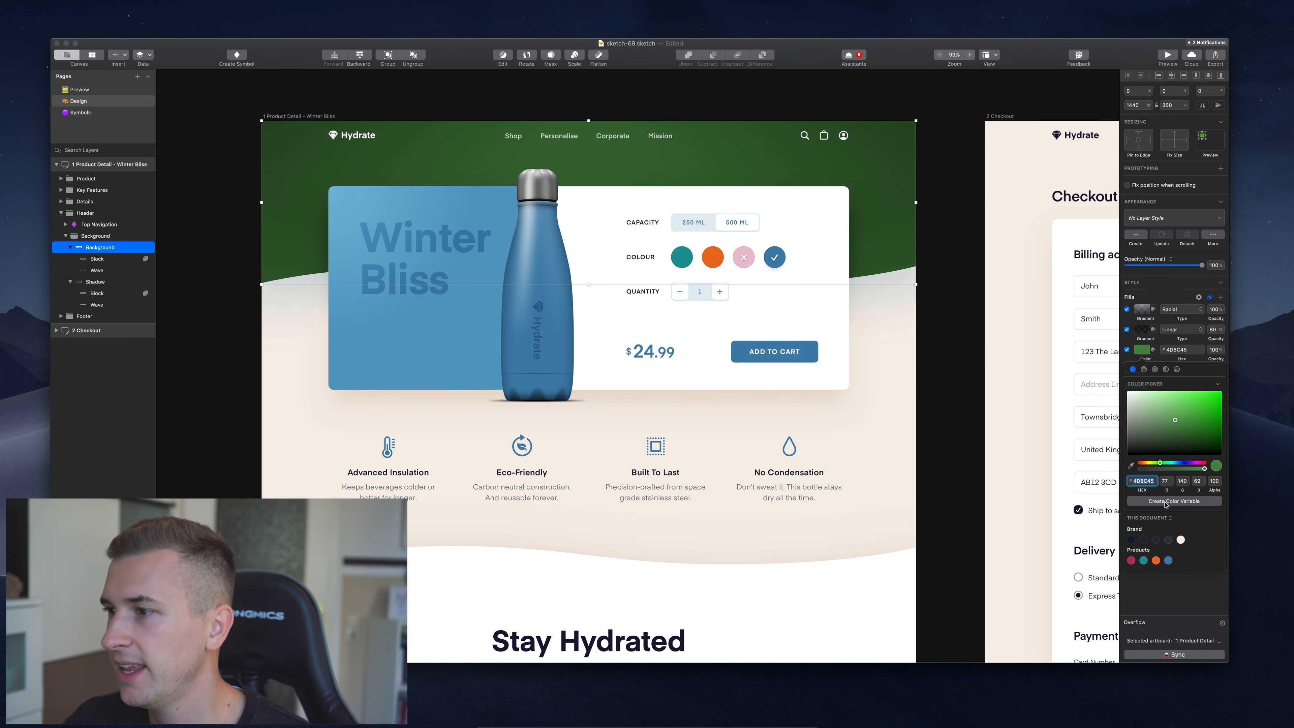
click(1173, 501)
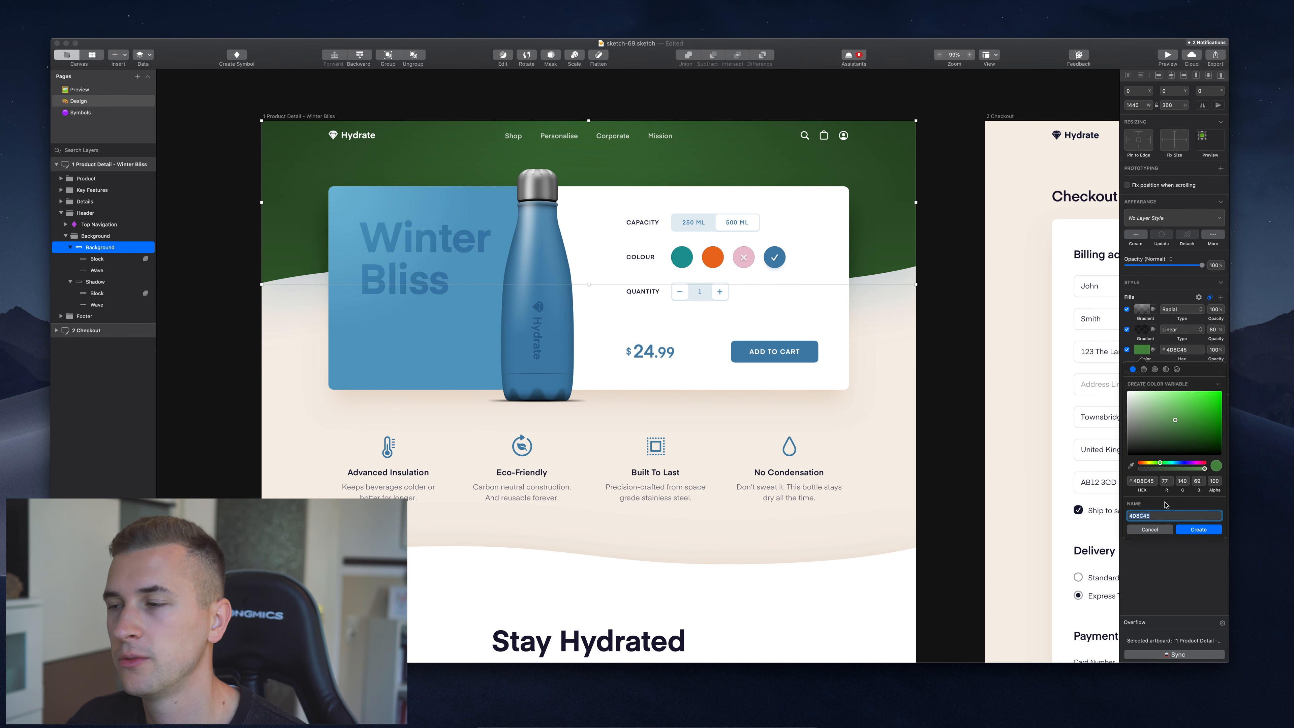
text(Olive Green)
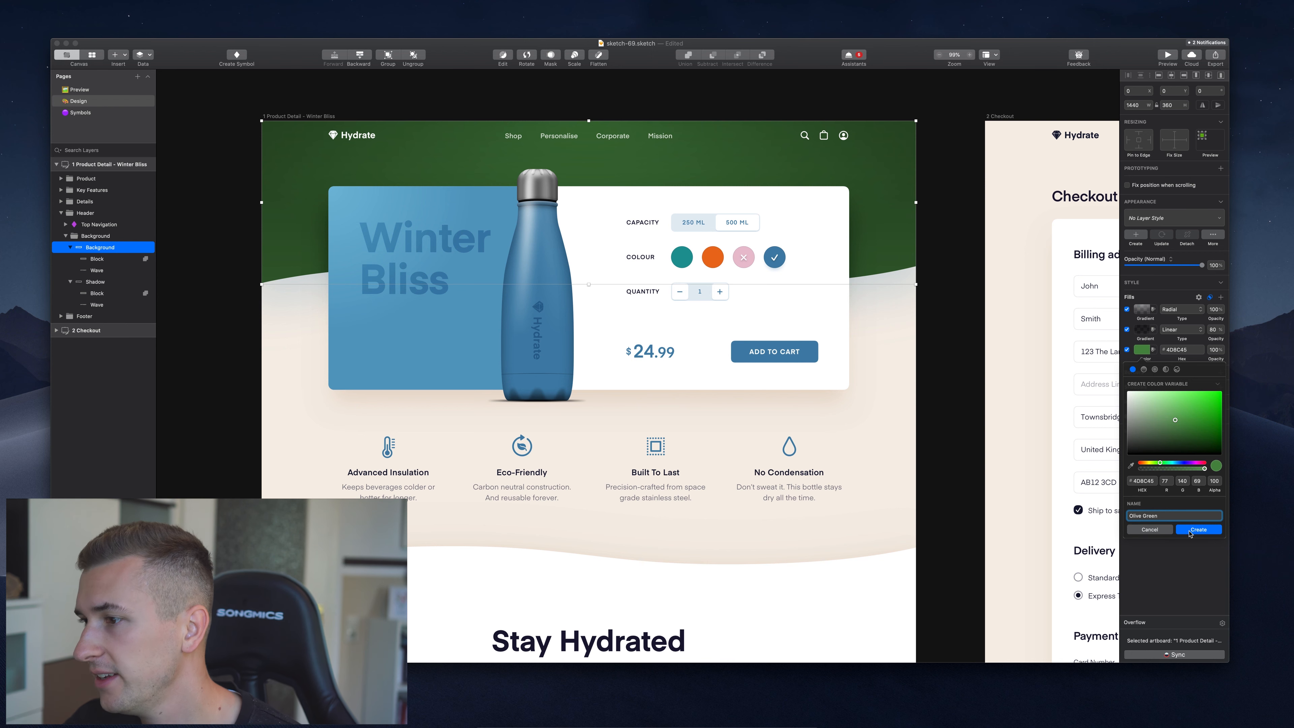
click(1200, 530)
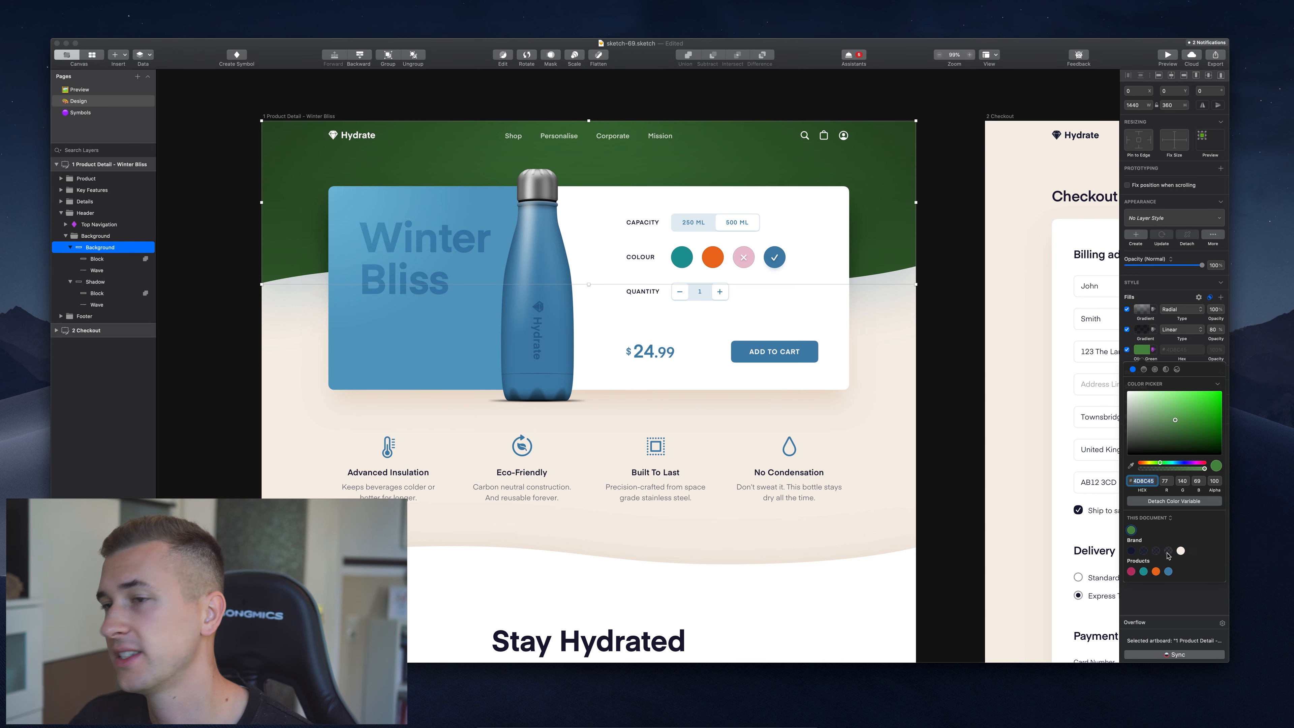
mouse_move(1140, 582)
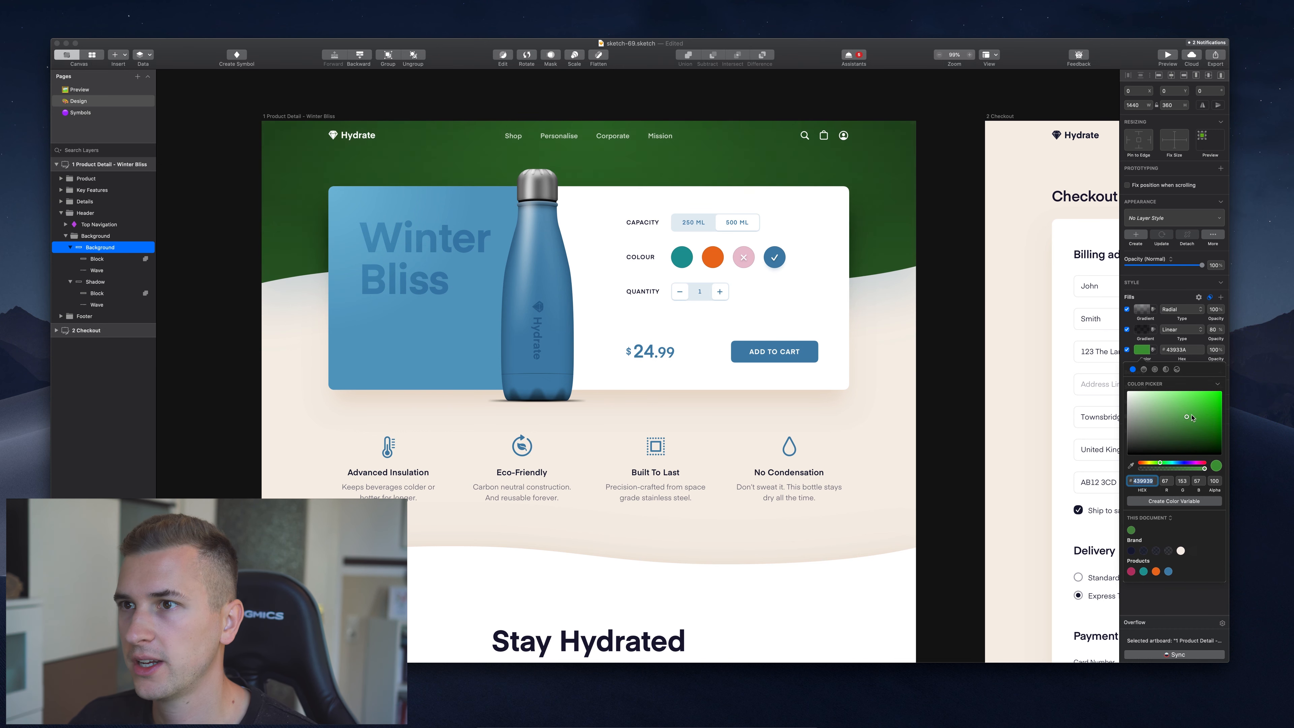
Pick a lighter green for the fill and save it as a 'Products' colour variable.
click(1169, 407)
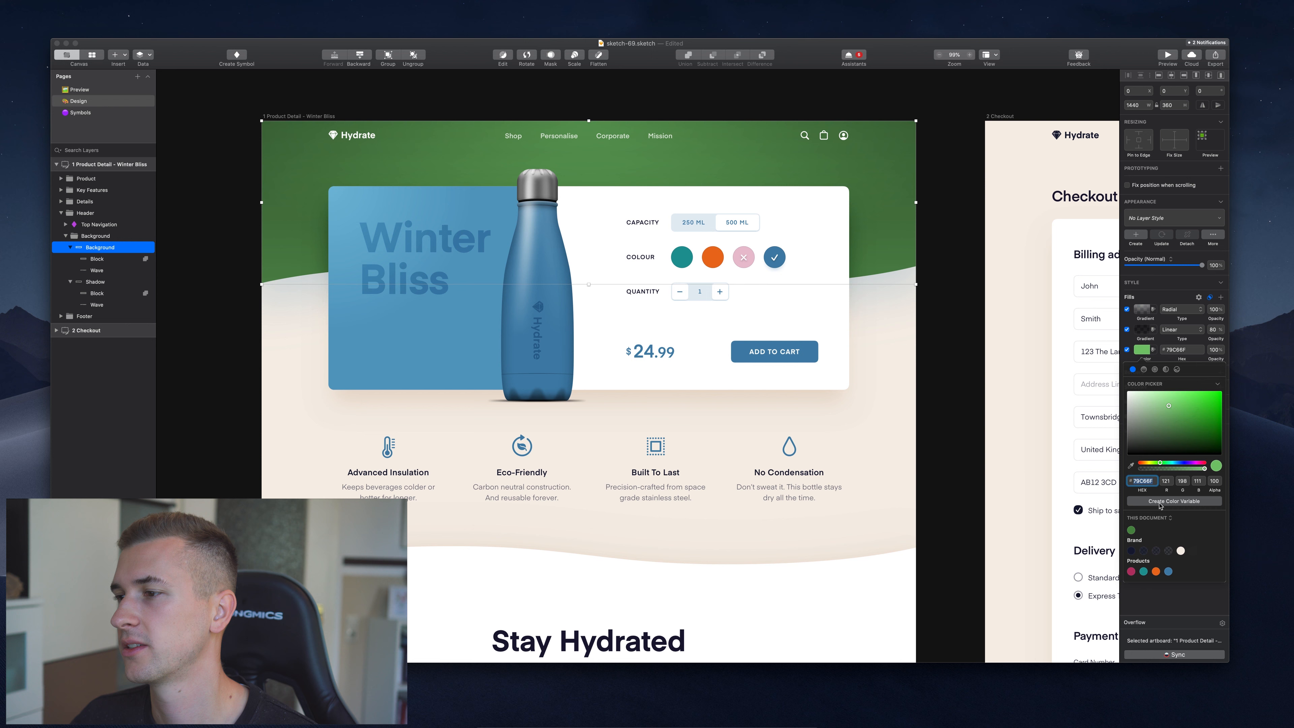
click(1172, 500)
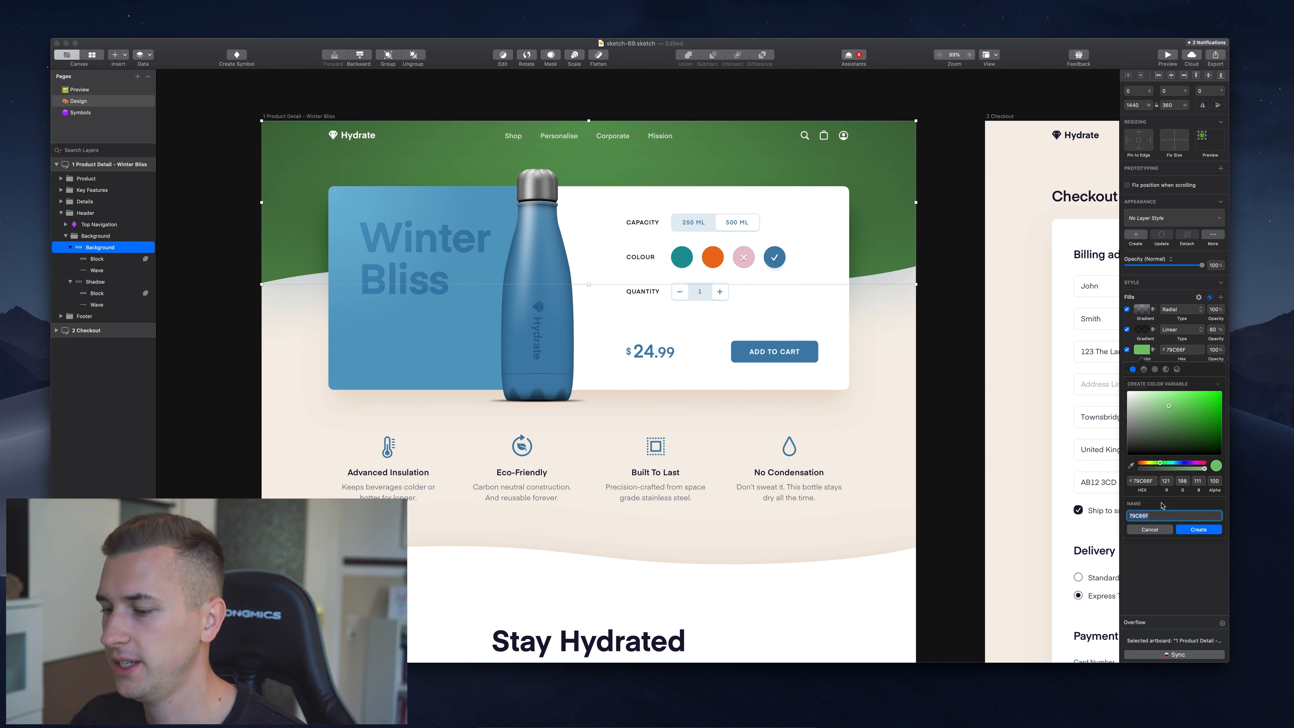
text(Products/Olive)
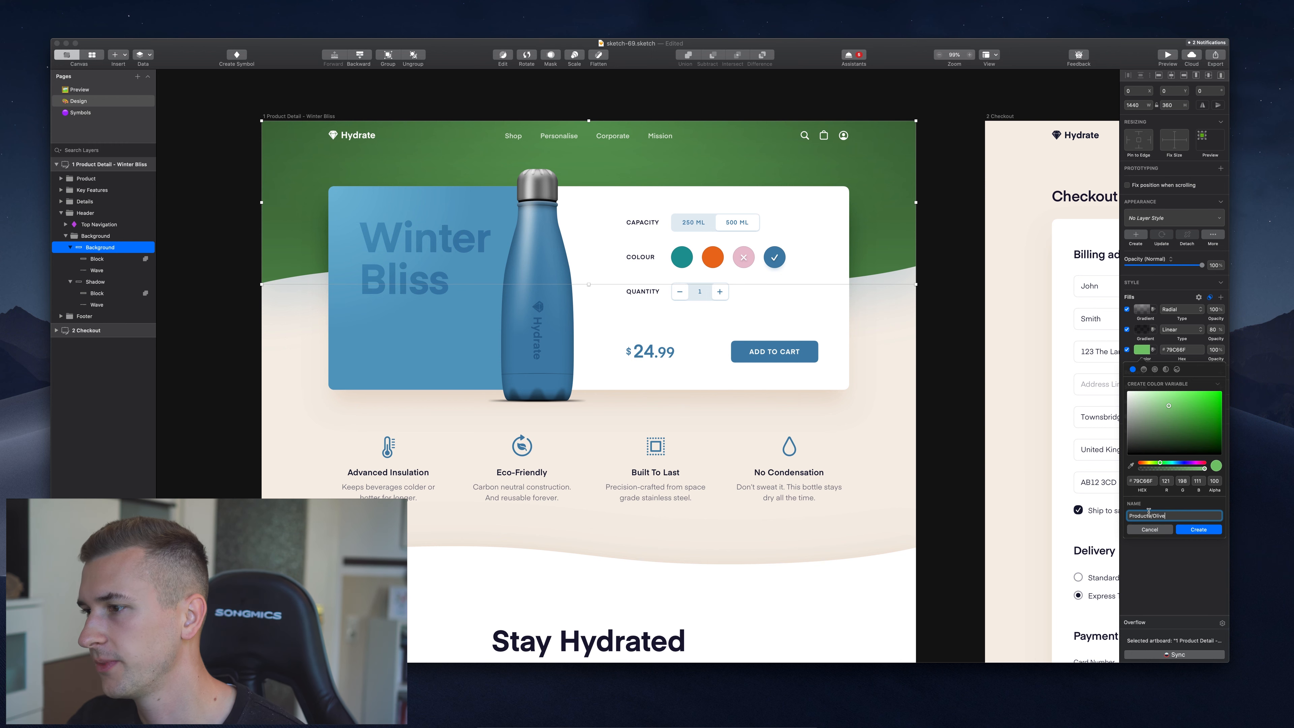
click(1198, 529)
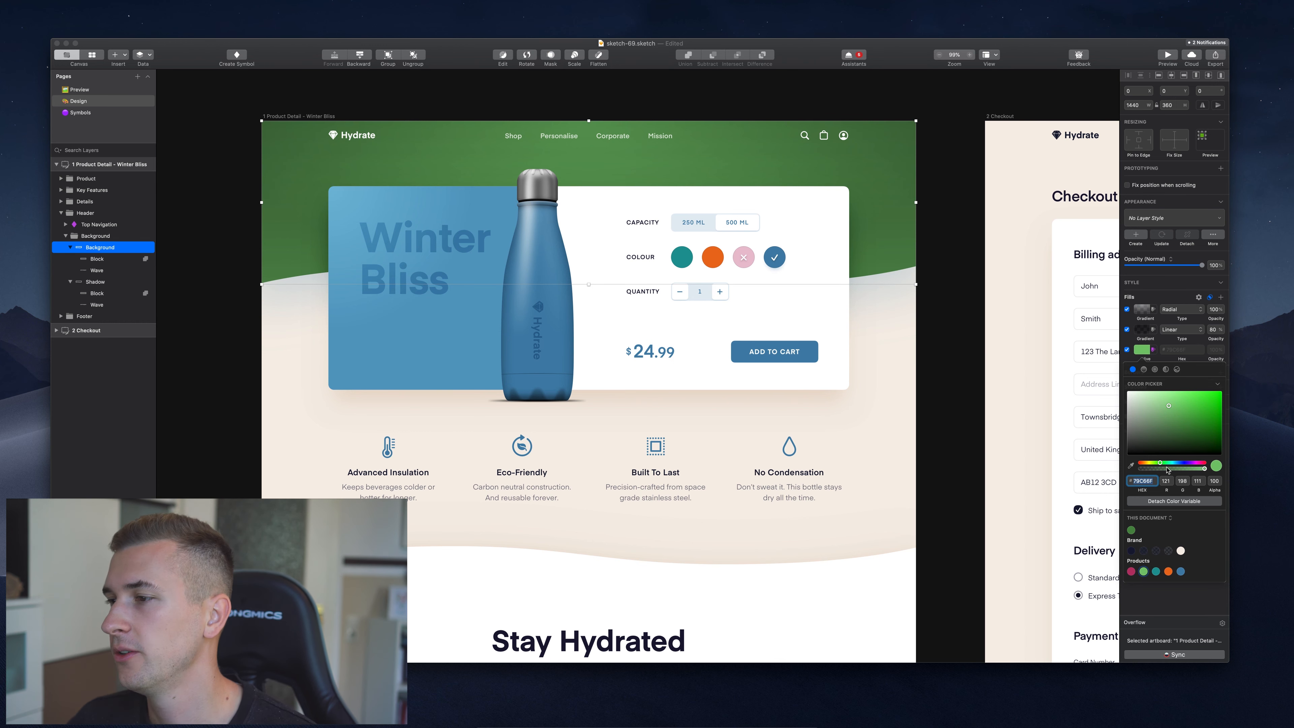
mouse_move(1000, 415)
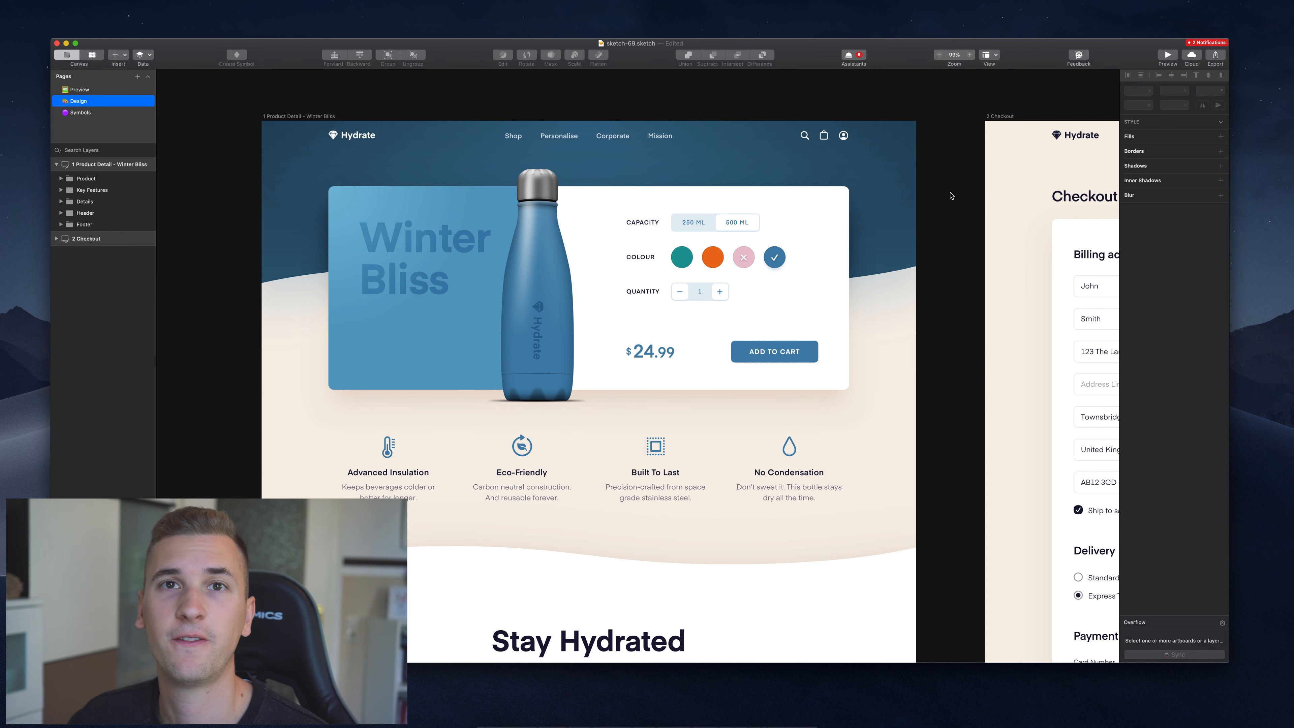
mouse_move(952, 196)
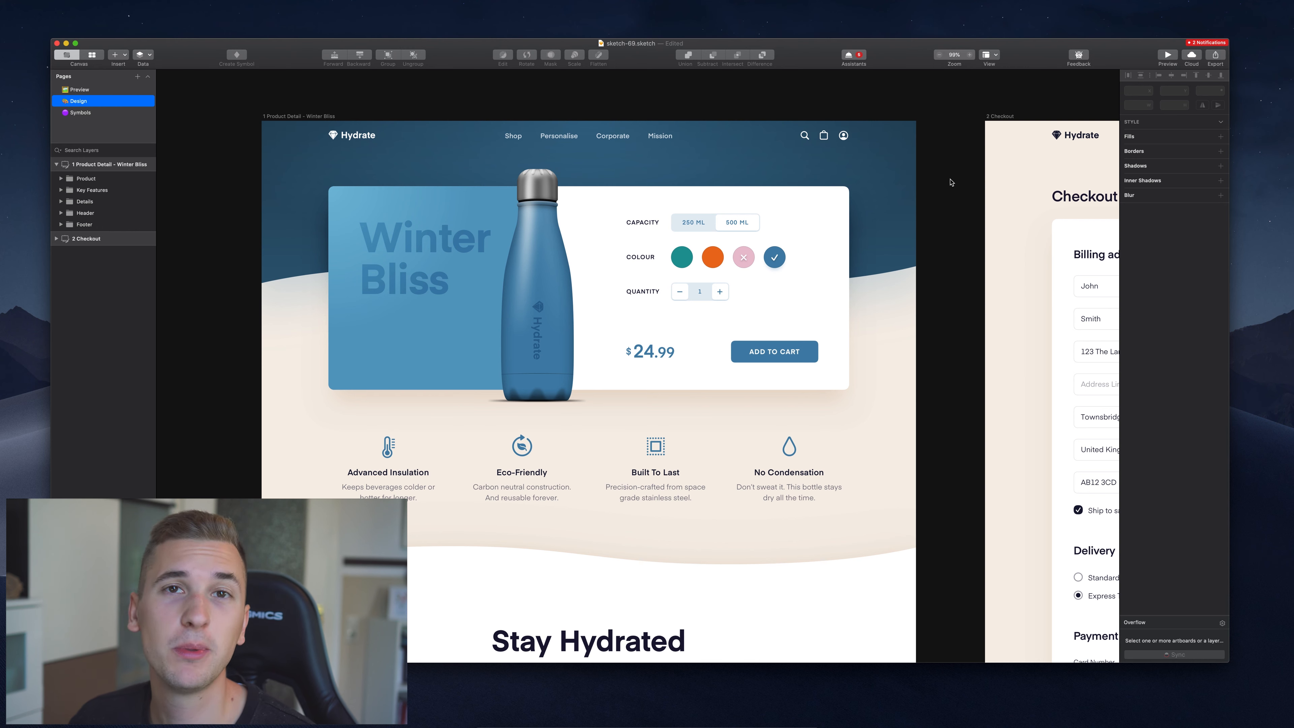
mouse_move(162, 103)
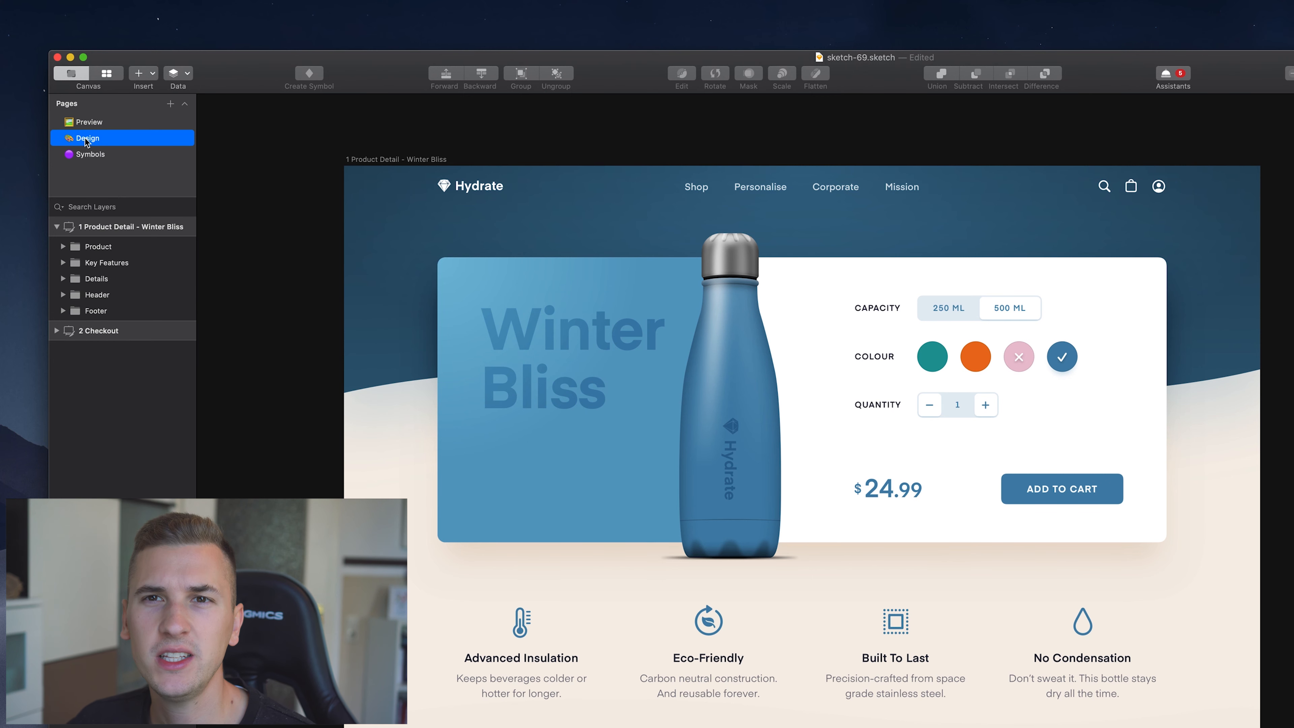
mouse_move(111, 99)
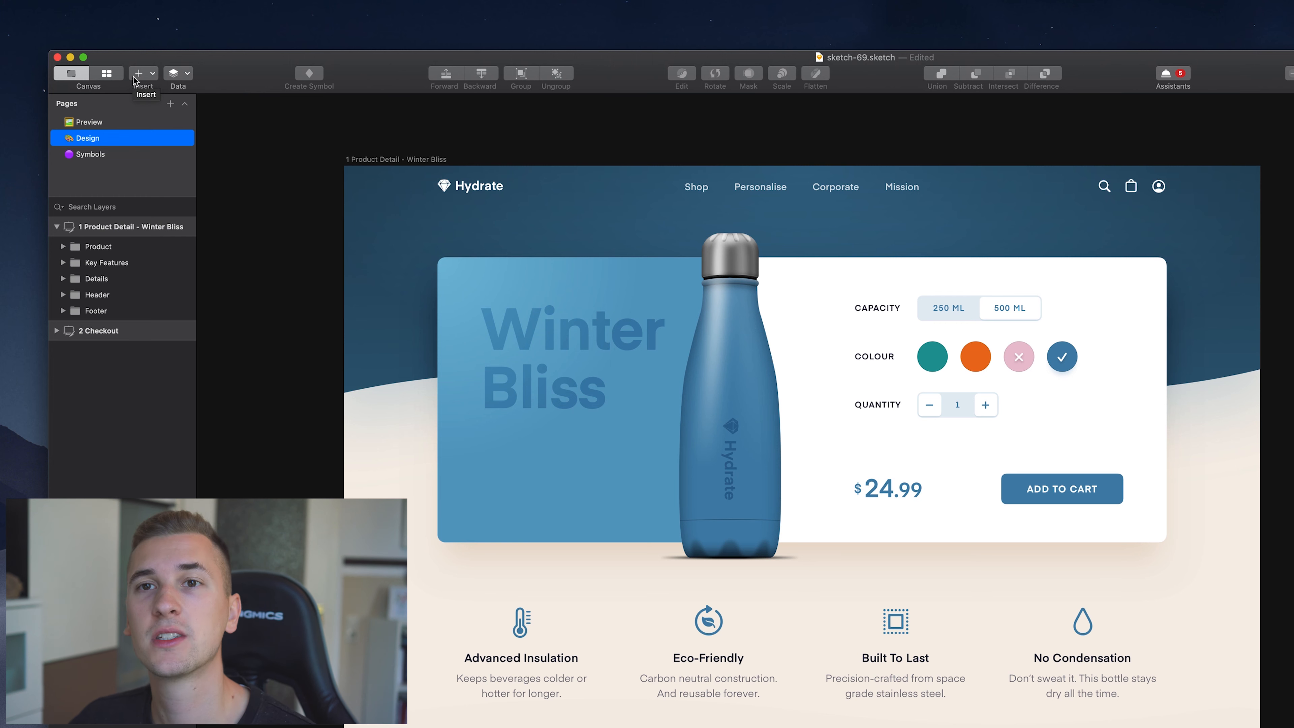
Search the Insert components list for 'iphone' to list Apple iOS UI iPhone symbols.
click(139, 73)
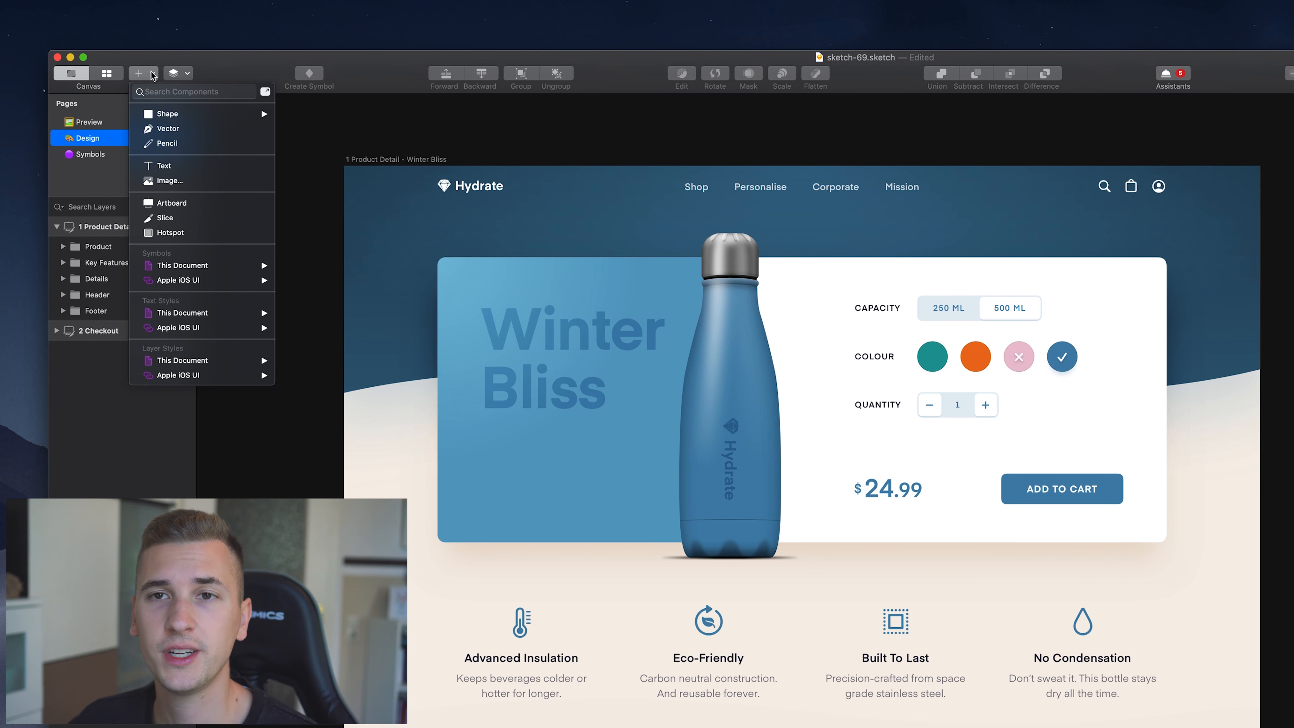
mouse_move(201, 217)
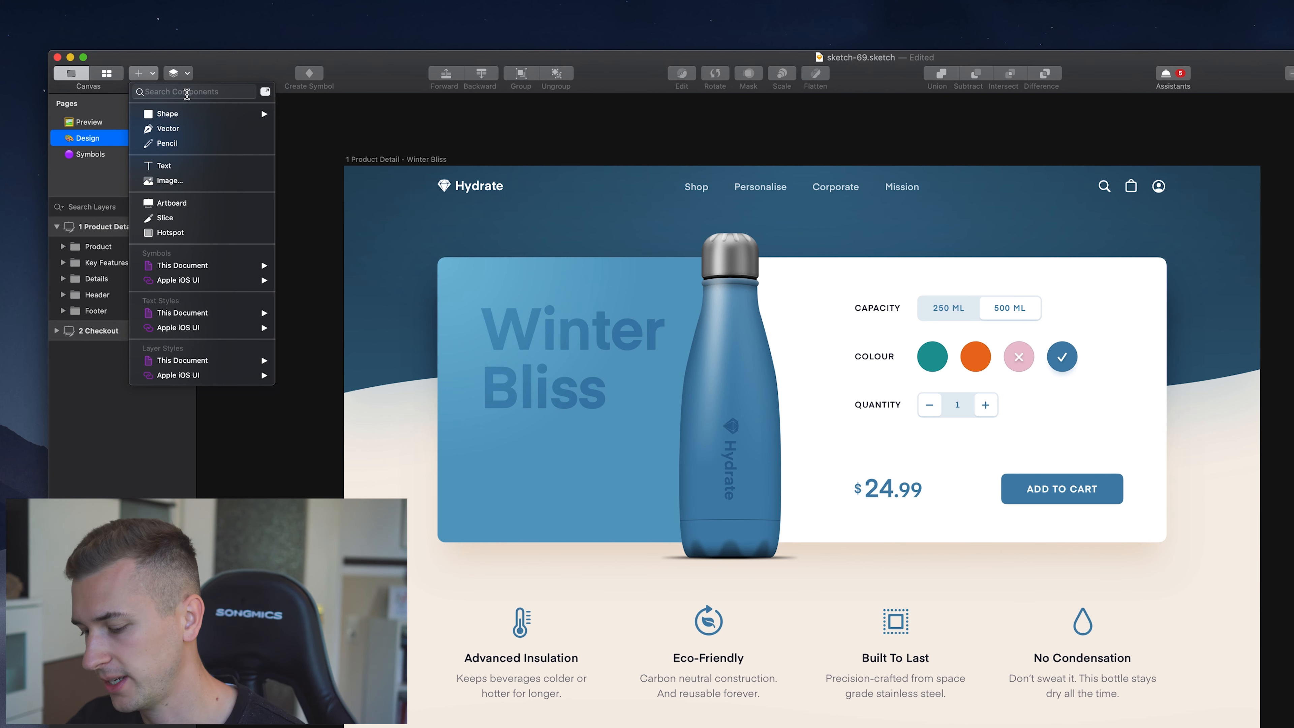
text(iphoe)
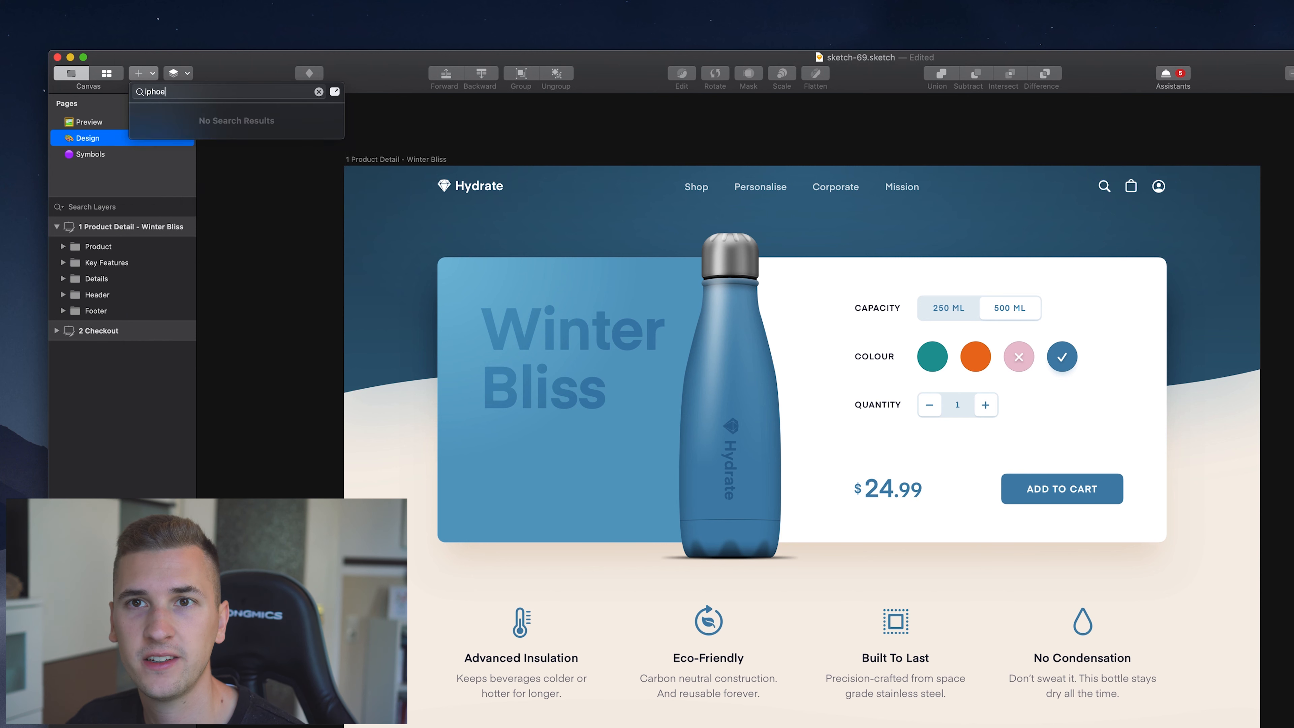
text(iphone)
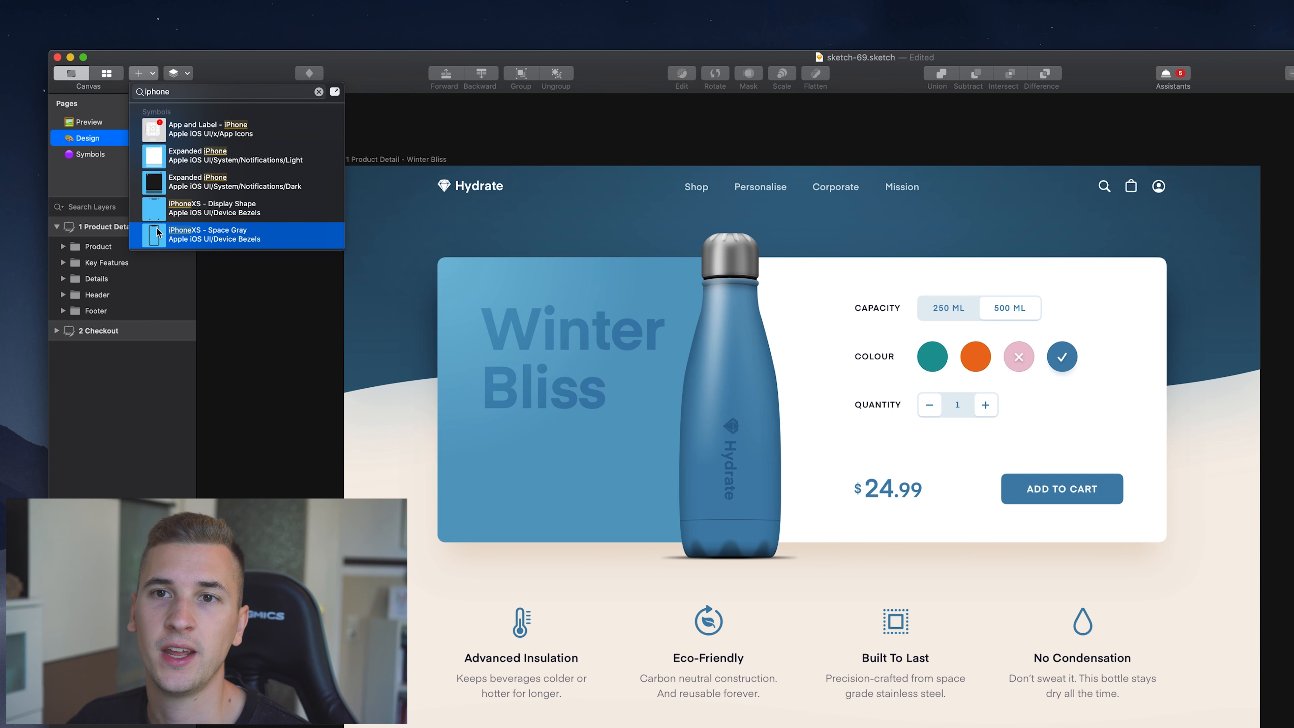
mouse_move(174, 106)
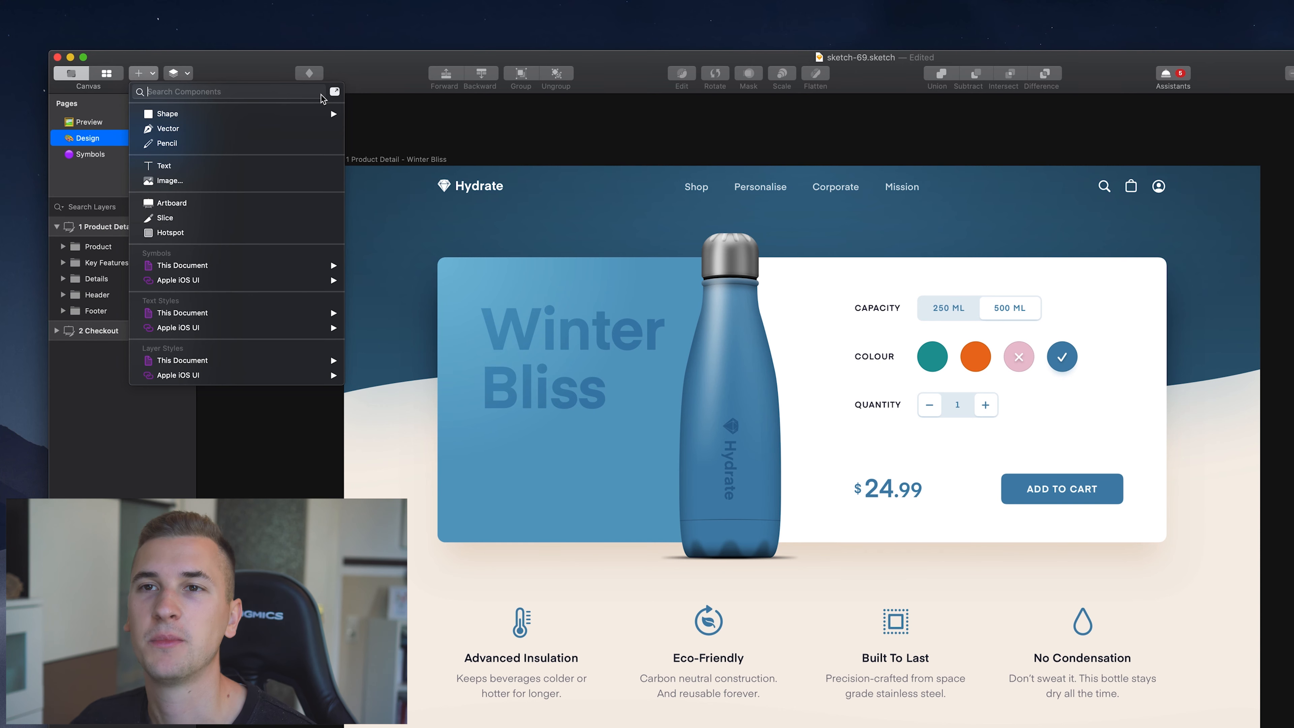
mouse_move(335, 92)
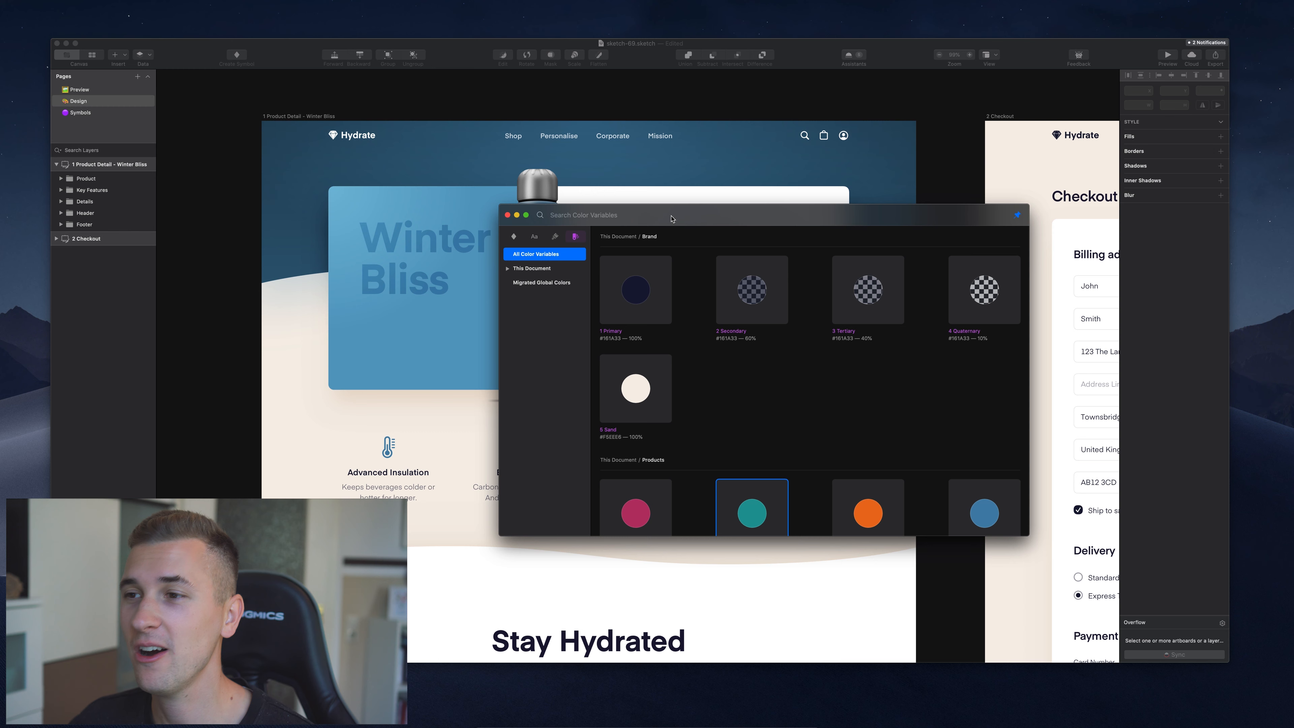
Flip the Components window through Symbols, Text Styles, Layer Styles and Color Variables, ending on Symbols.
click(582, 215)
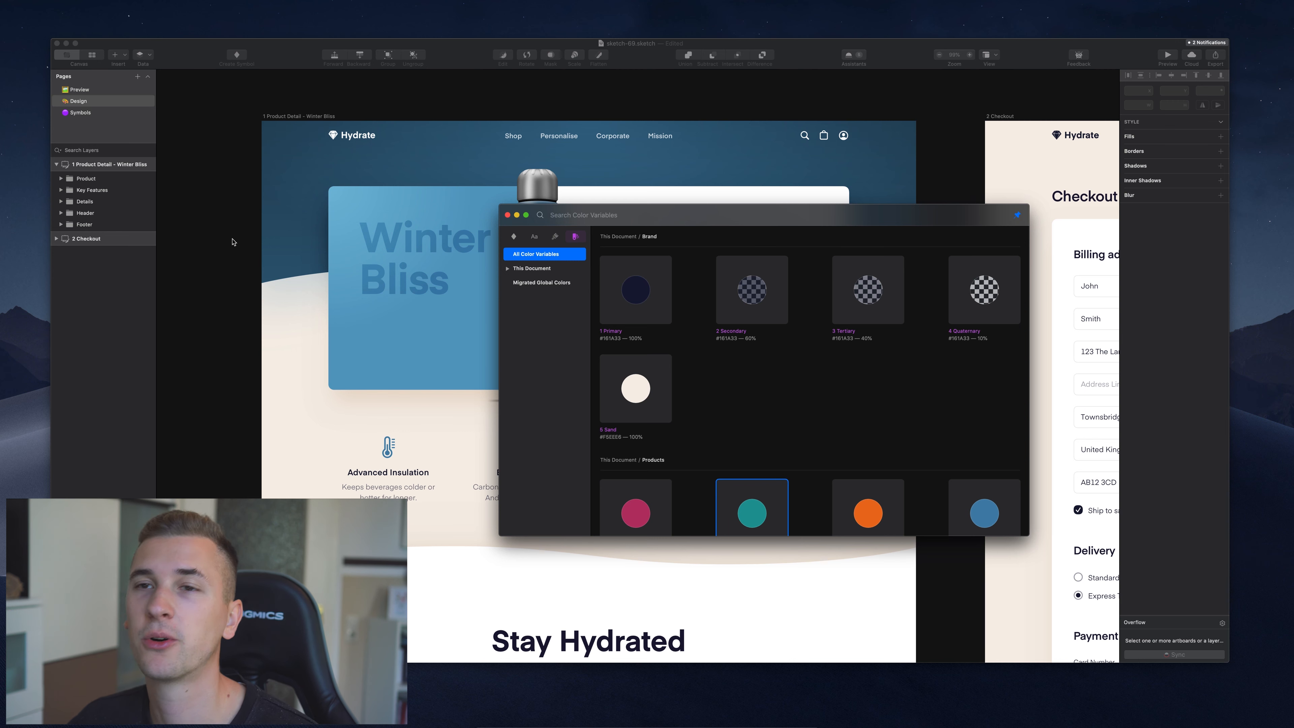
mouse_move(764, 339)
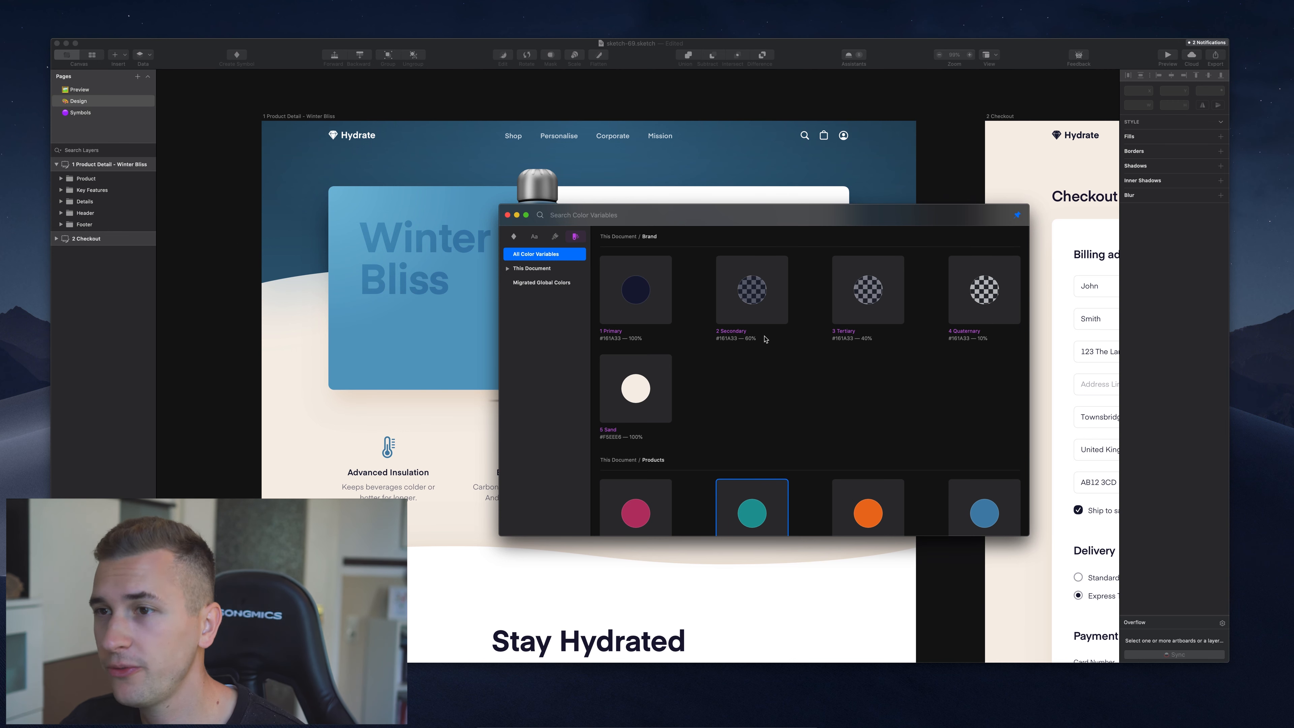
click(514, 237)
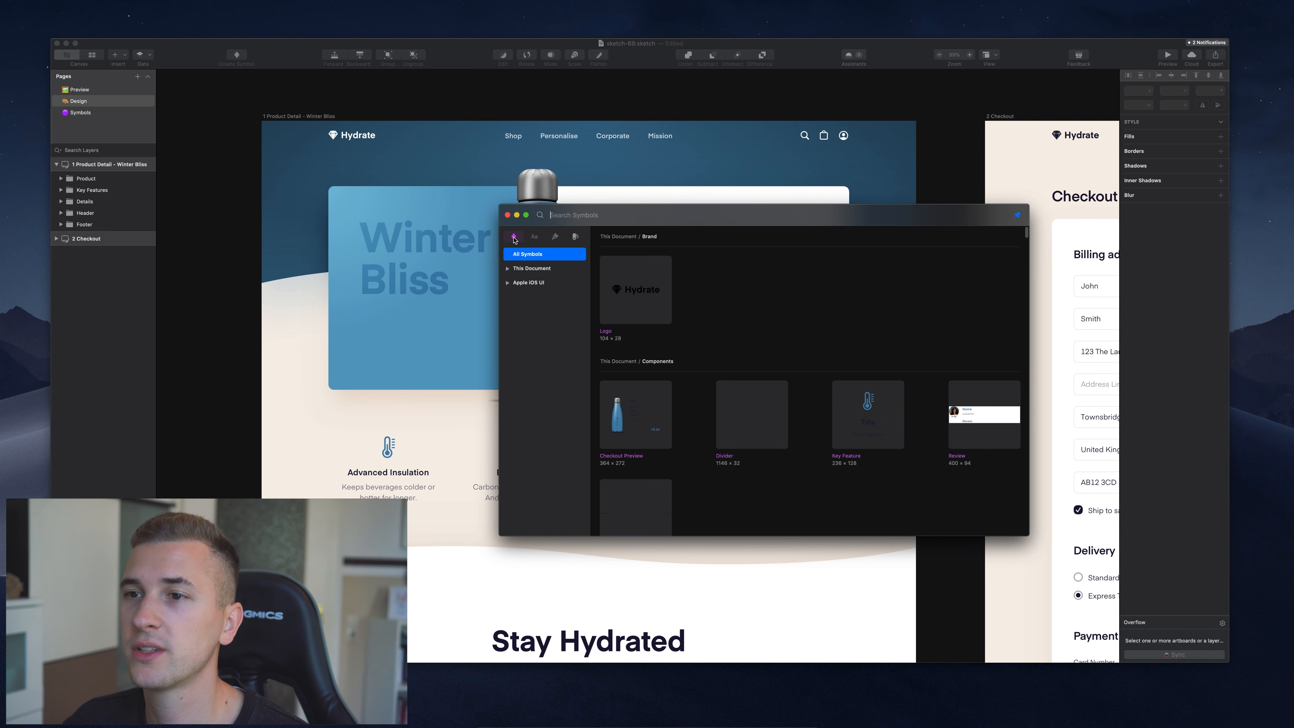
click(534, 237)
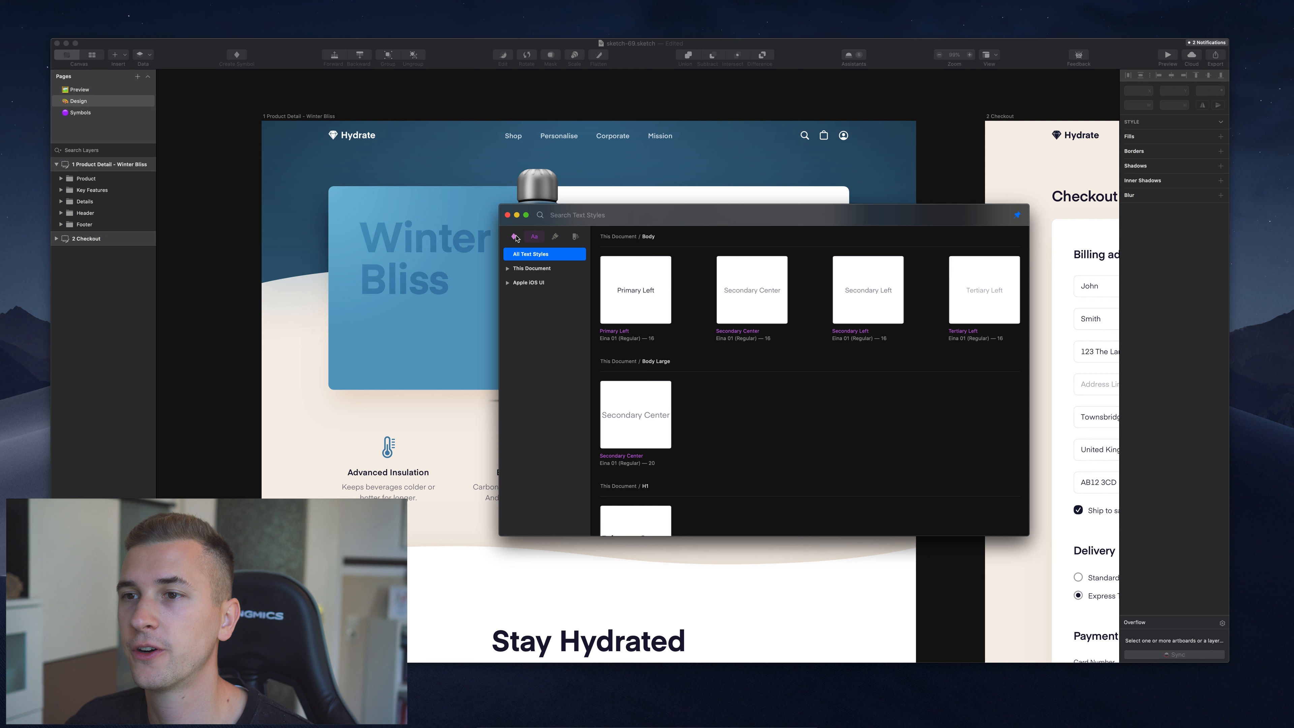
click(513, 236)
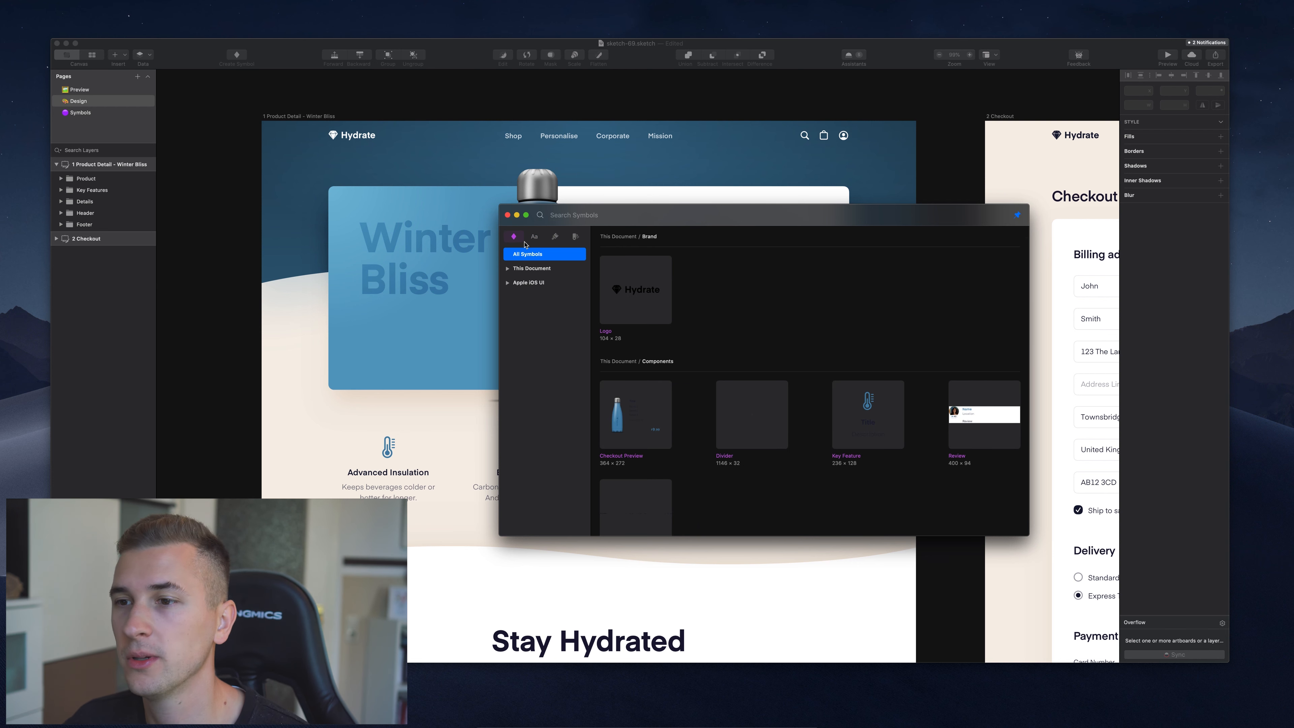
click(534, 236)
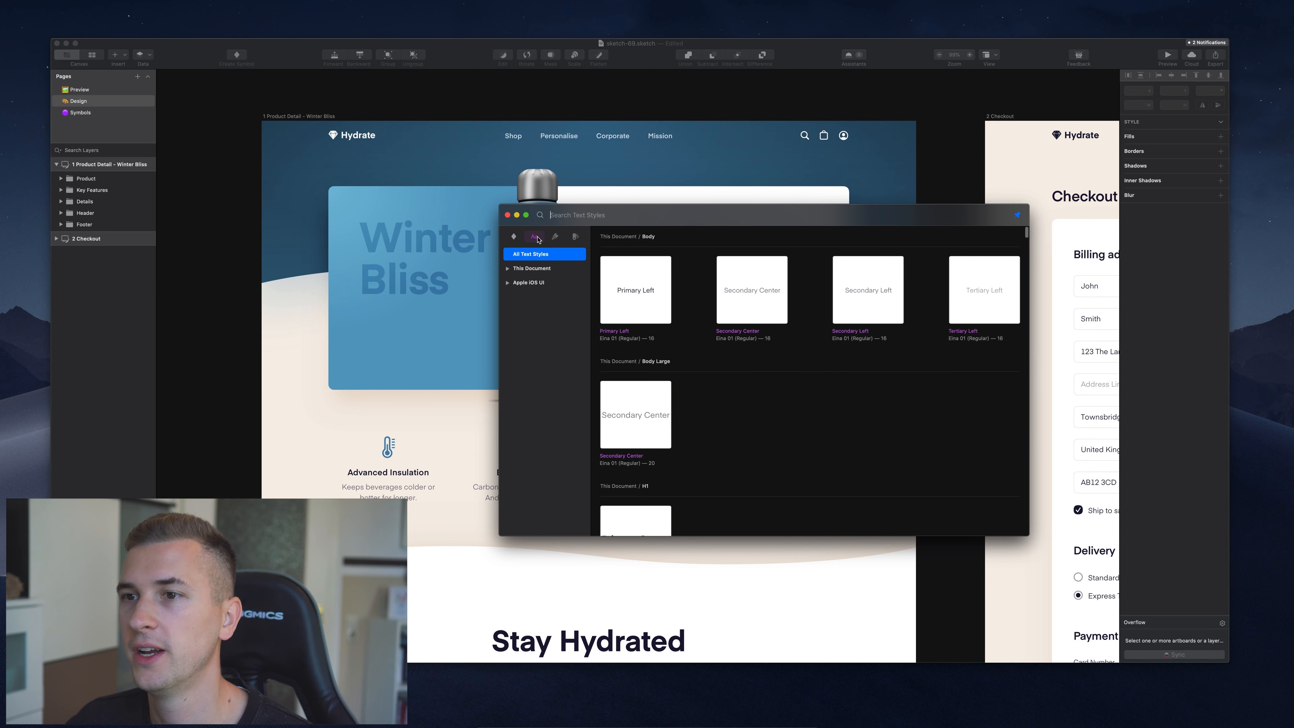
click(556, 237)
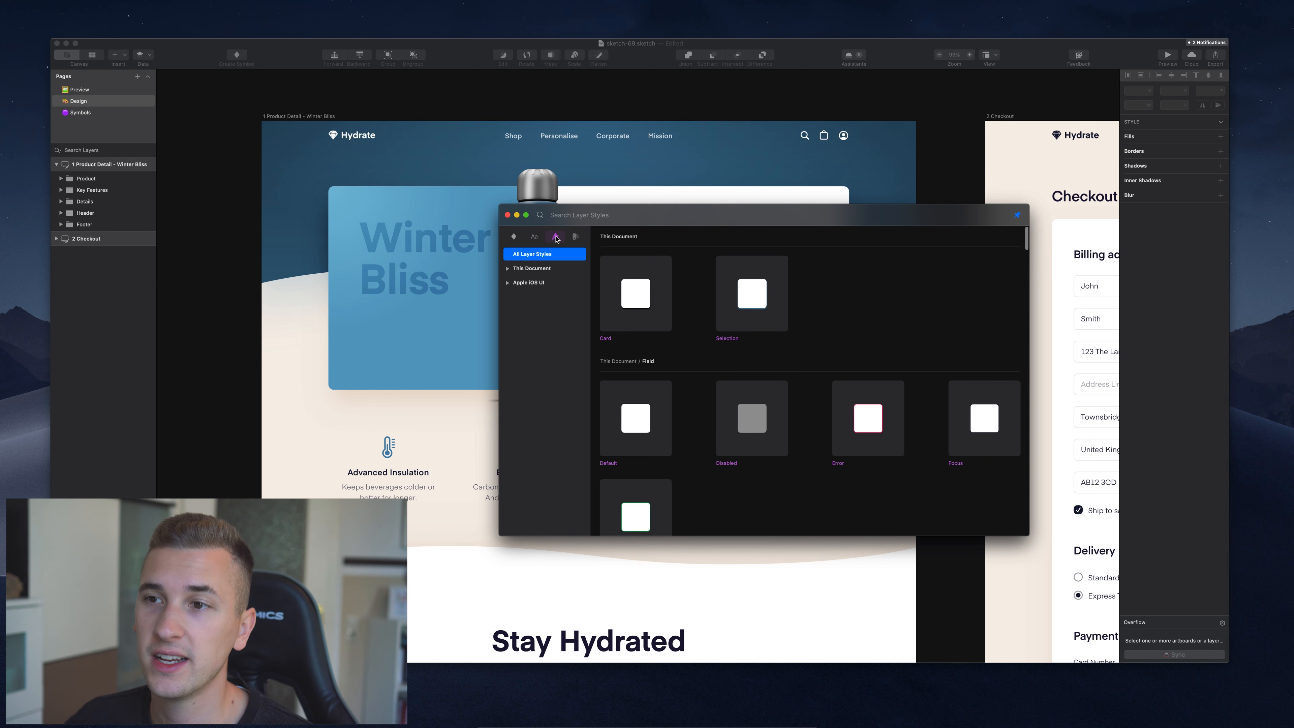
click(575, 237)
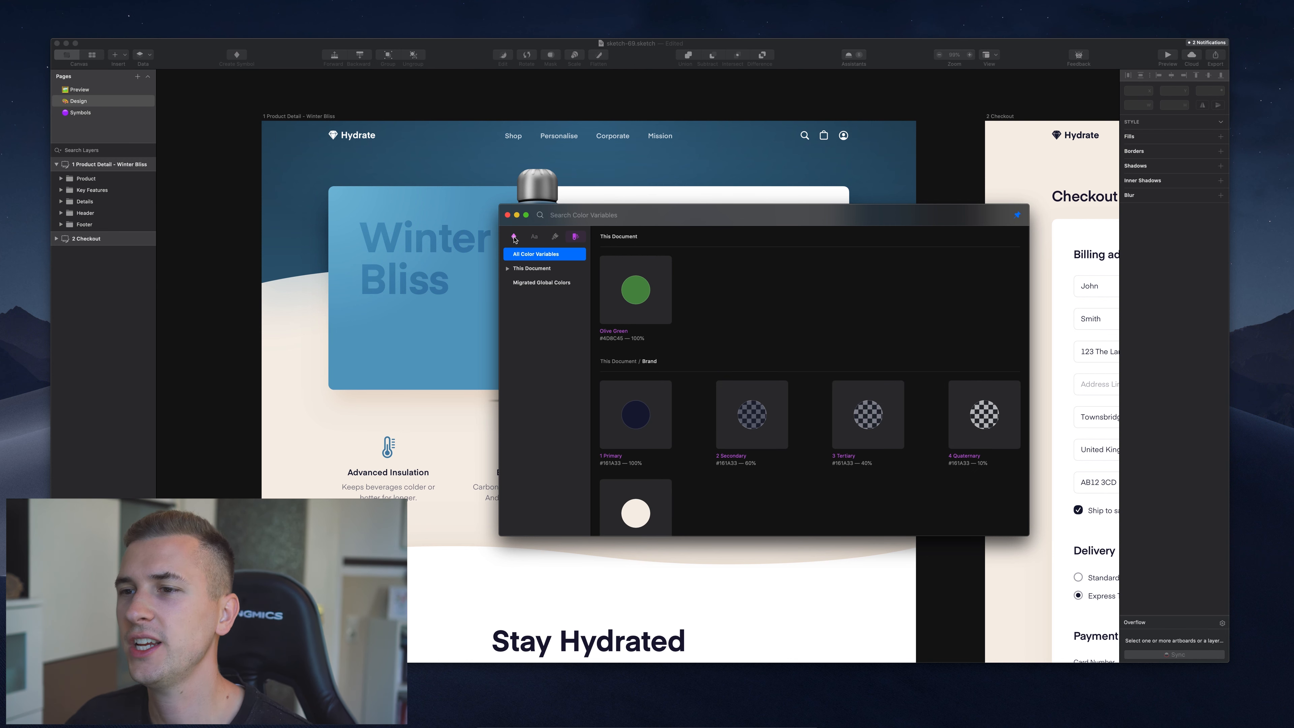
click(514, 237)
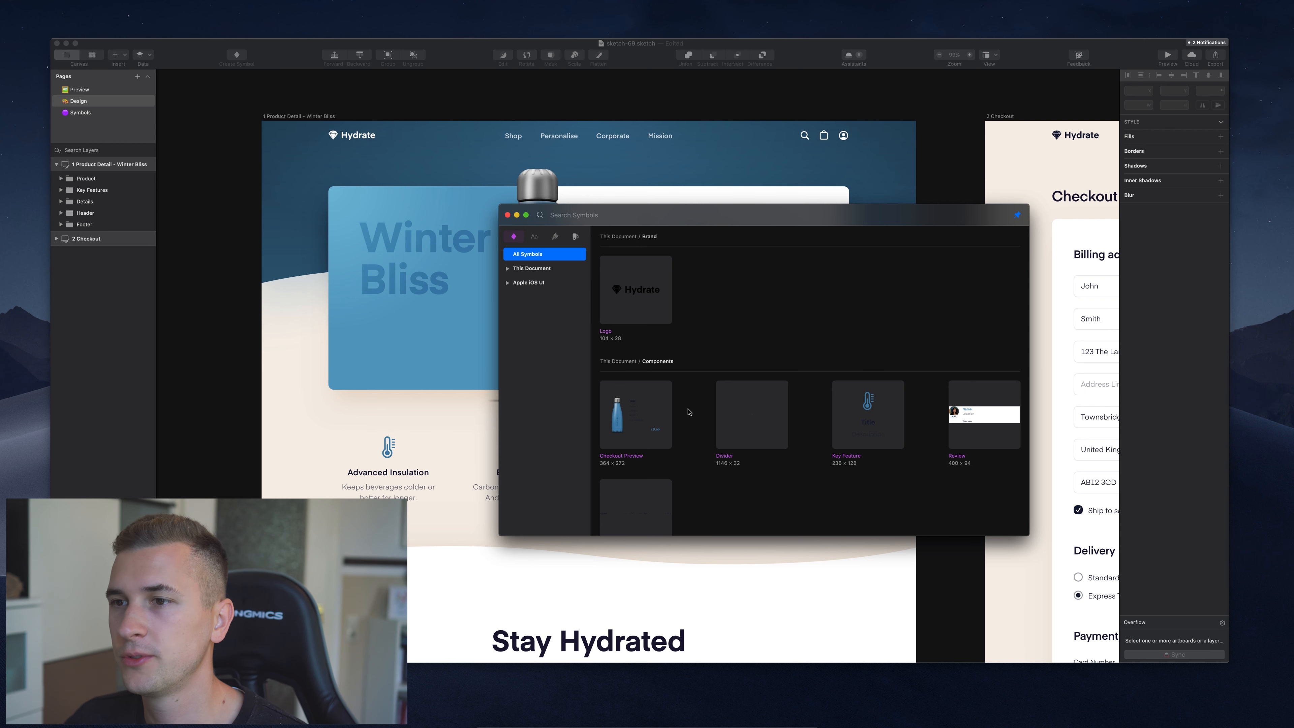
mouse_move(608, 291)
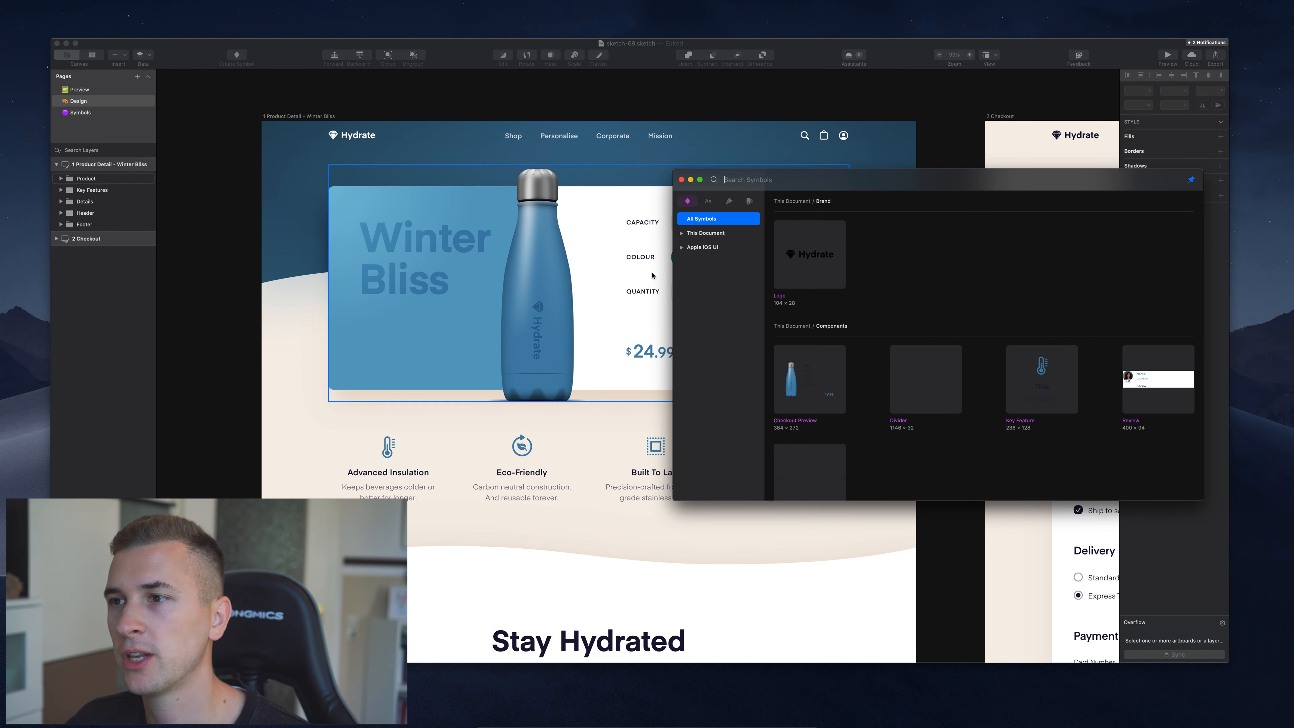
mouse_move(462, 376)
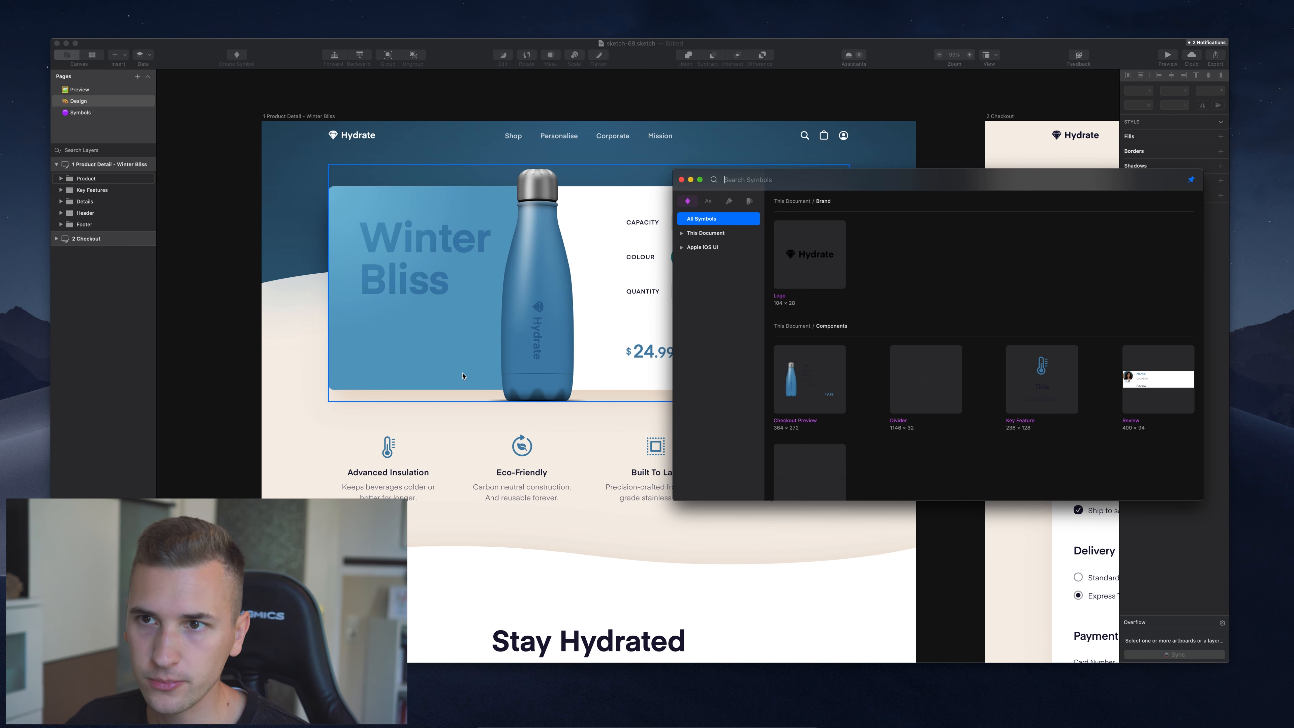
mouse_move(430, 268)
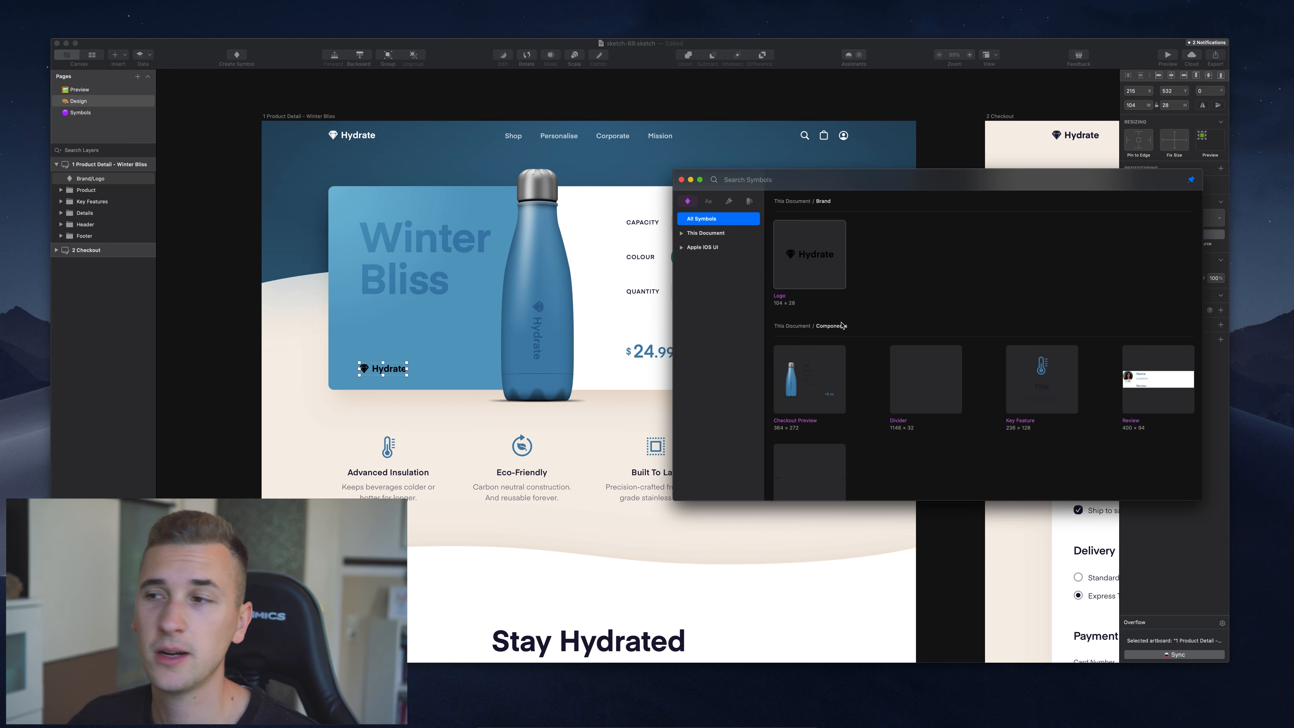
mouse_move(743, 393)
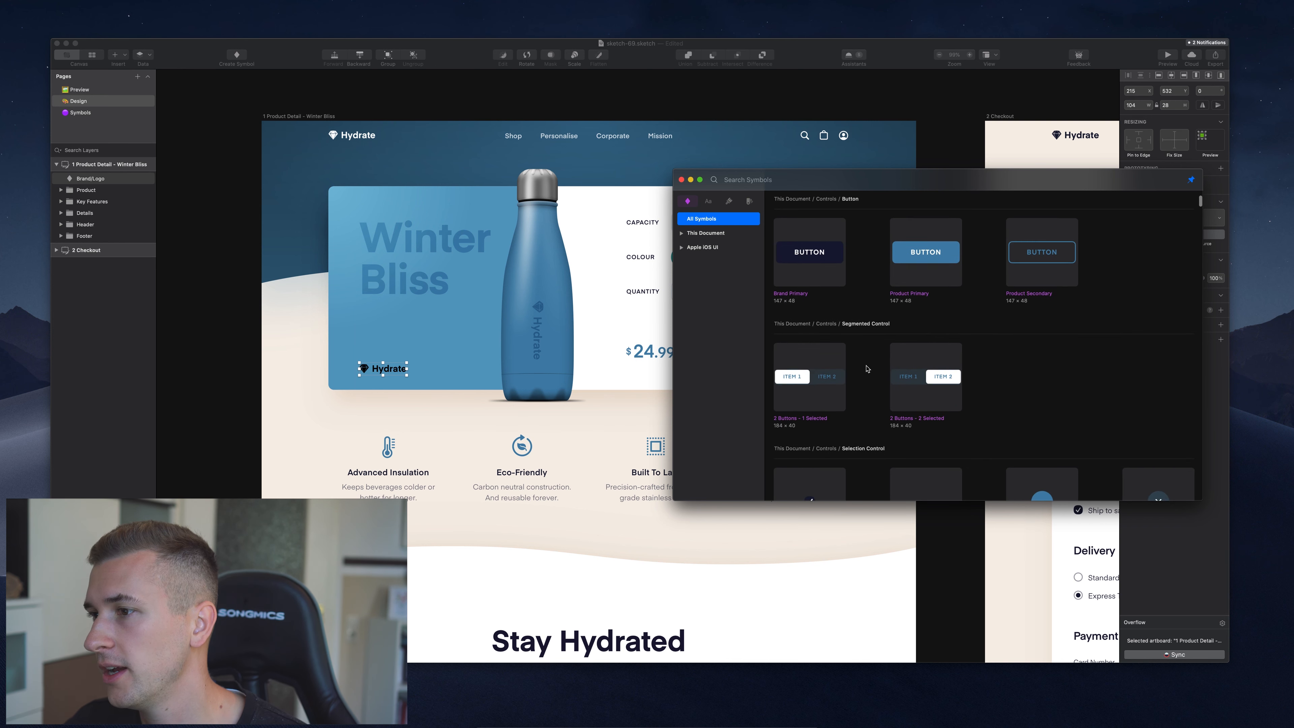
Scroll the Insert Symbol popup through the Controls, Button and Segmented Control symbols.
scroll(up, 3)
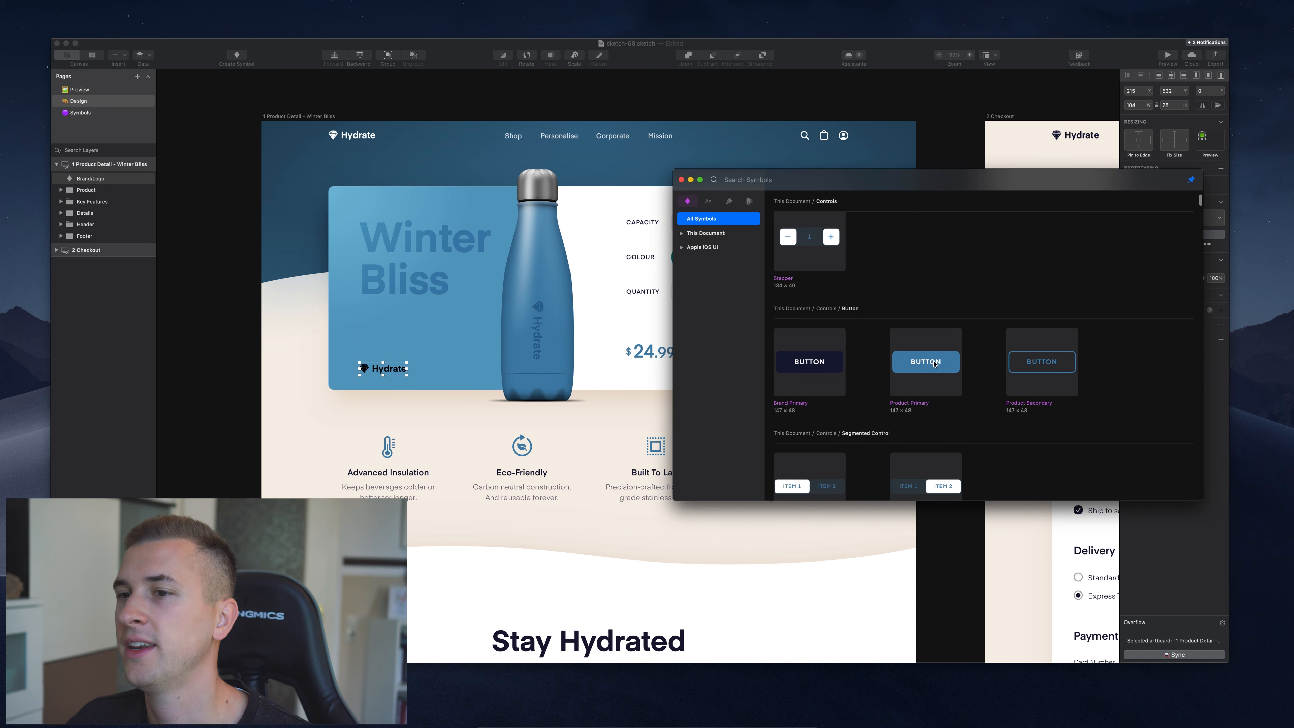
mouse_move(805, 321)
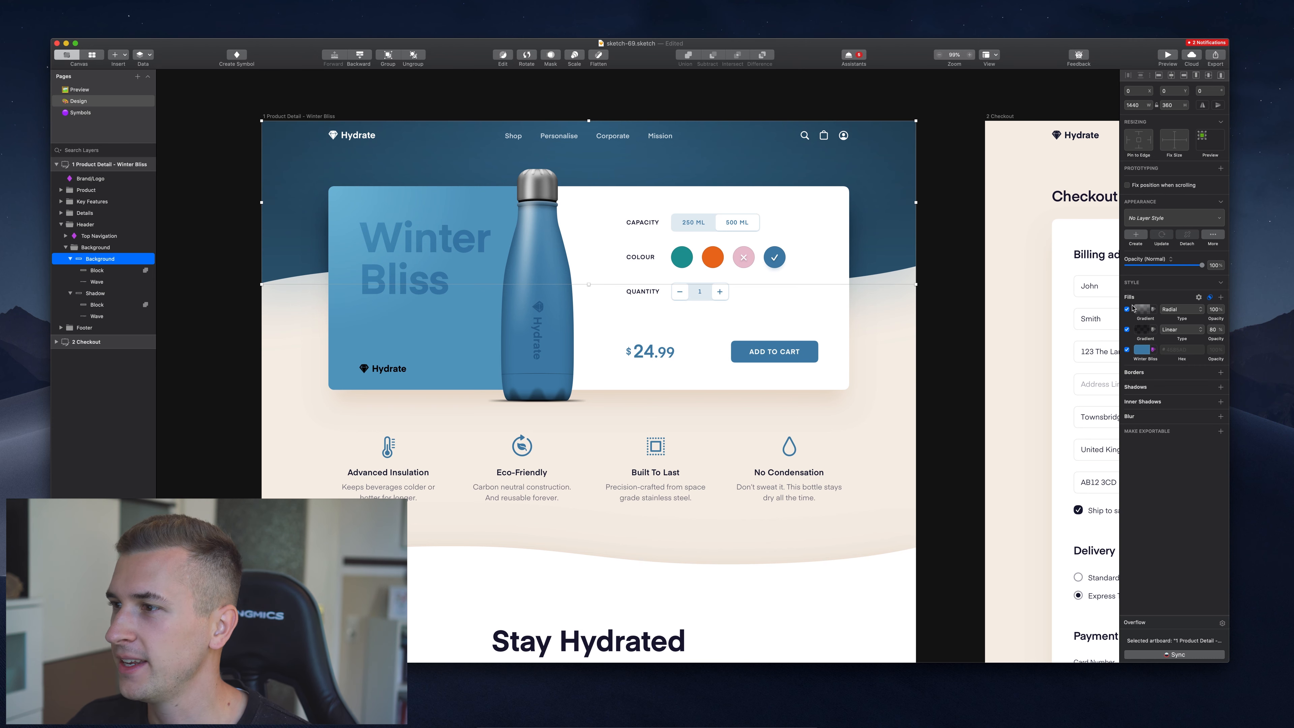
Apply a green colour variable from the Color Variables popup to the header Background, then deselect it.
click(118, 56)
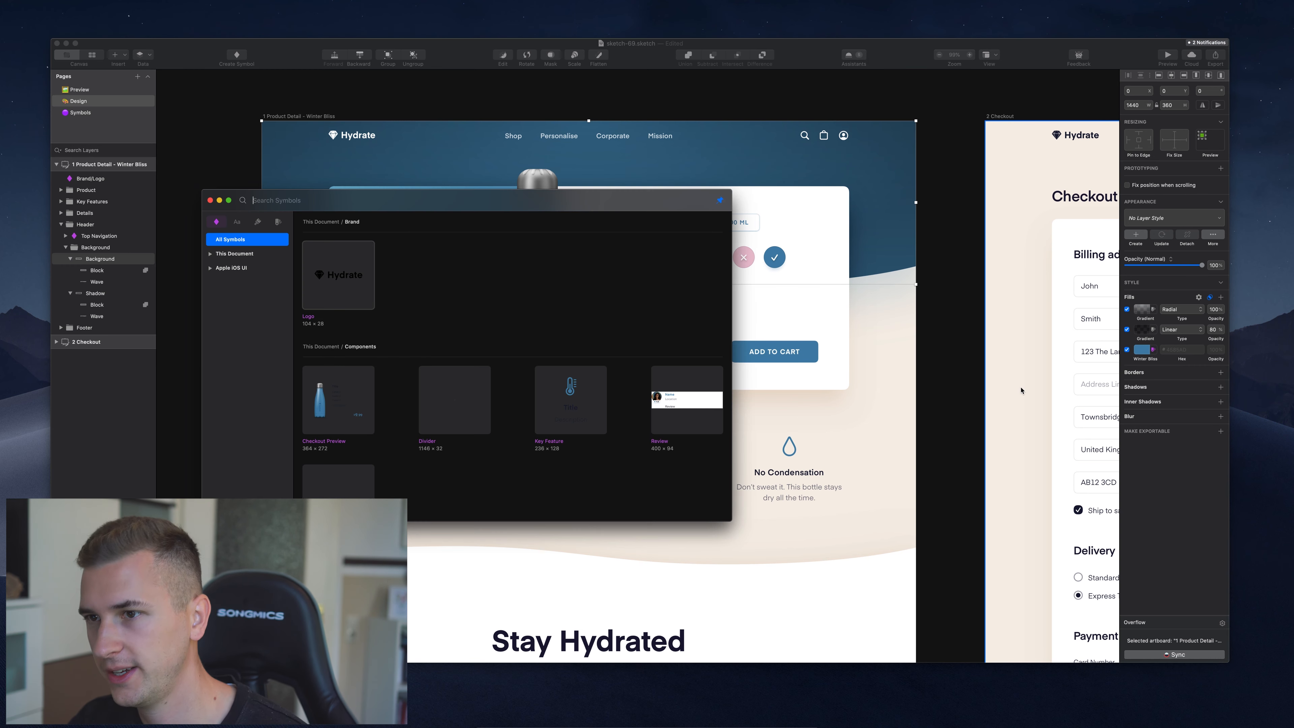
drag(467, 199, 417, 255)
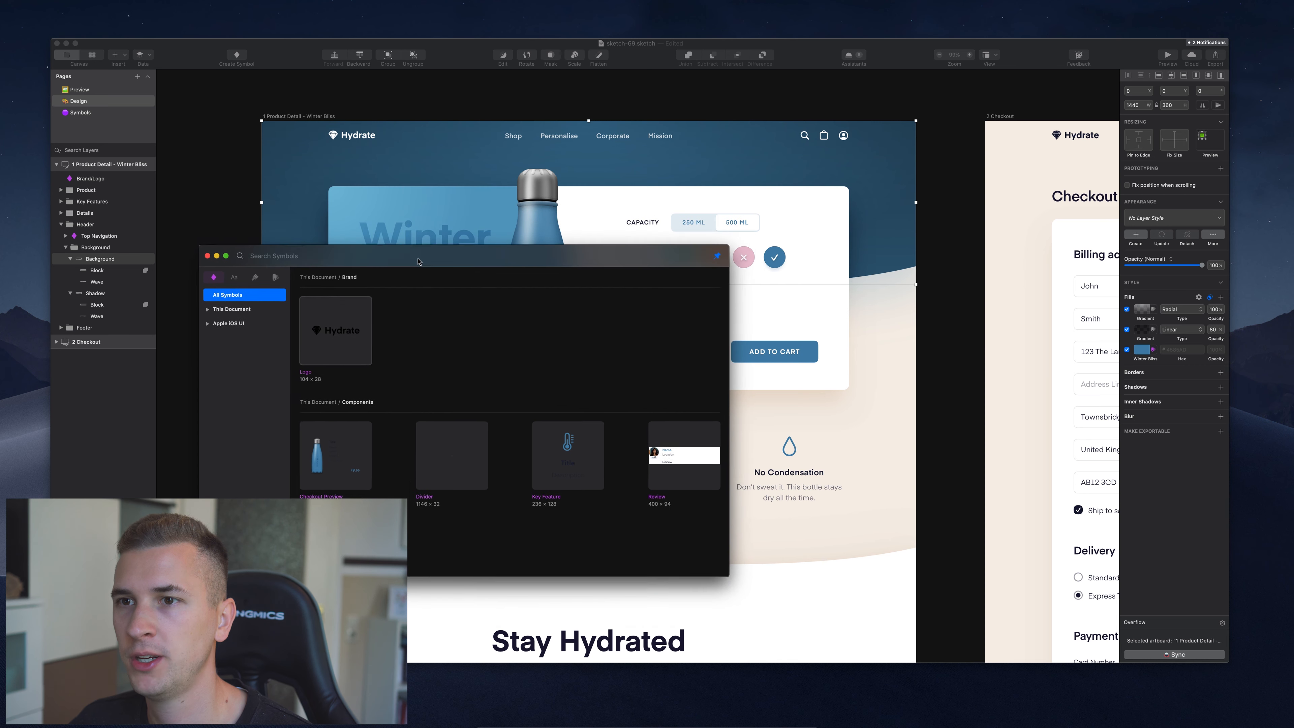
click(277, 299)
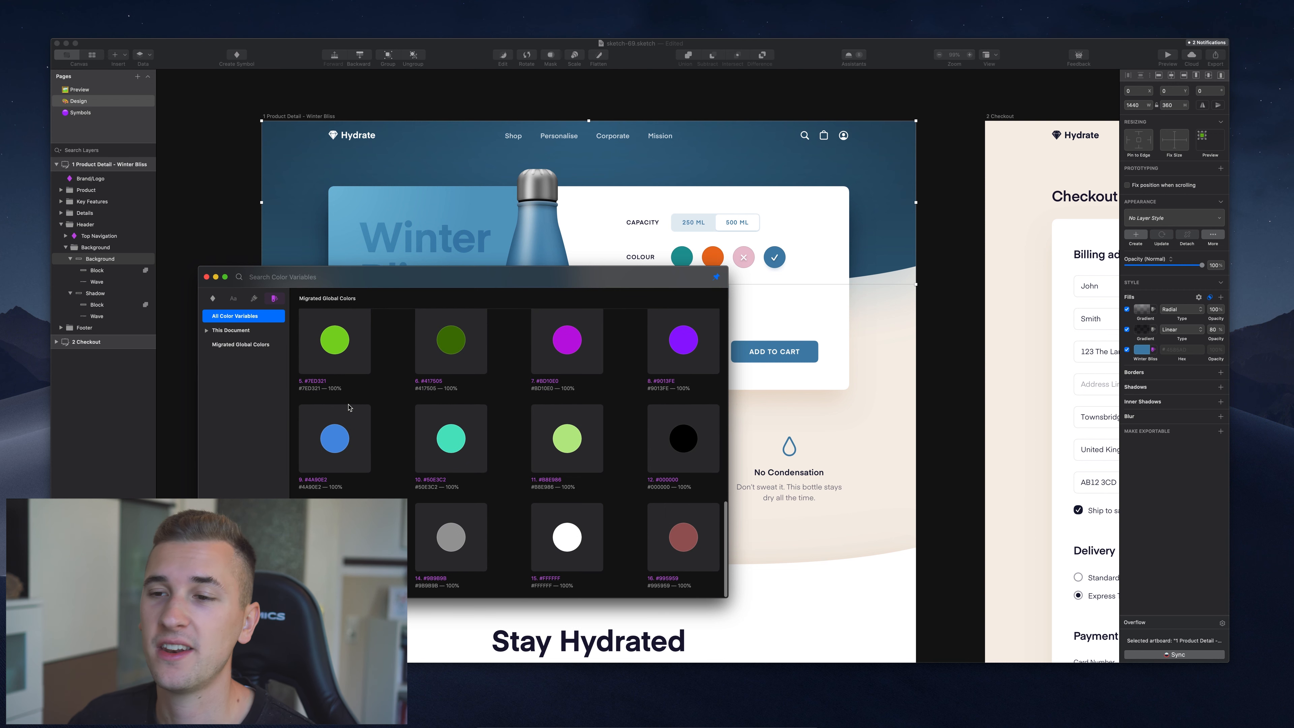
mouse_move(527, 386)
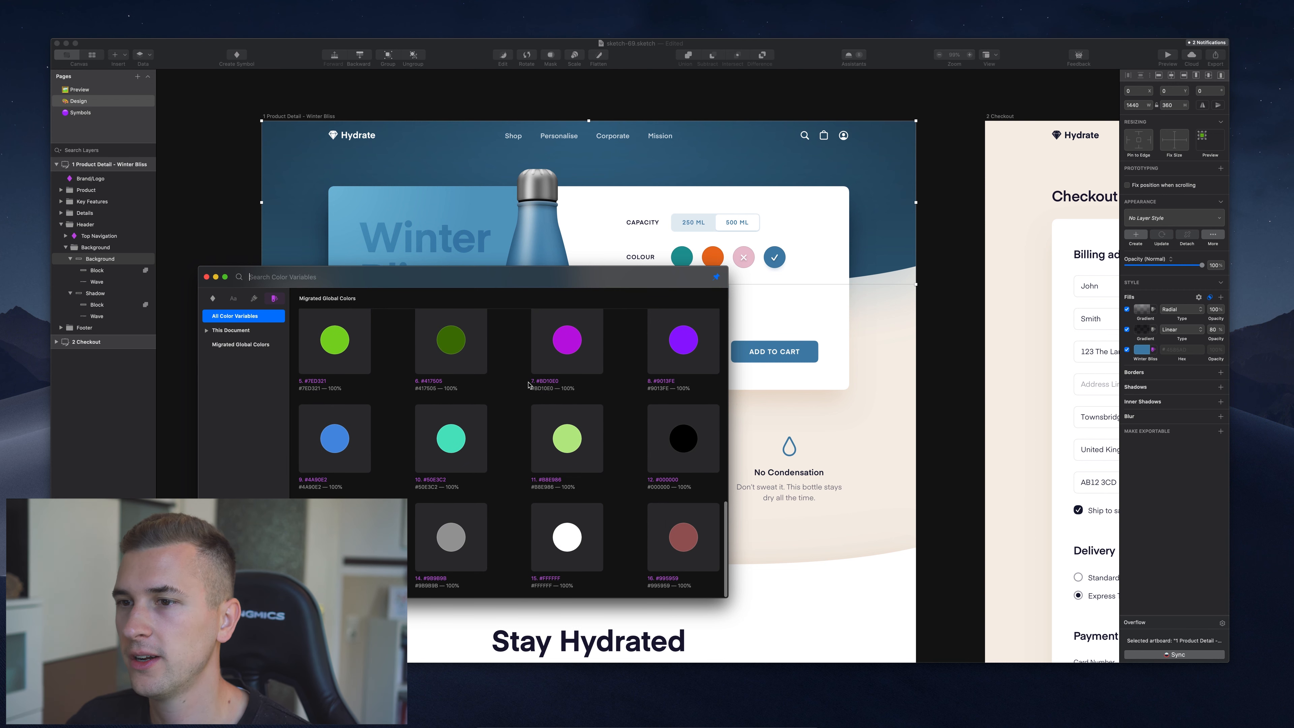
mouse_move(534, 431)
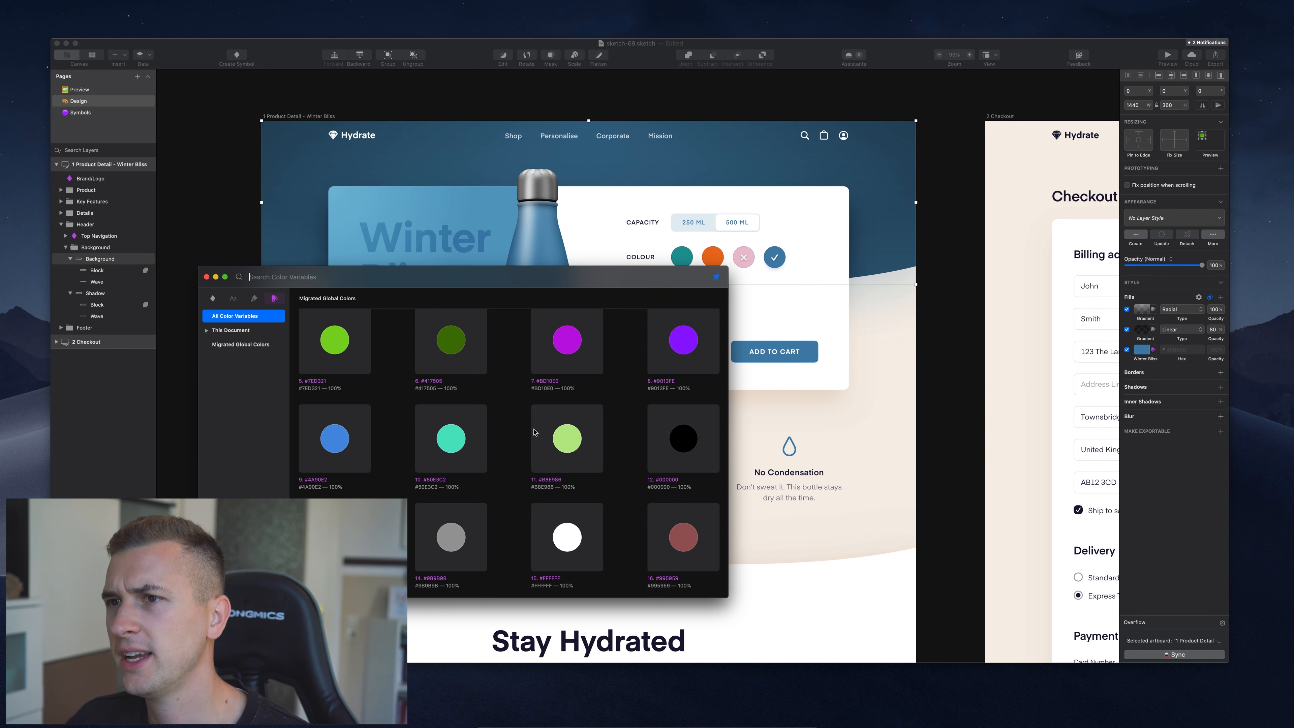
mouse_move(453, 363)
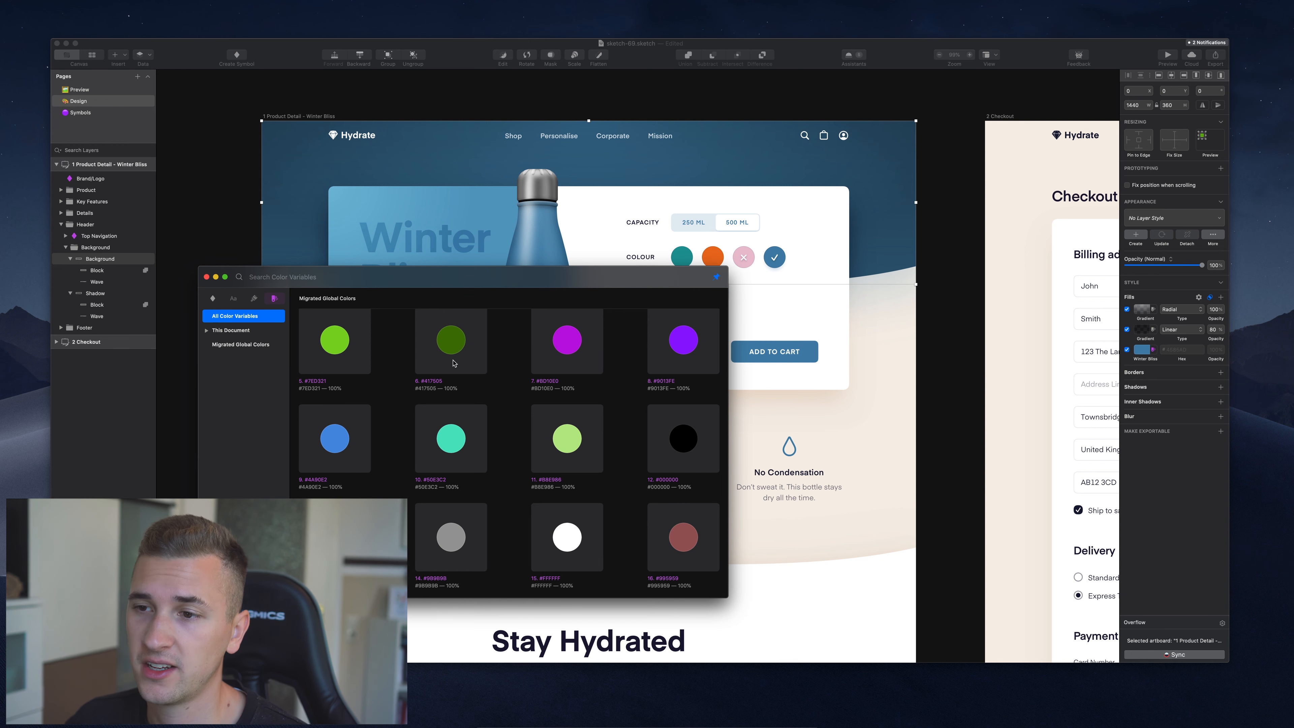
mouse_move(566, 437)
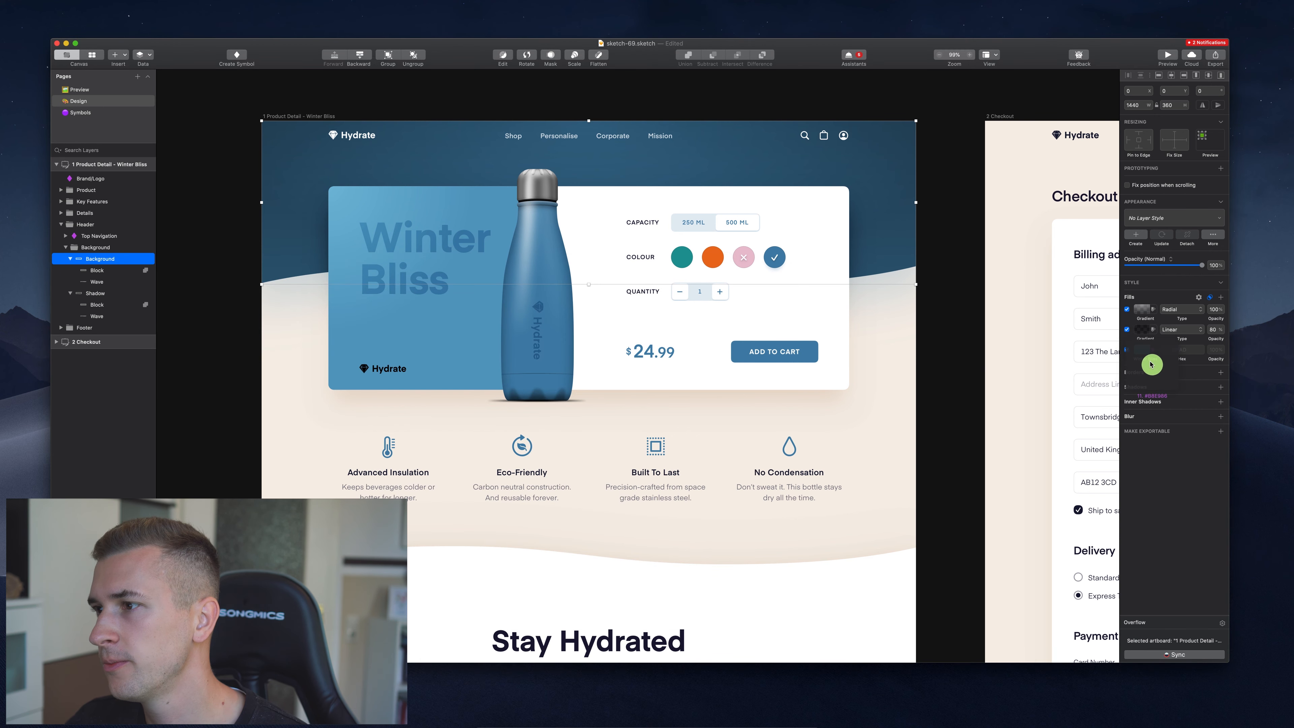
click(1135, 349)
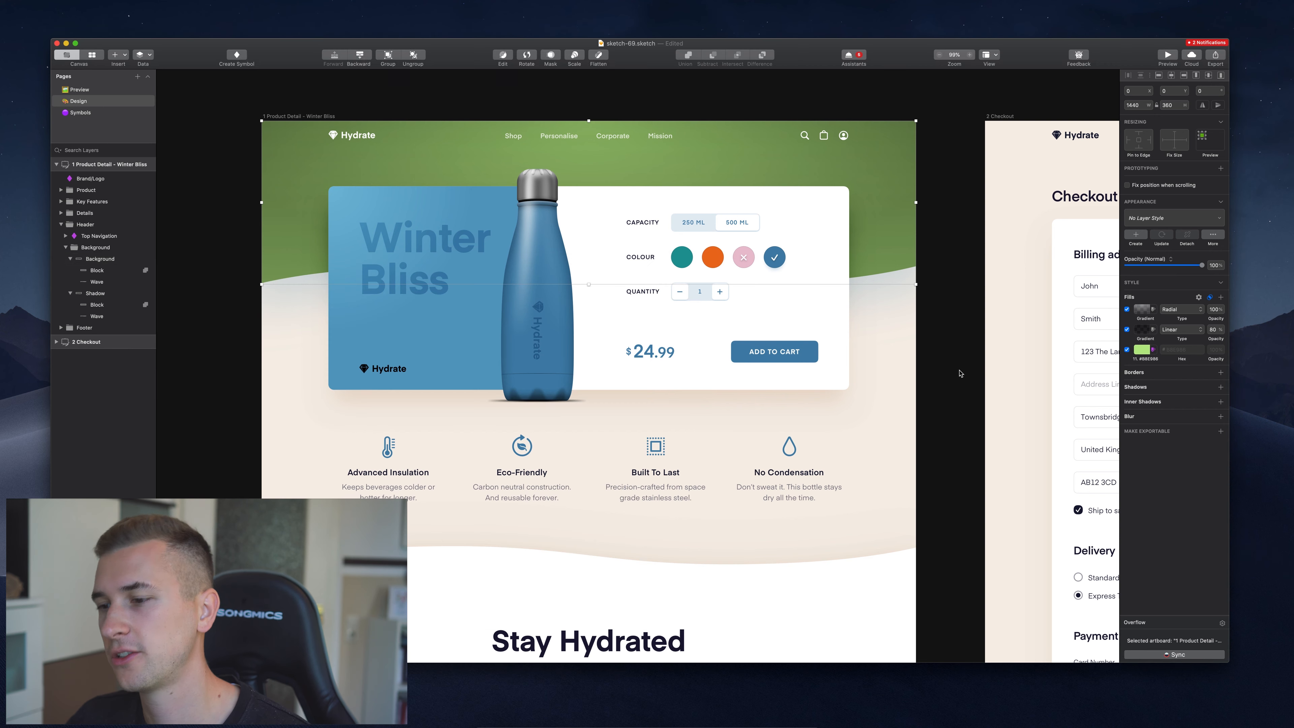
click(99, 258)
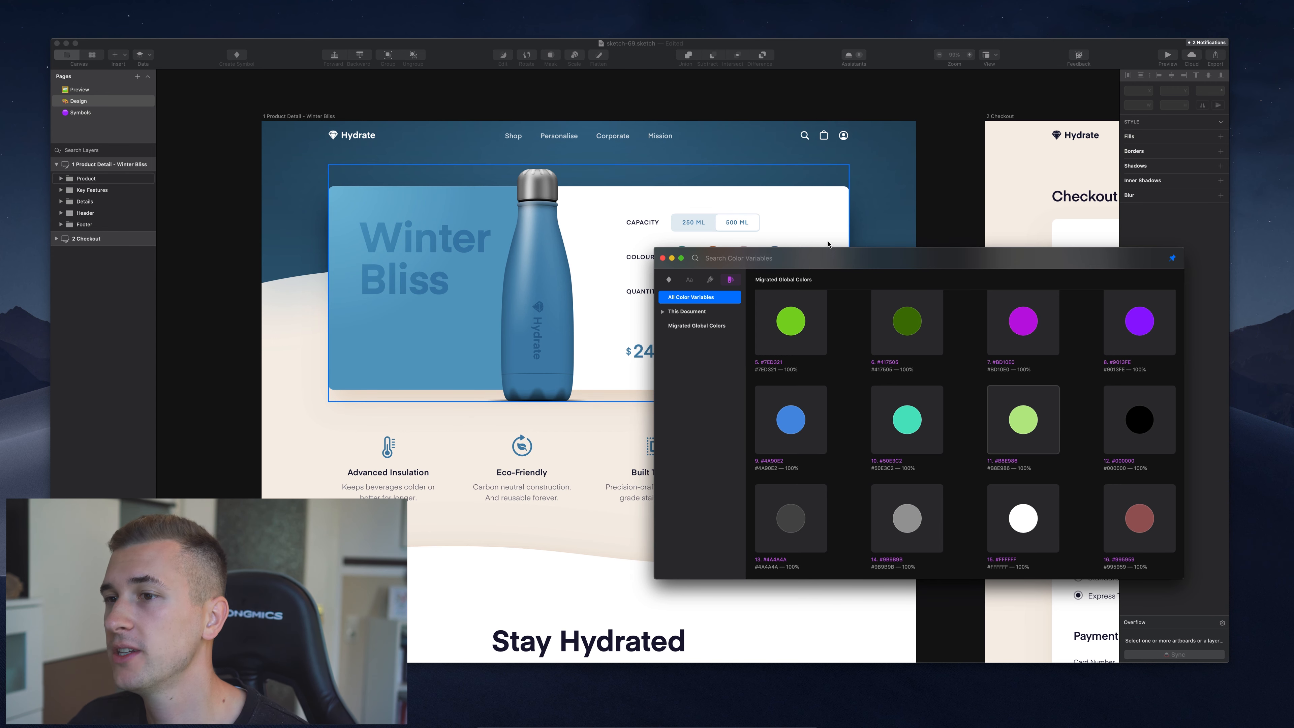
Close the Color Variables popup, leaving the blue product page with nothing selected.
click(668, 279)
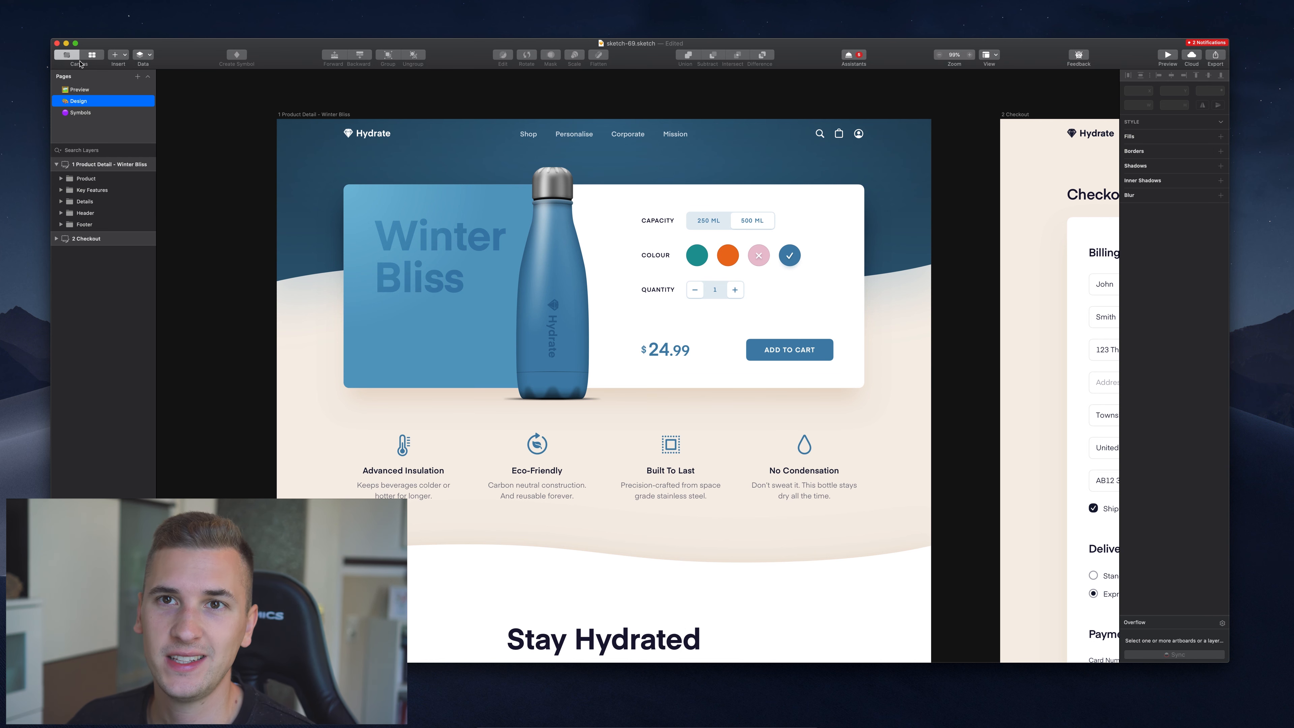
mouse_move(69, 55)
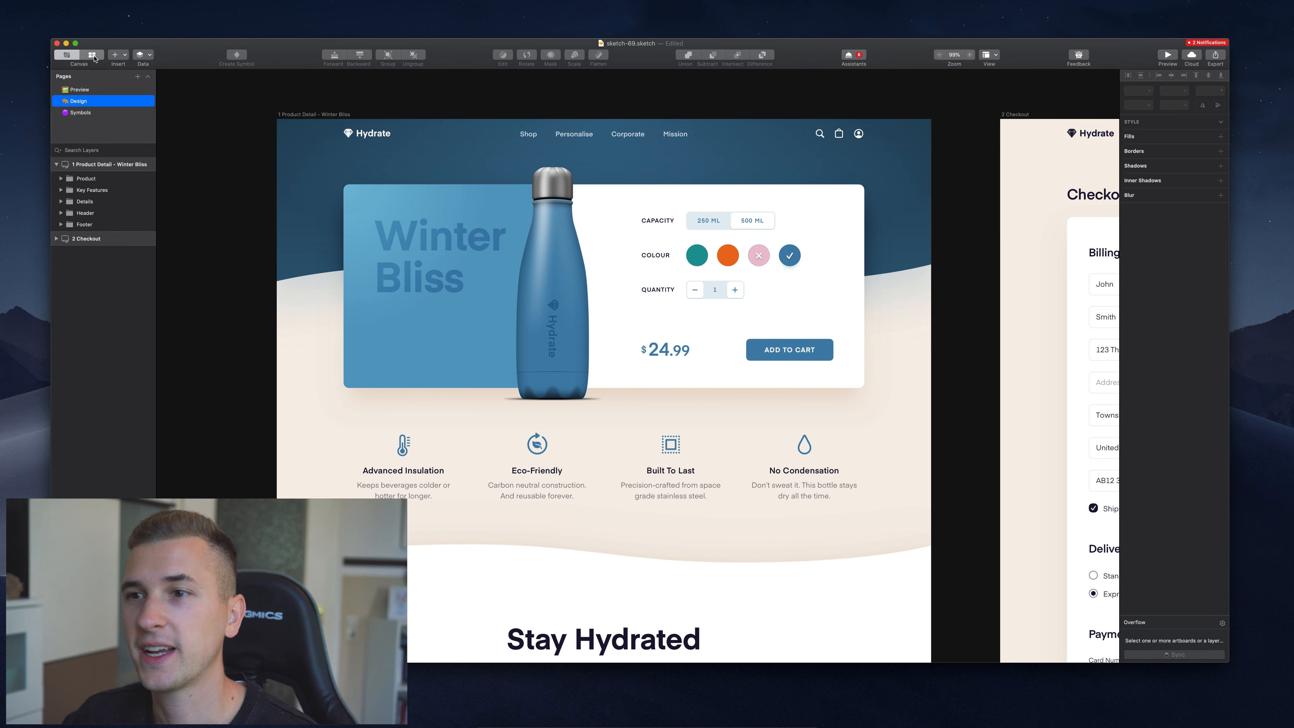
Browse All Symbols in the Components view, inspecting Large Checkbox Disabled and Large Checkbox Selected.
click(91, 56)
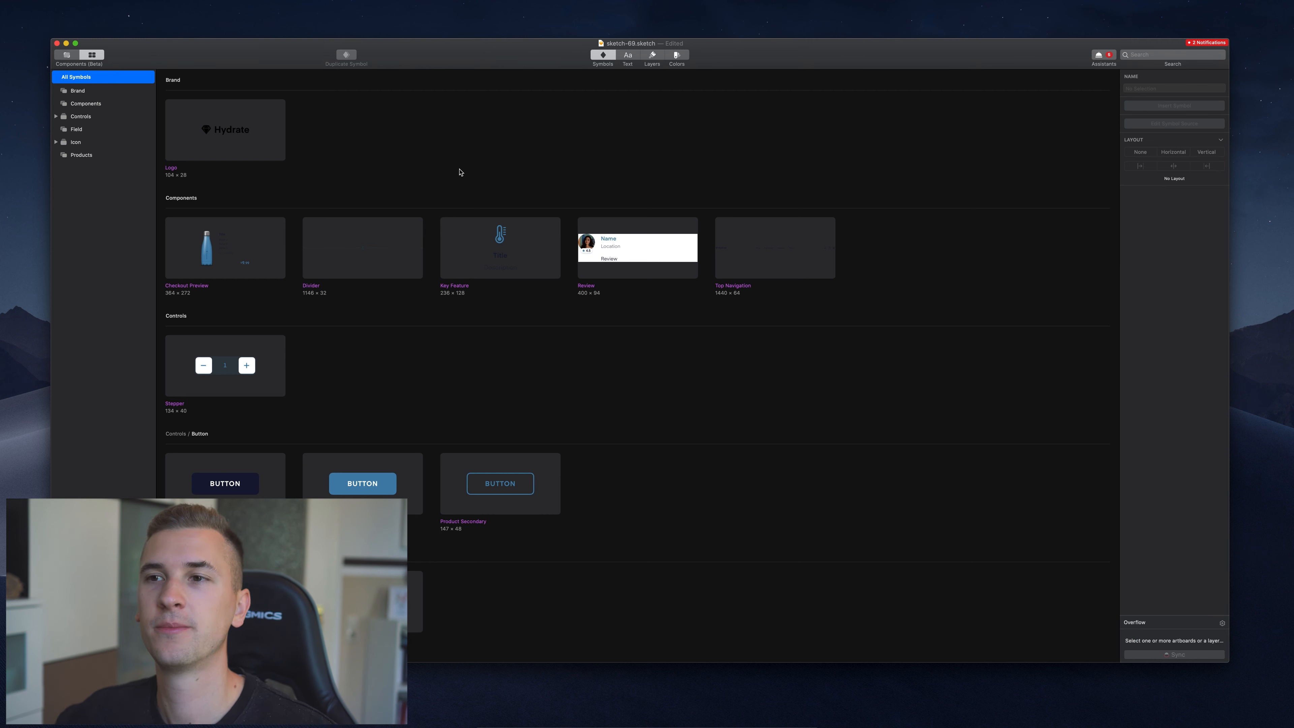
mouse_move(351, 147)
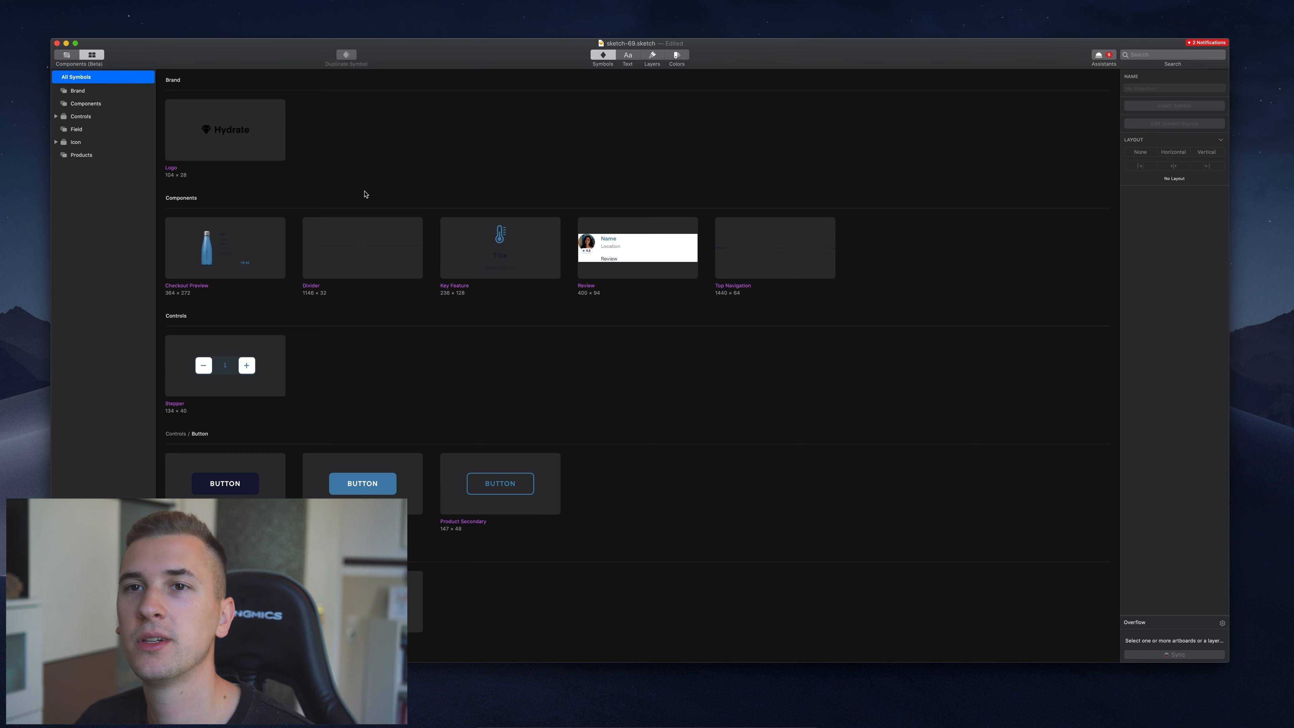
mouse_move(176, 82)
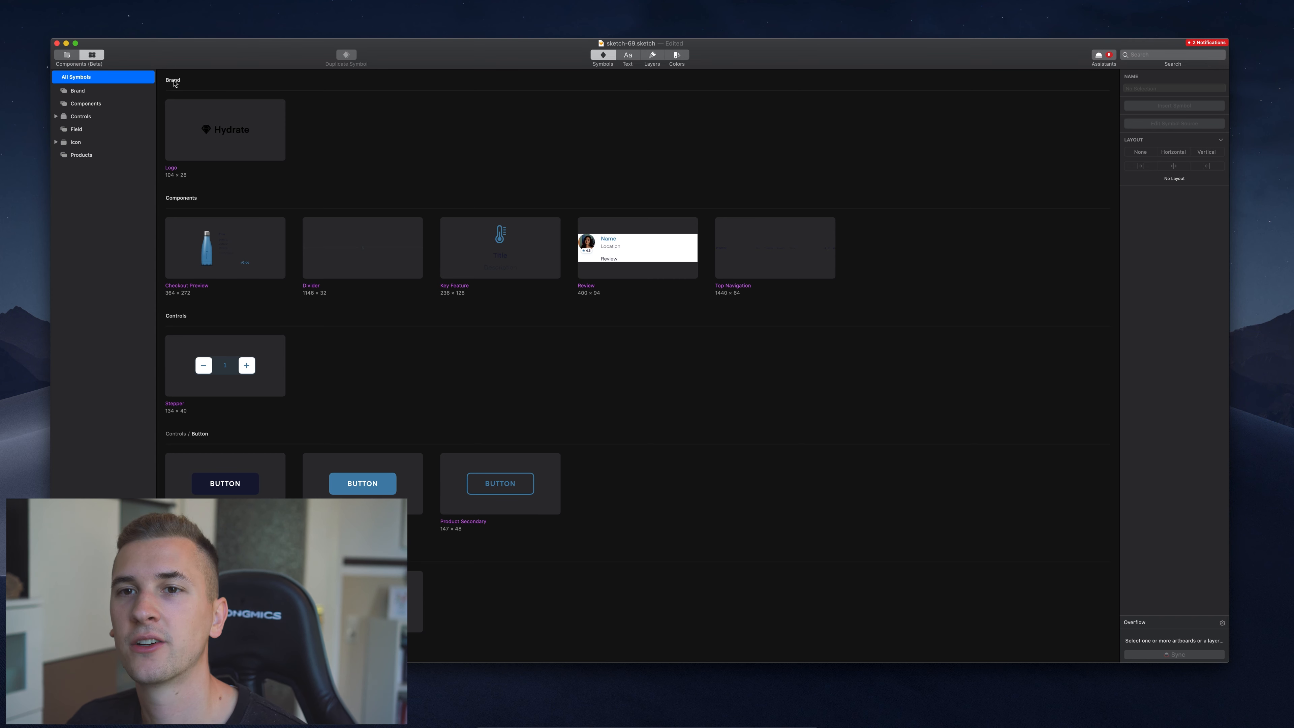
mouse_move(230, 212)
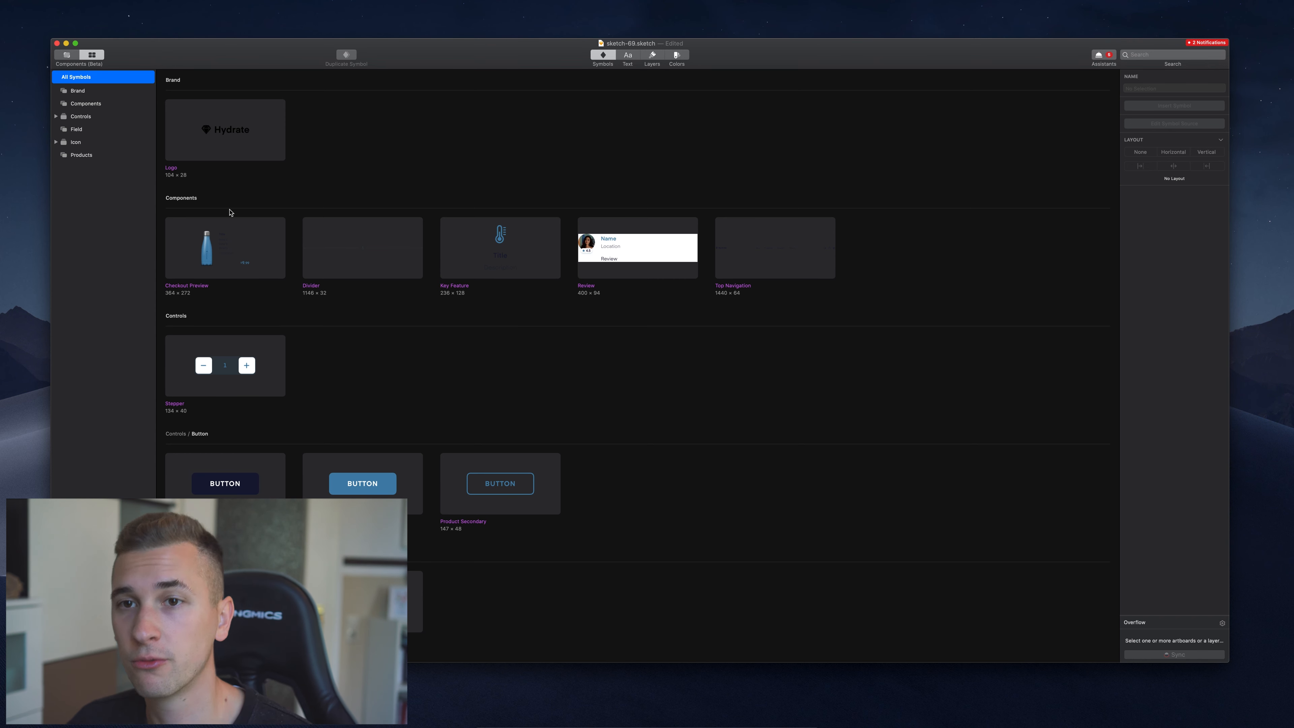
mouse_move(255, 287)
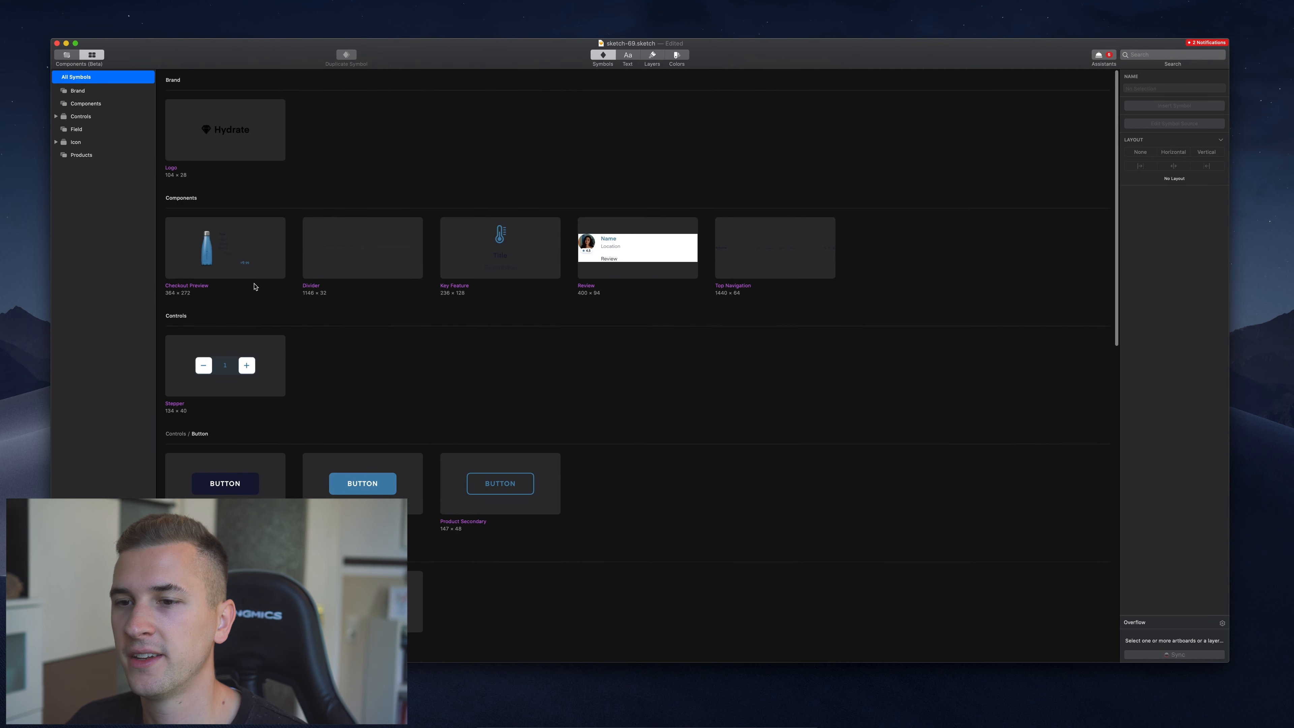
scroll(down, 3)
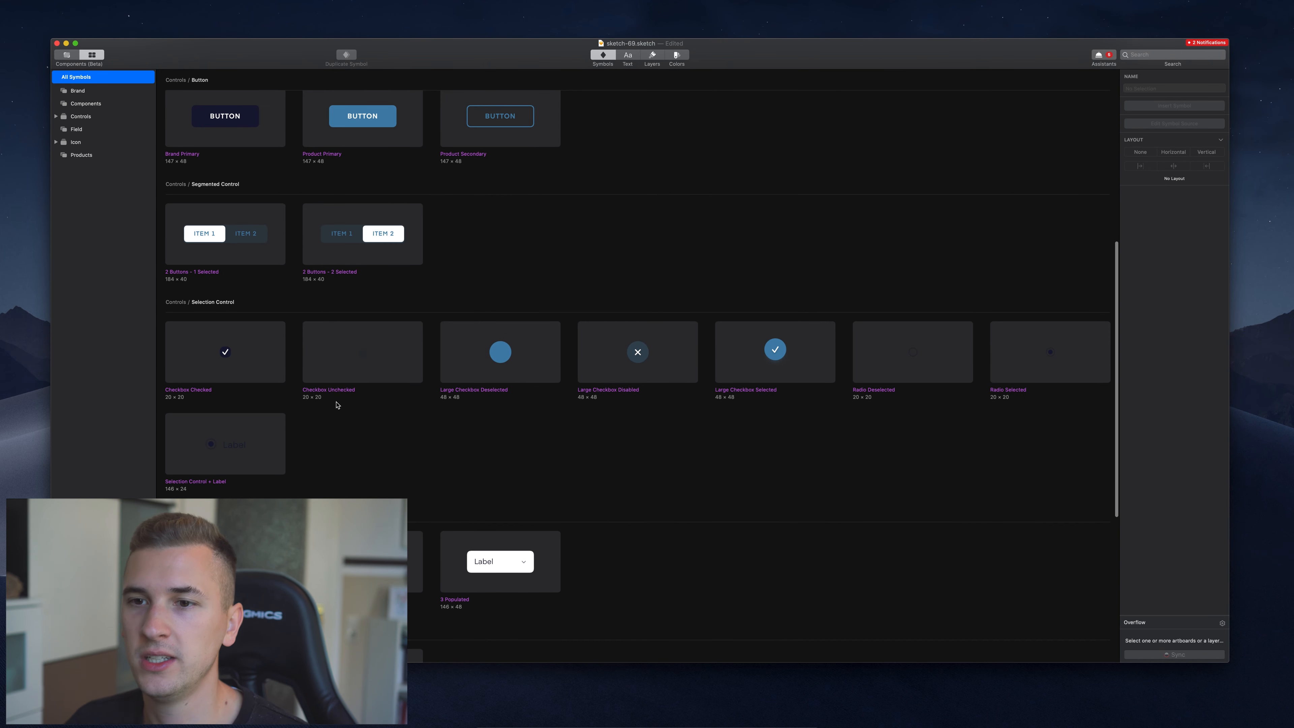
mouse_move(678, 341)
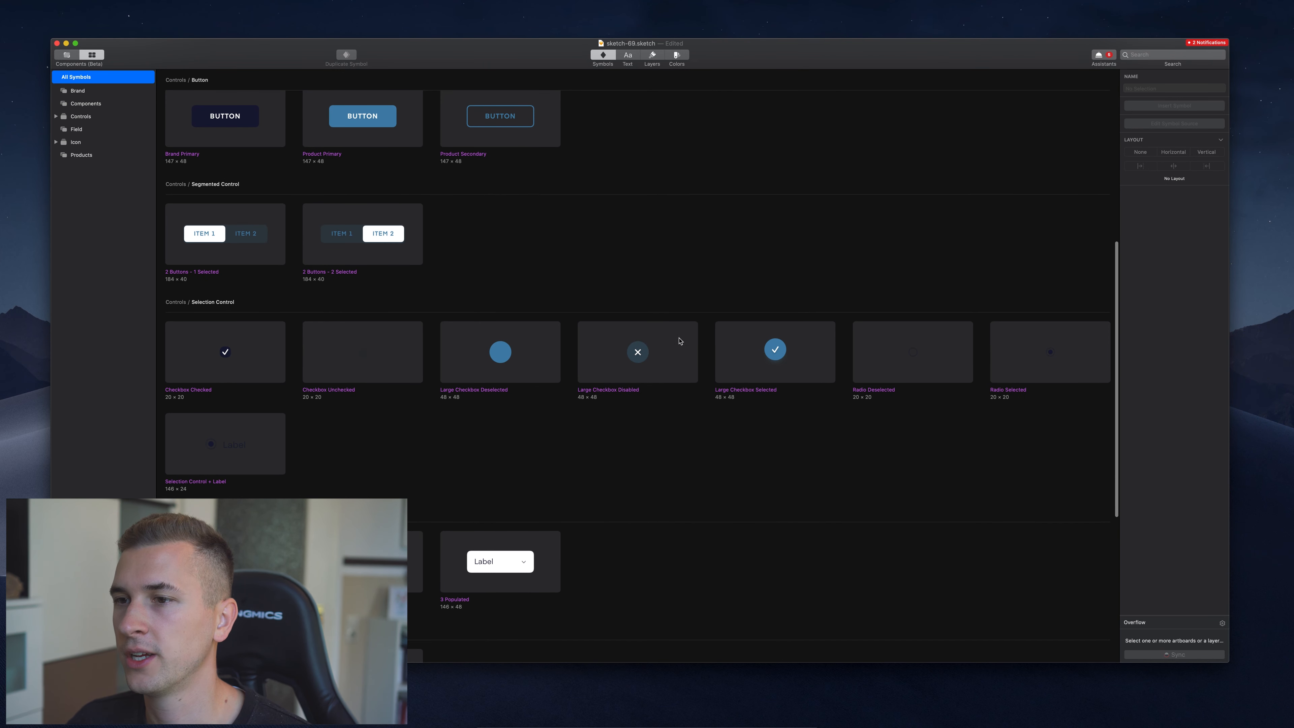
click(637, 352)
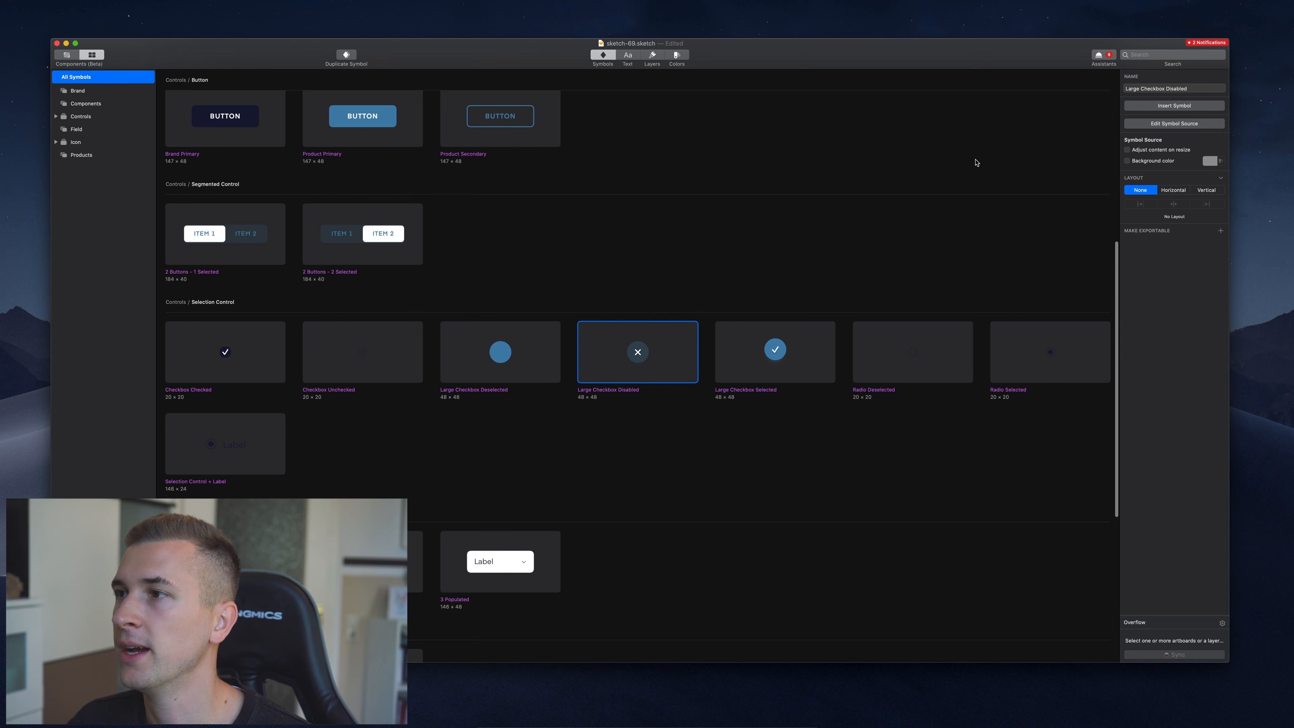
mouse_move(1236, 140)
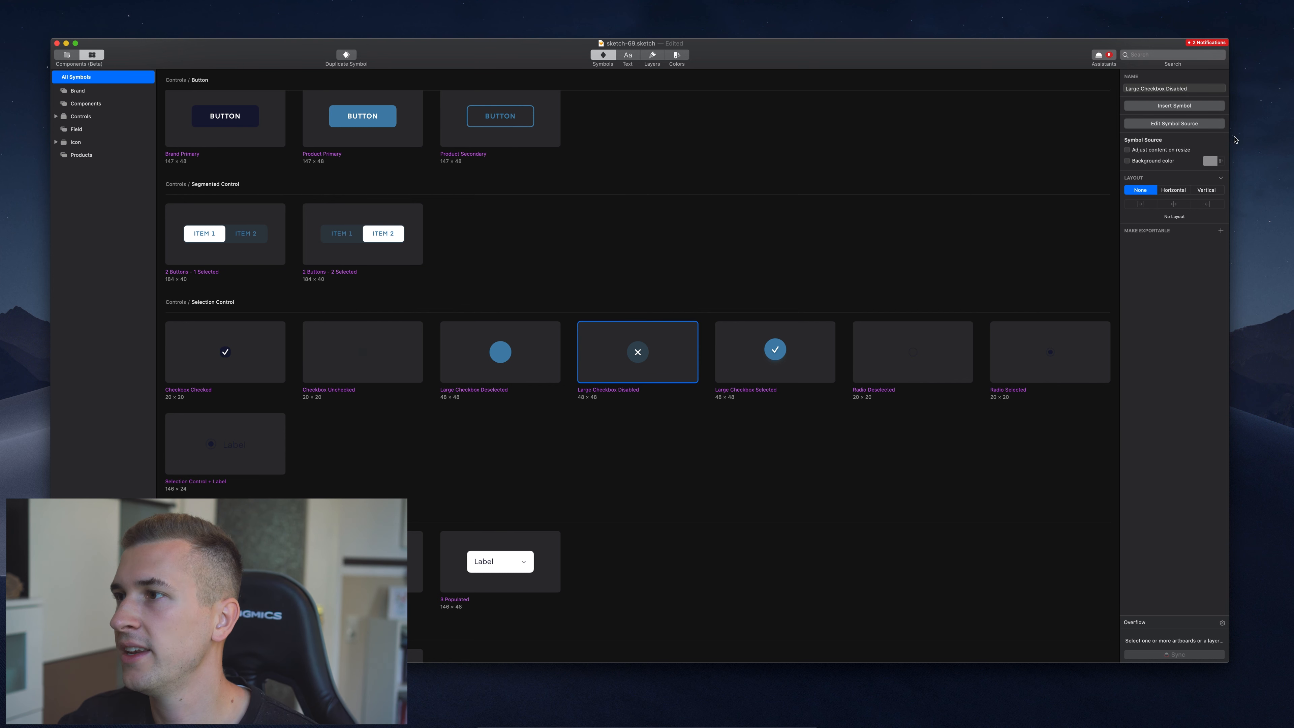
mouse_move(805, 356)
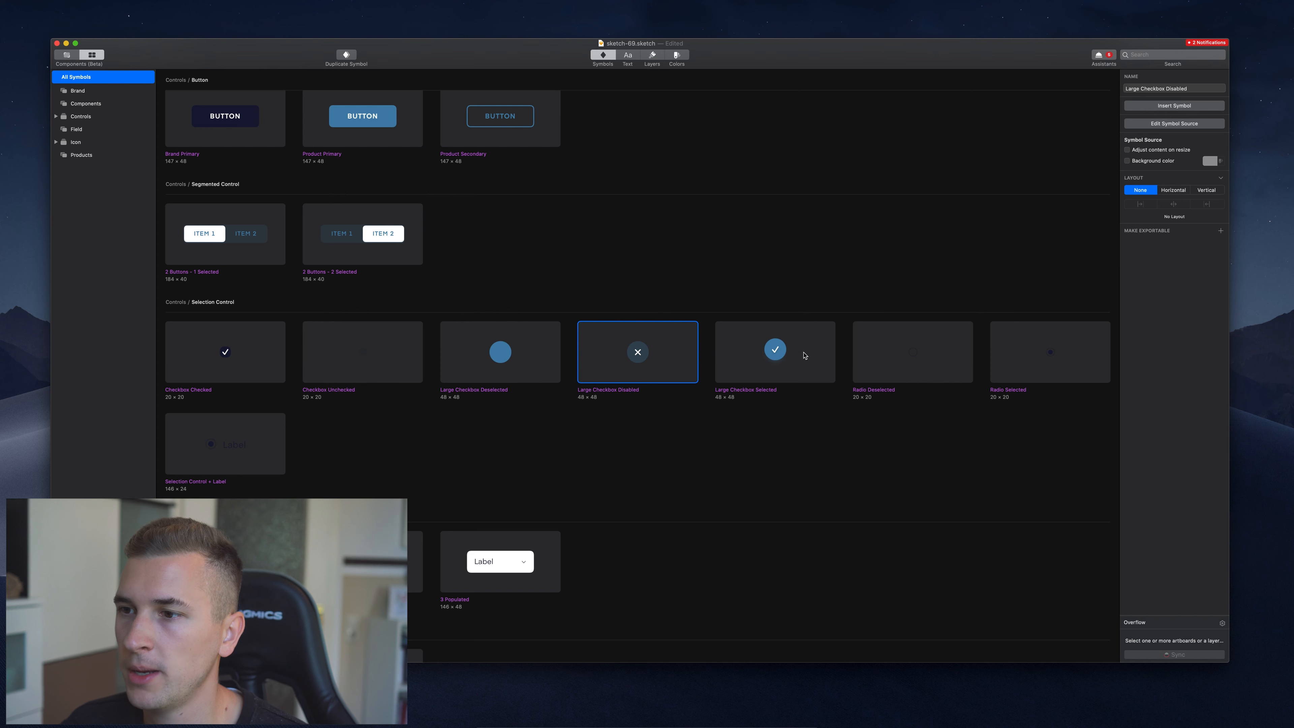
click(774, 352)
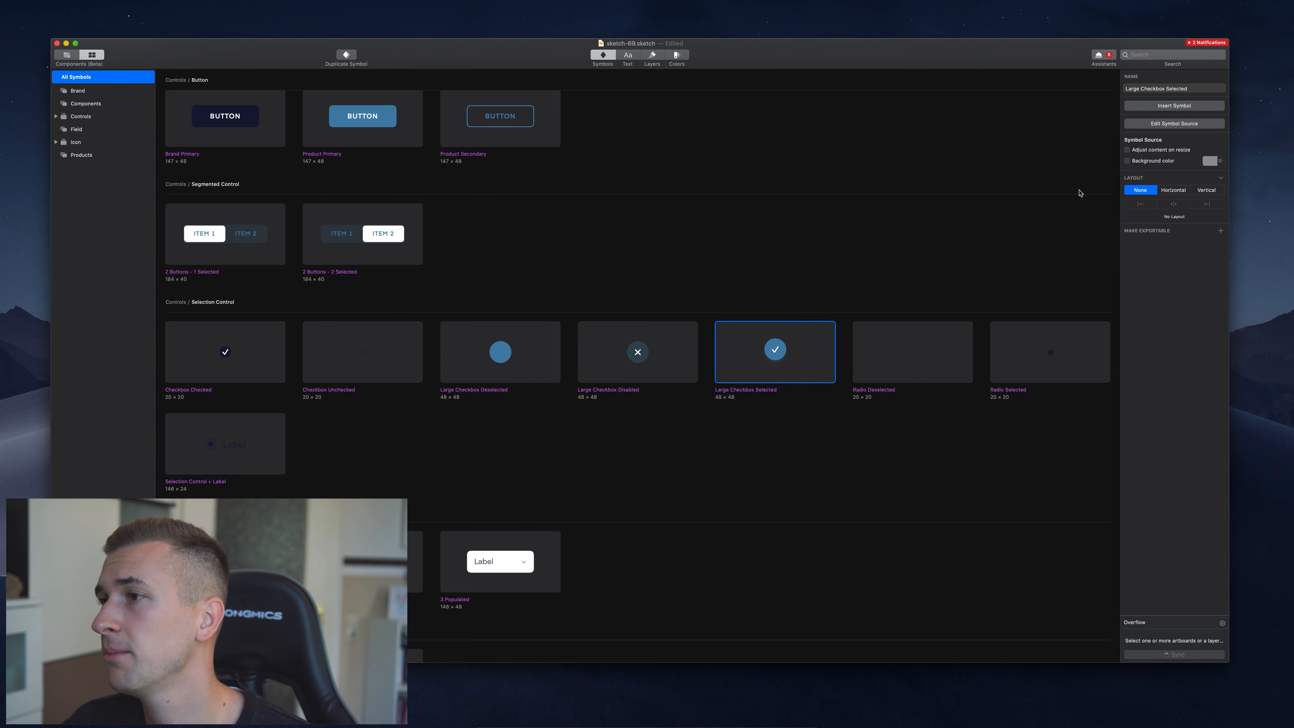
mouse_move(1133, 114)
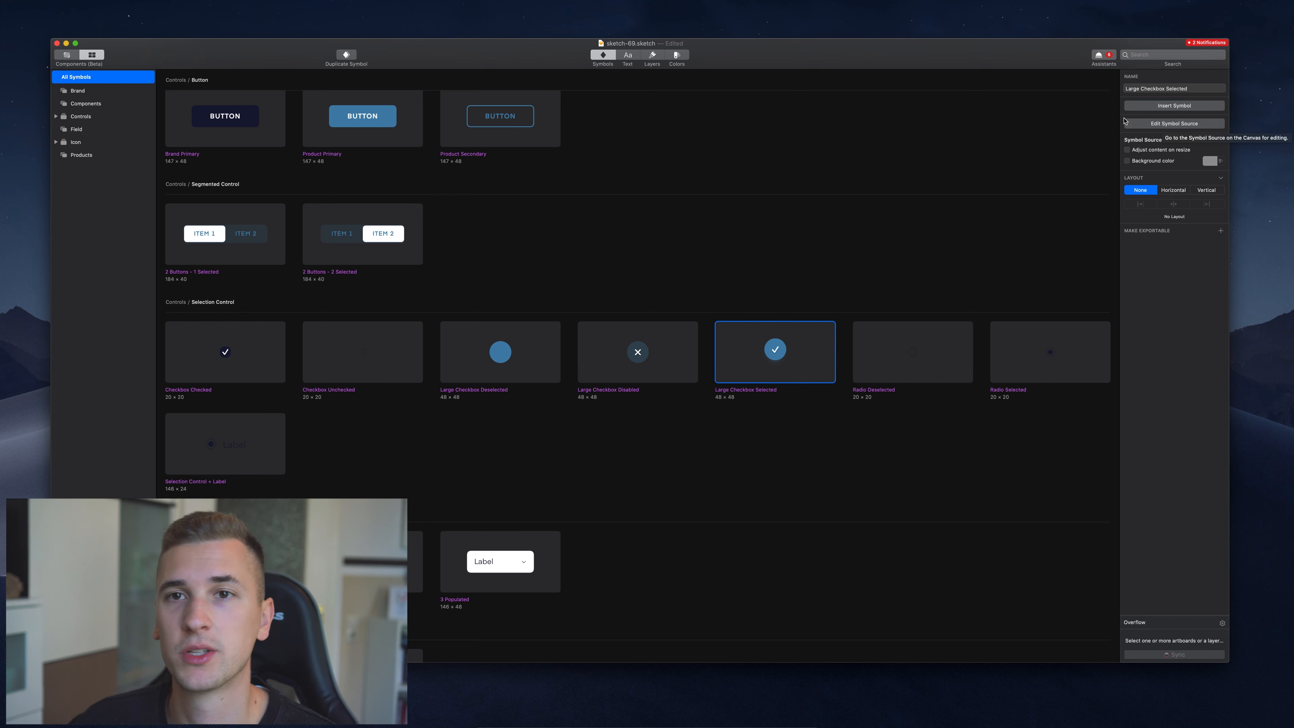
Return to the Symbols page canvas and select the Key Feature No 2 symbol beside Key Feature.
click(77, 101)
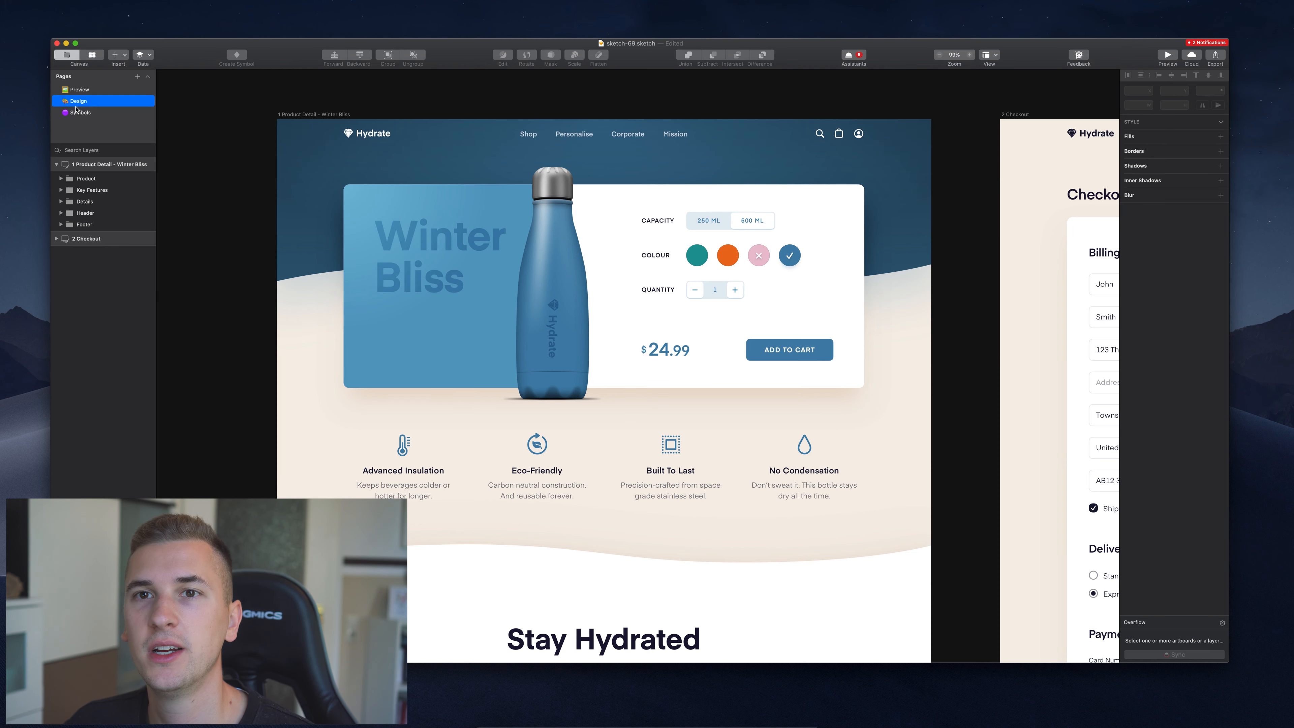
click(80, 112)
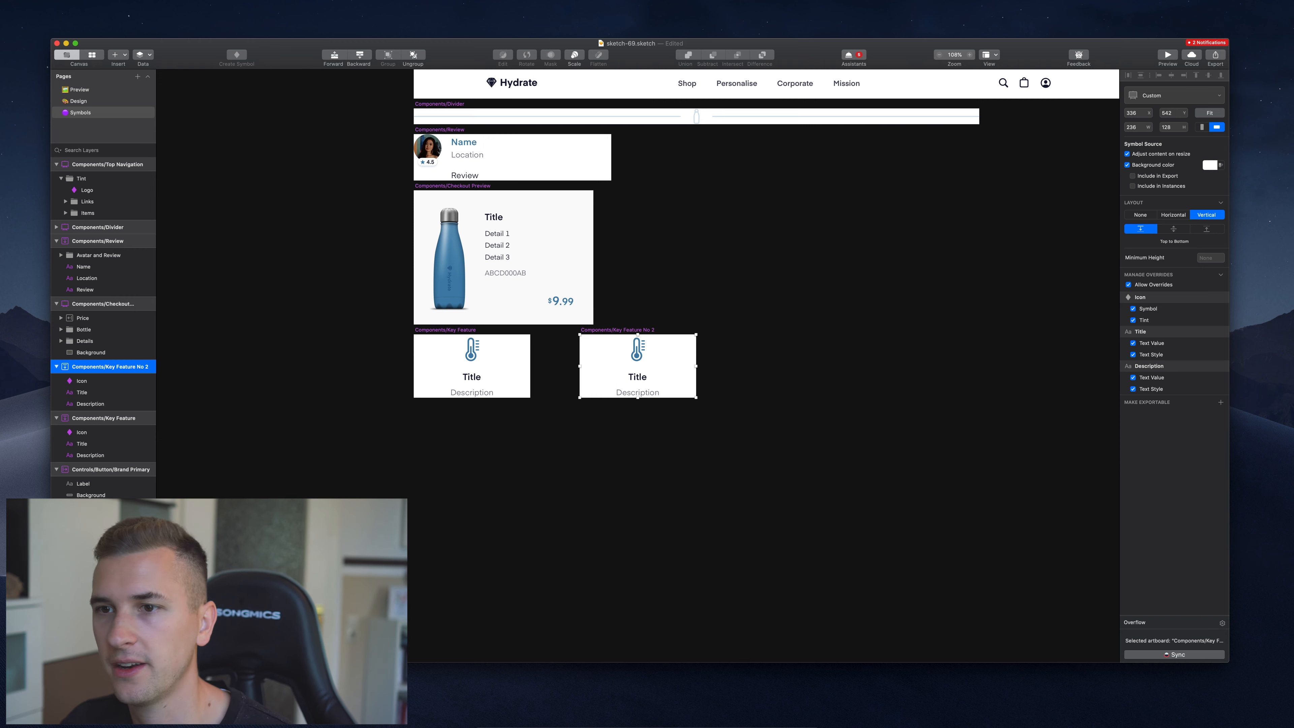
click(471, 366)
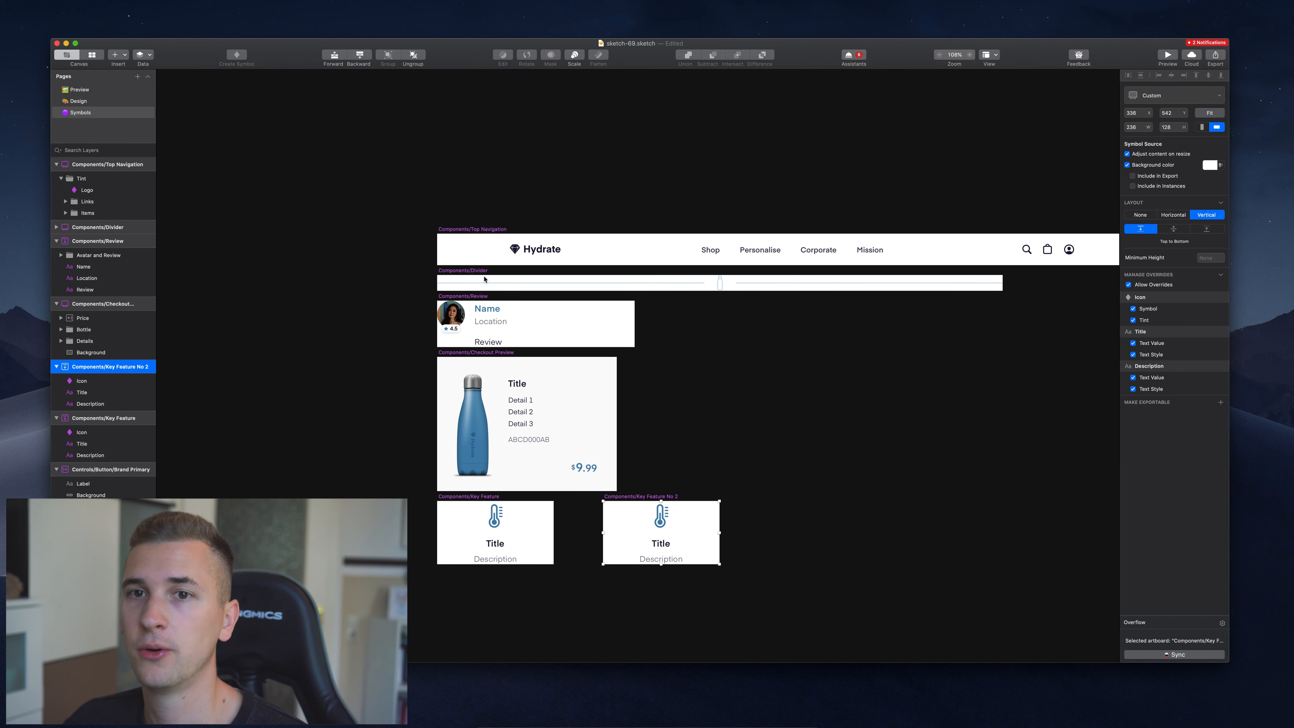
mouse_move(93, 59)
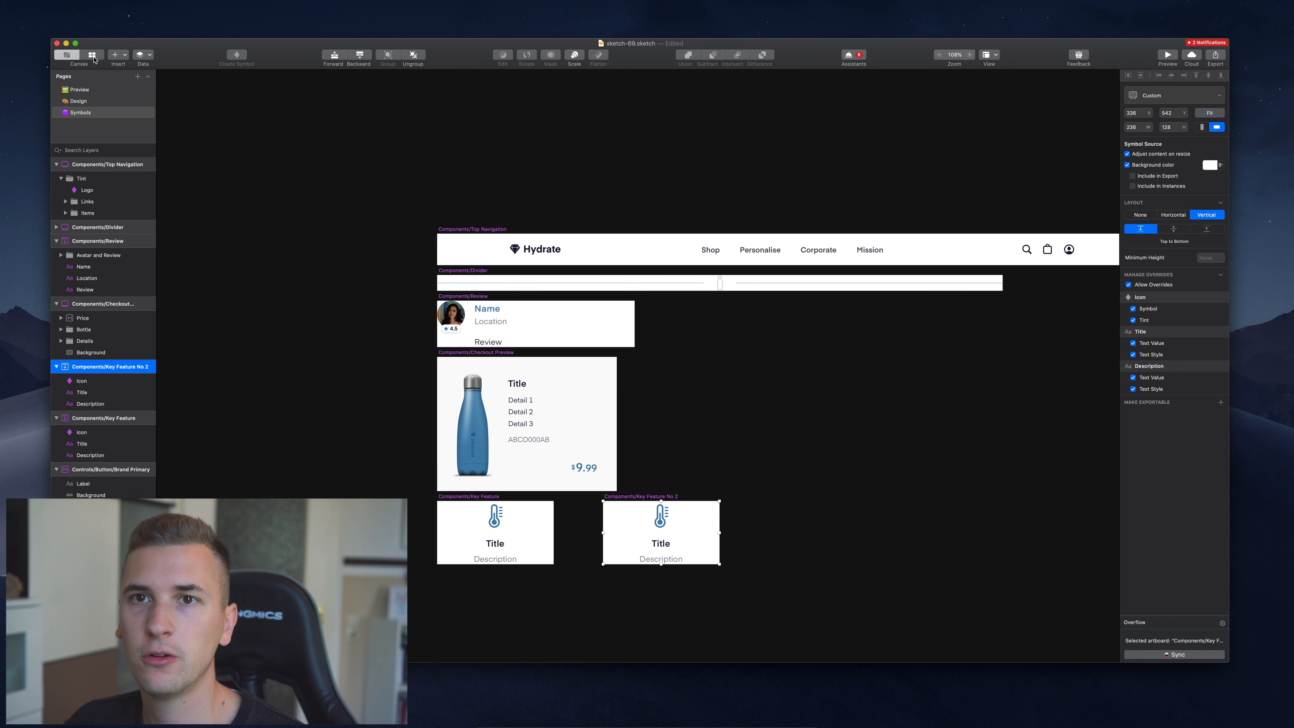
Locate and pick Key Feature No 2 in the Components overview of all symbols.
click(92, 55)
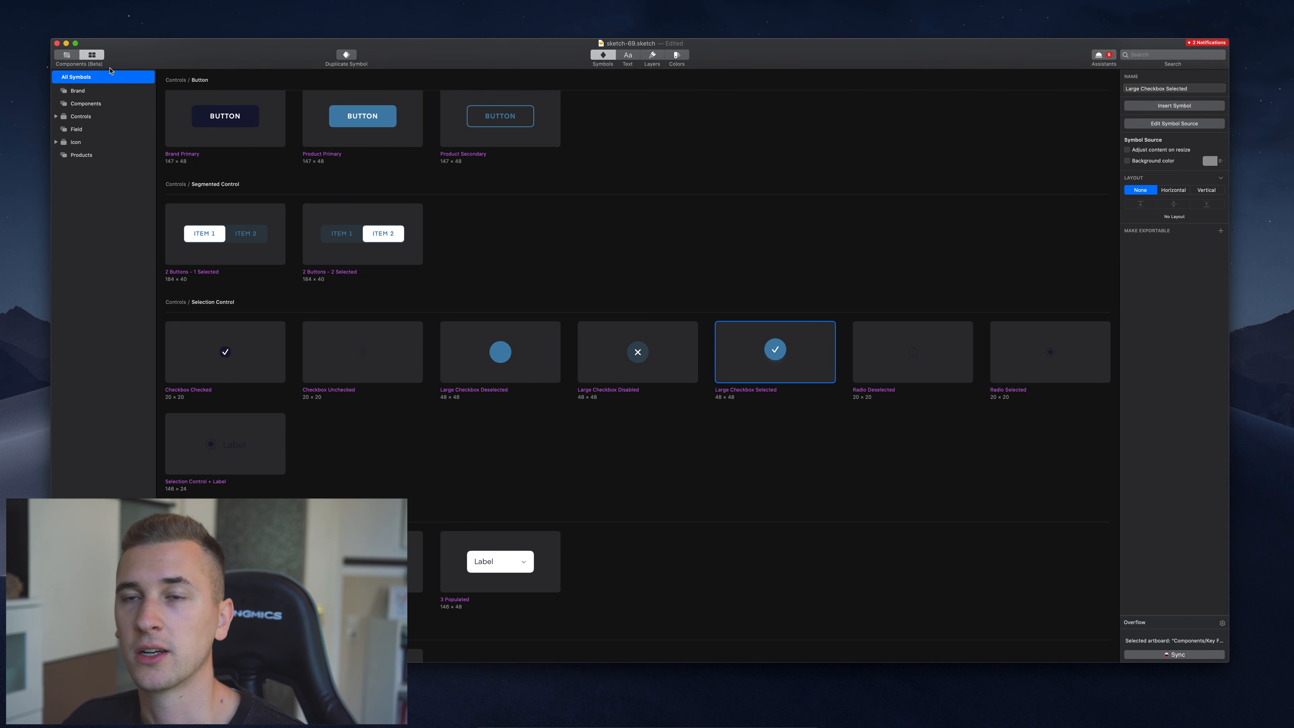
mouse_move(342, 313)
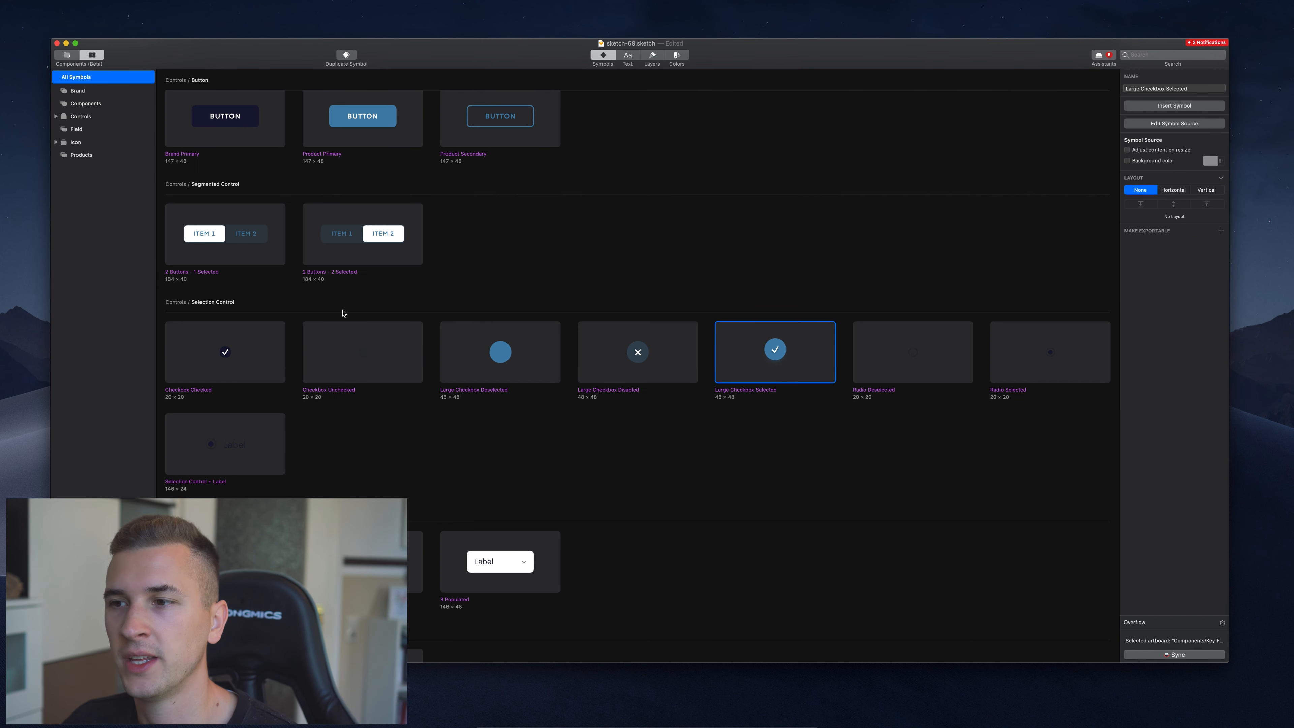
scroll(up, 3)
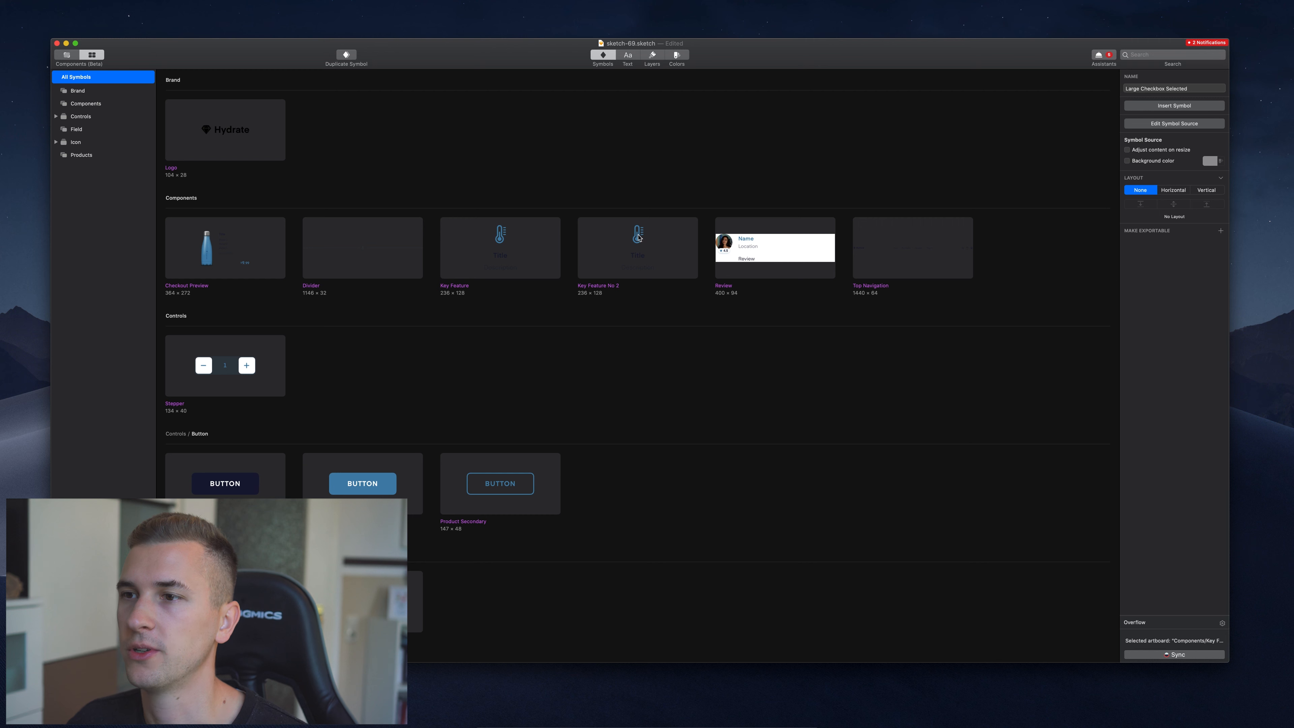
mouse_move(631, 262)
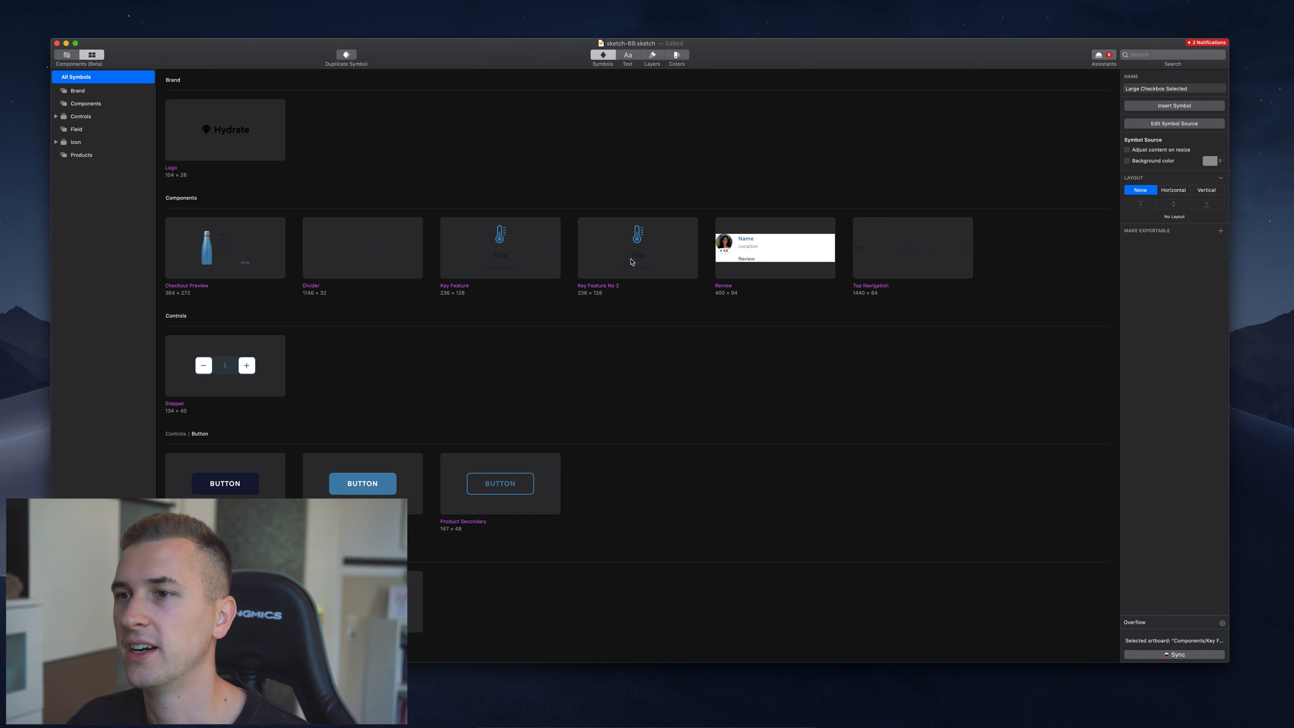
mouse_move(589, 259)
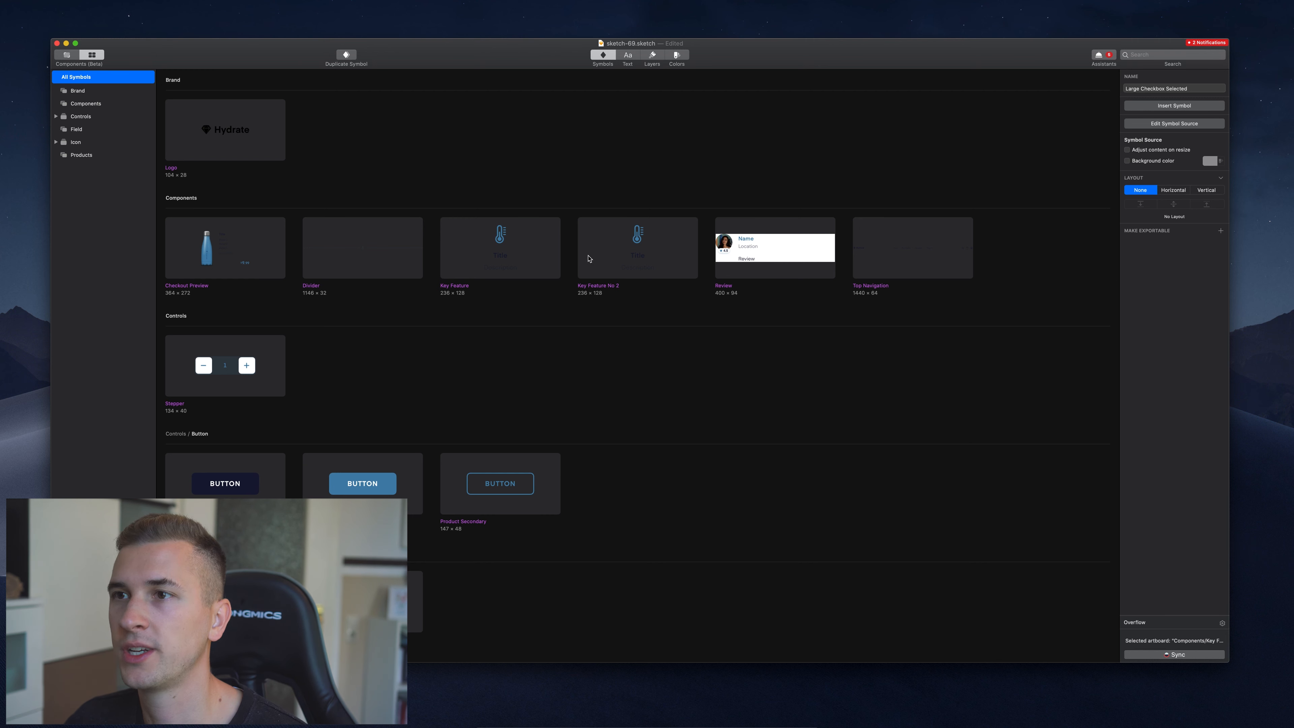
mouse_move(721, 408)
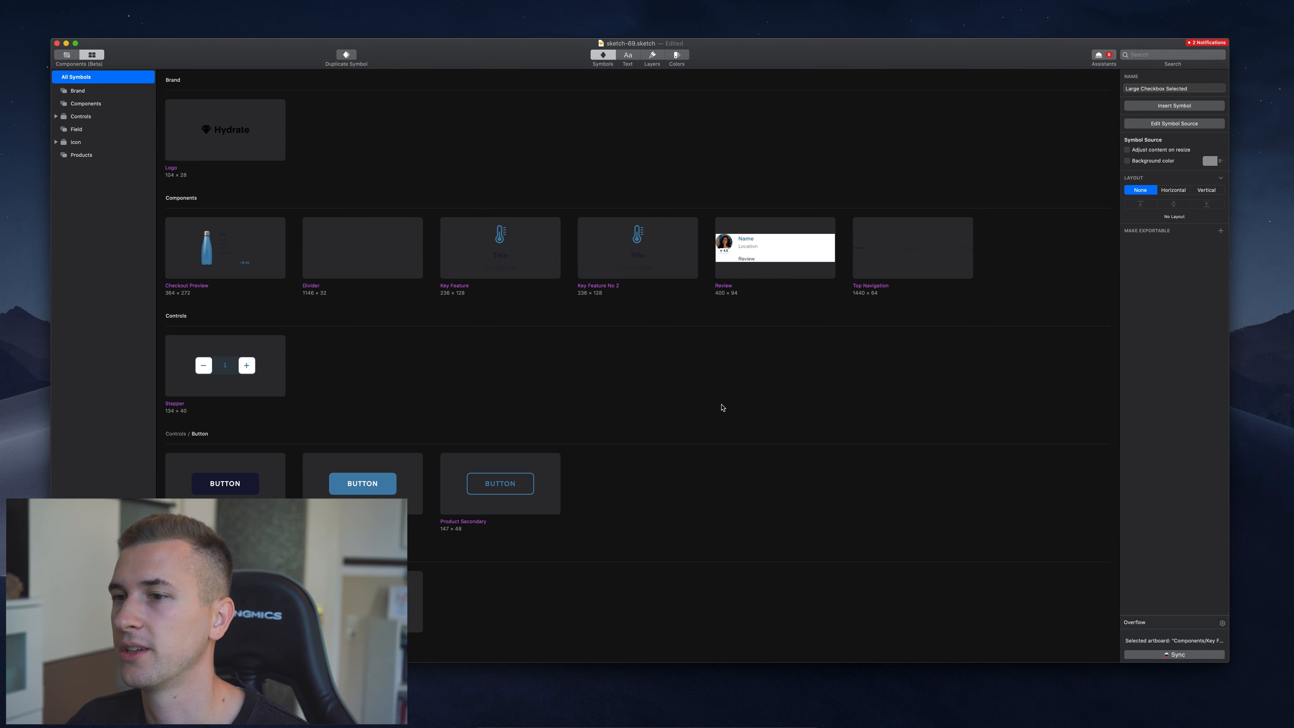
scroll(down, 3)
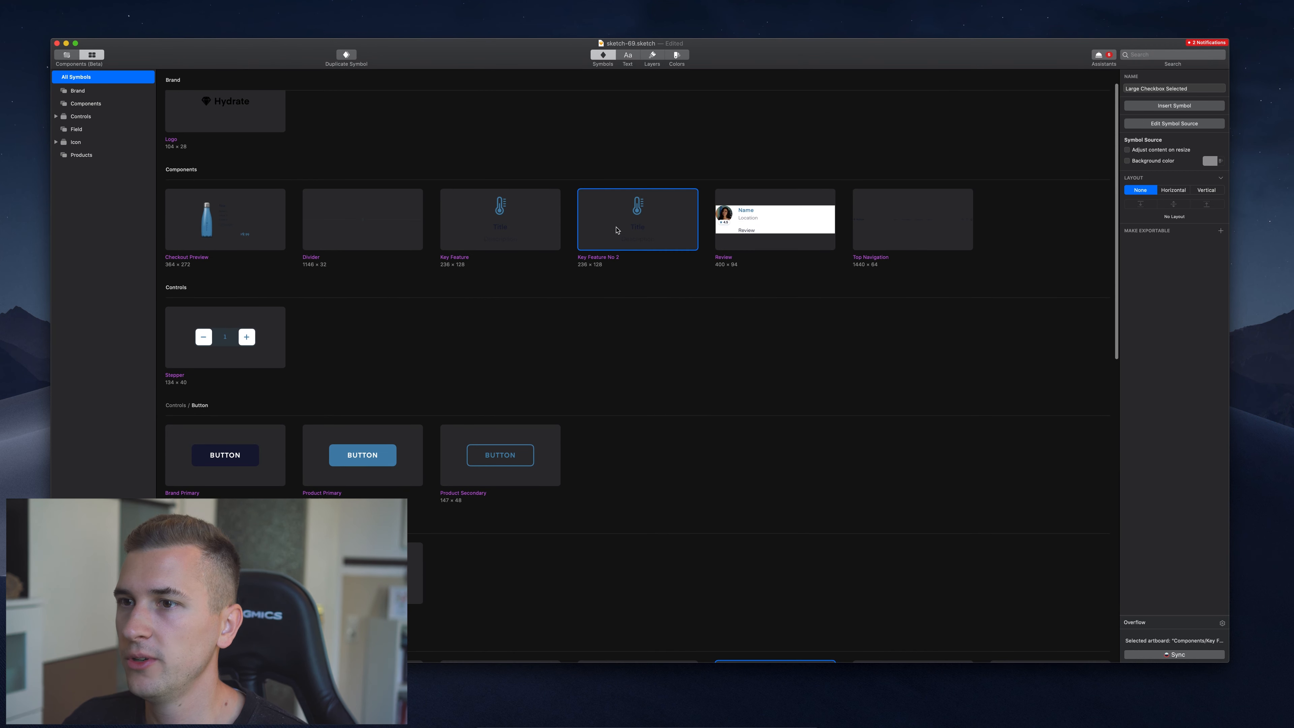
click(1206, 190)
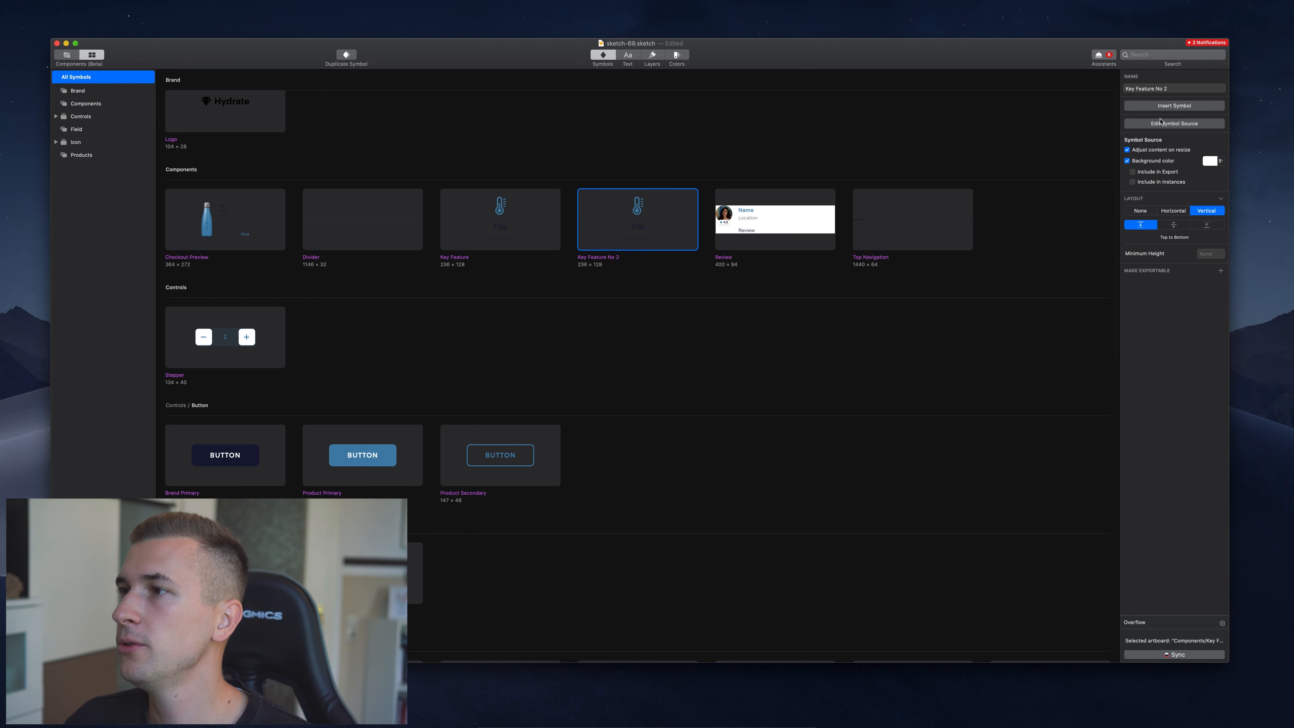
Open Key Feature No 2's source on the Symbols canvas, then go back to the Components overview.
click(1174, 123)
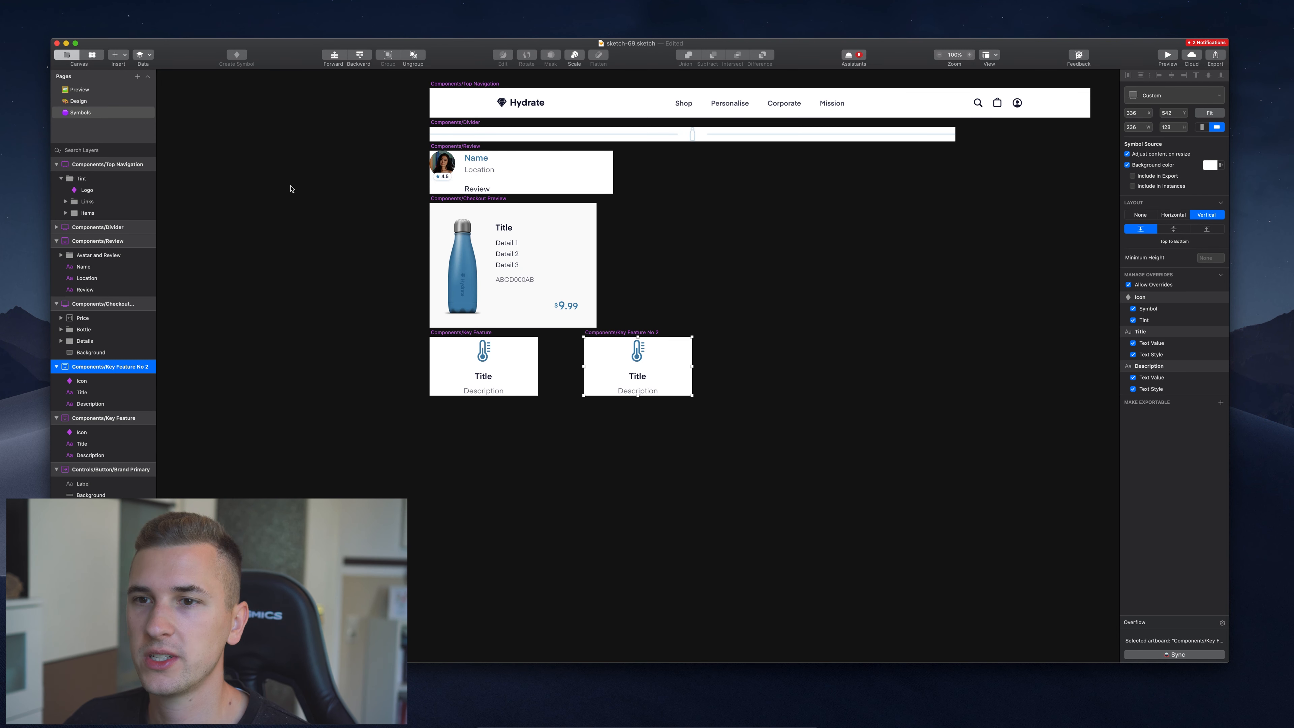
mouse_move(219, 224)
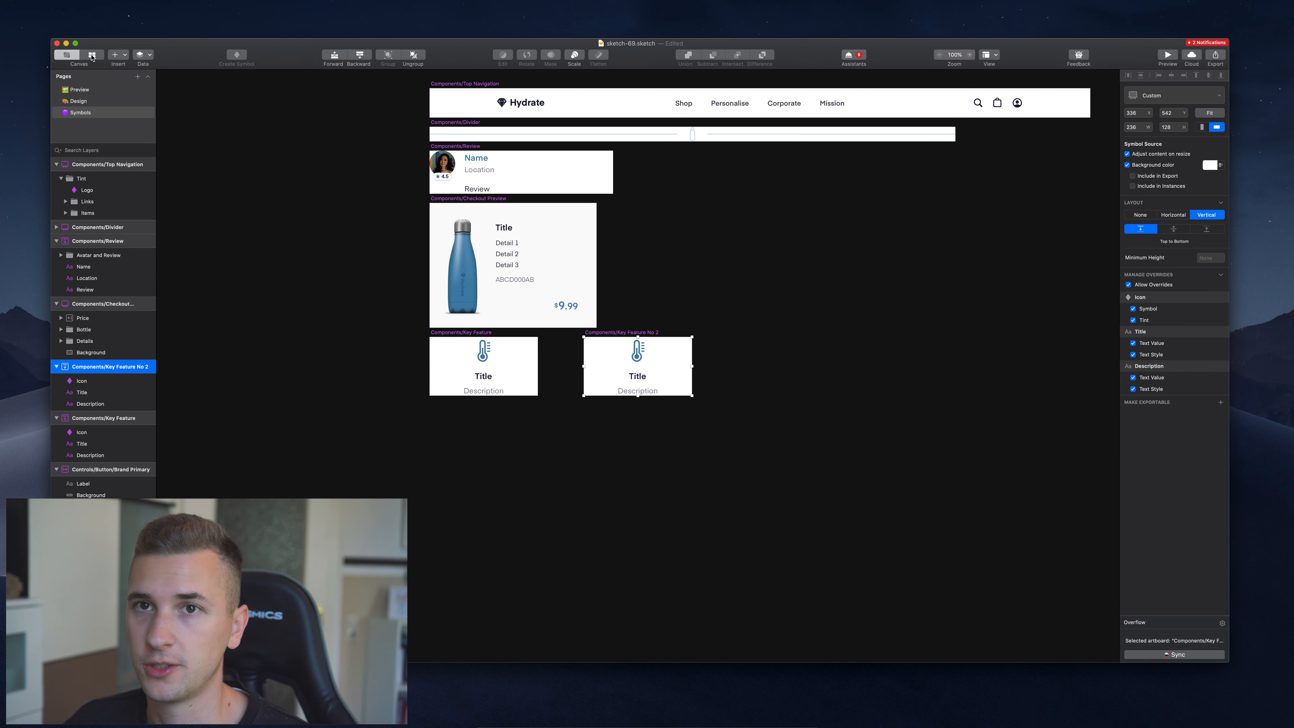
click(67, 55)
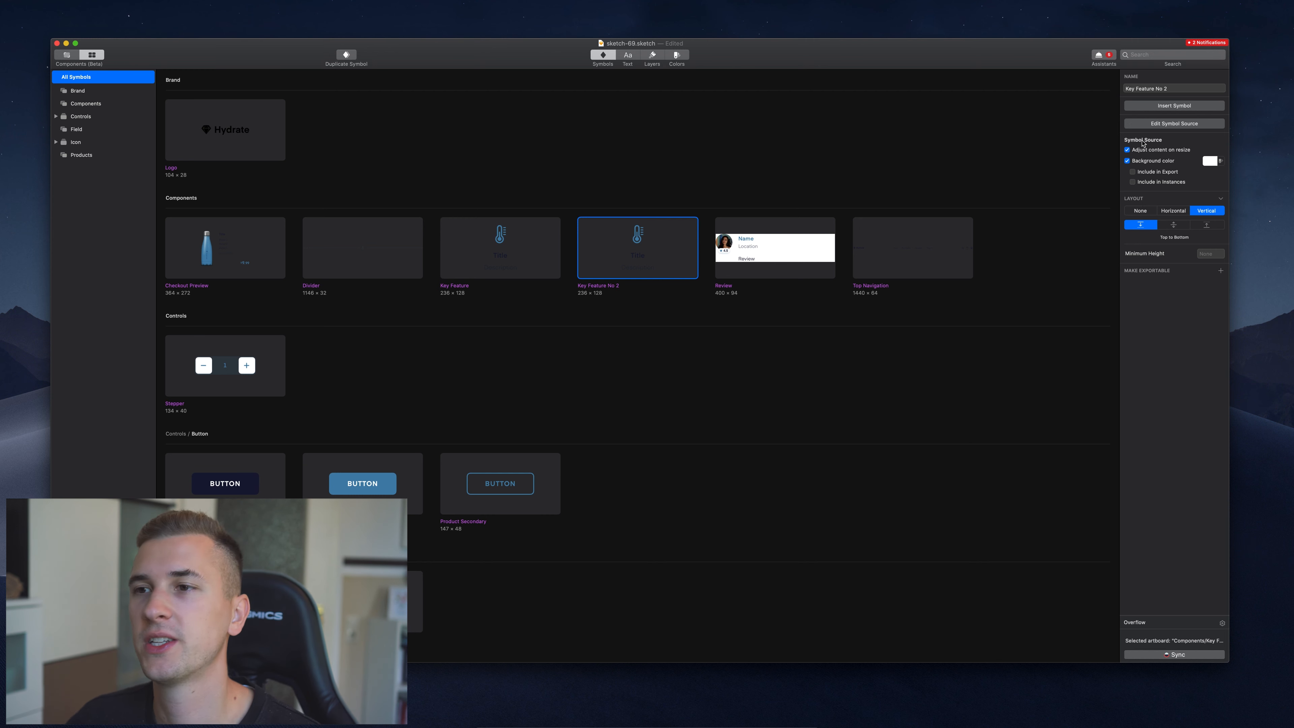
mouse_move(617, 178)
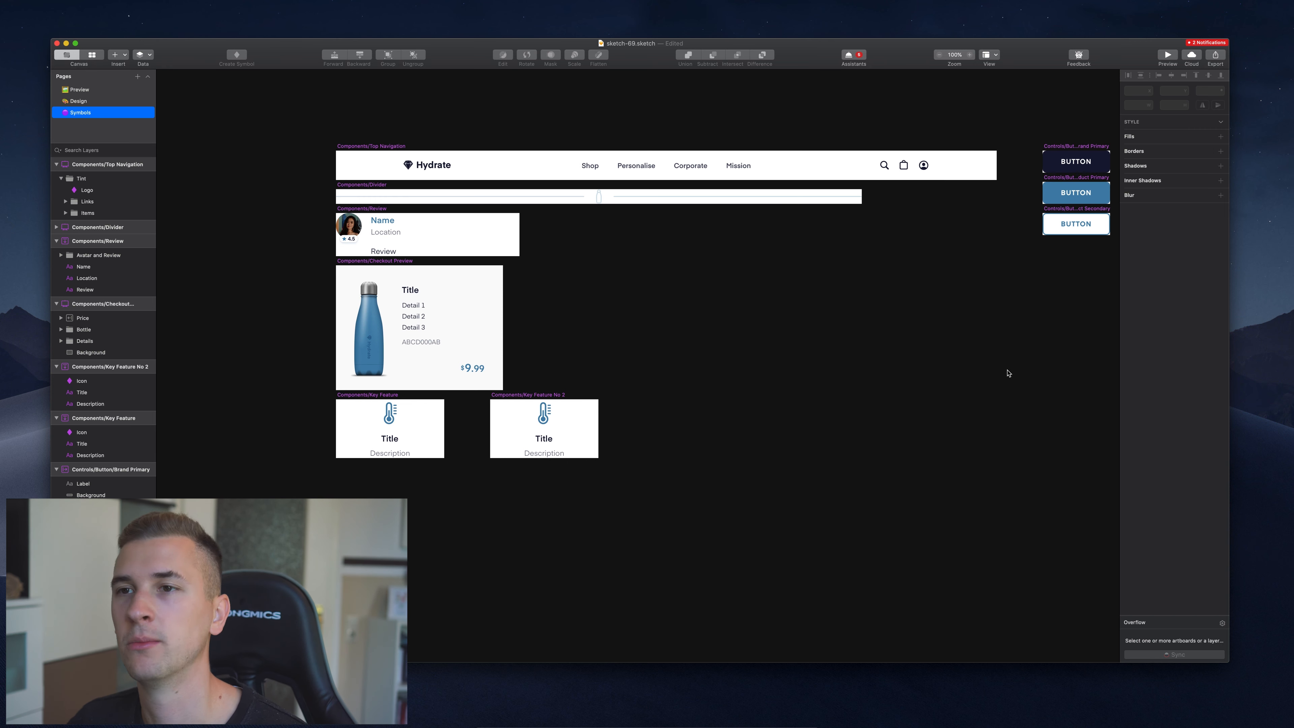
Briefly reselect Key Feature No 2 in the Components overview, then clear the selection.
click(93, 55)
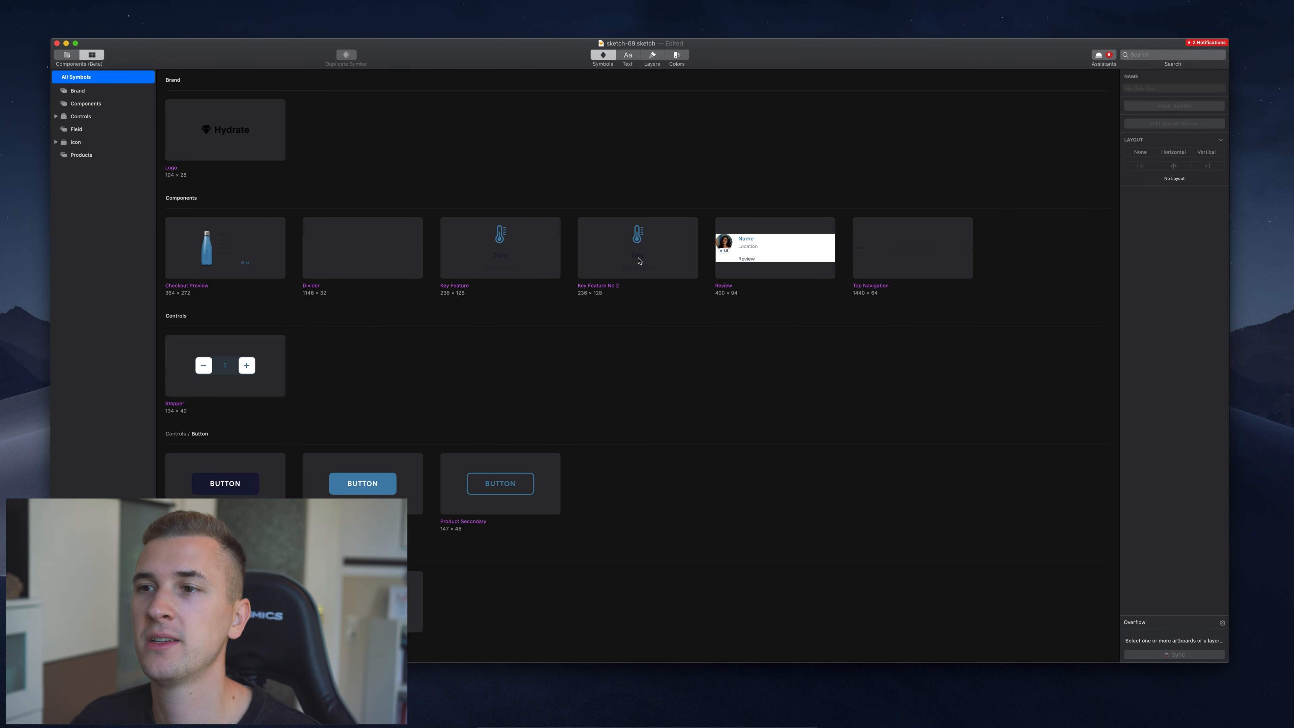
mouse_move(199, 149)
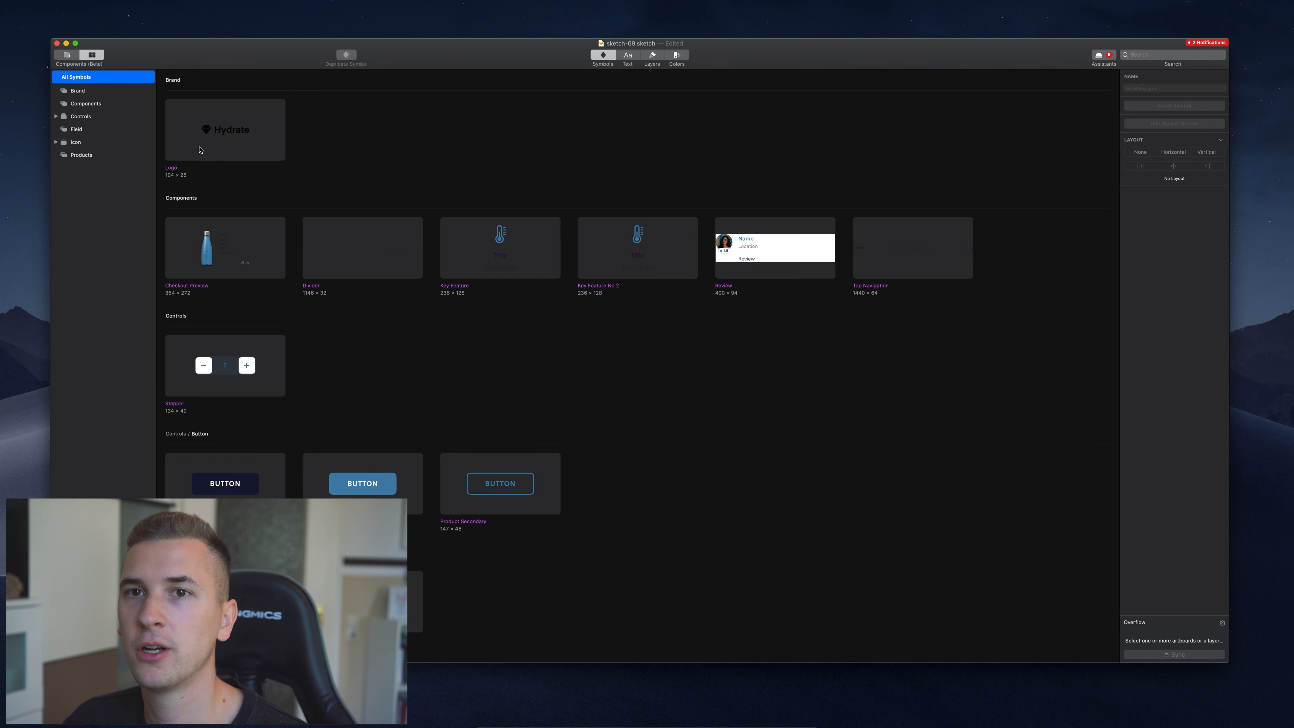
mouse_move(371, 250)
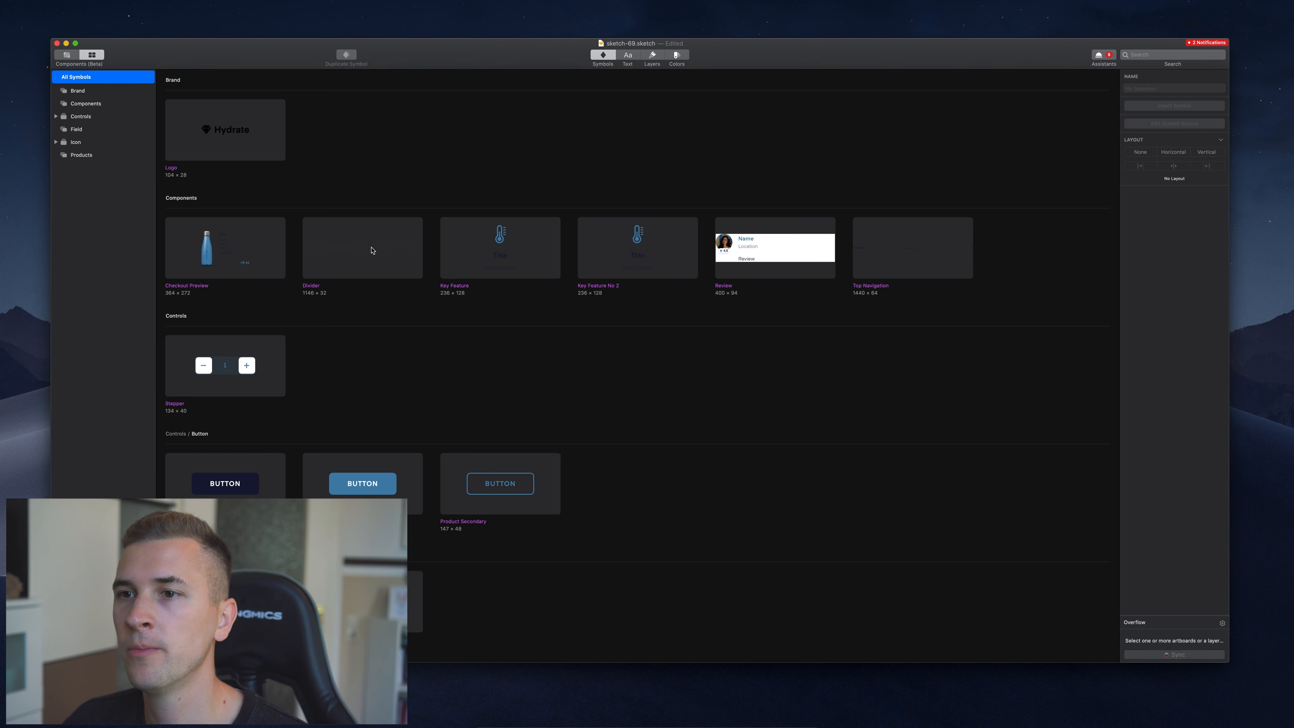
click(637, 247)
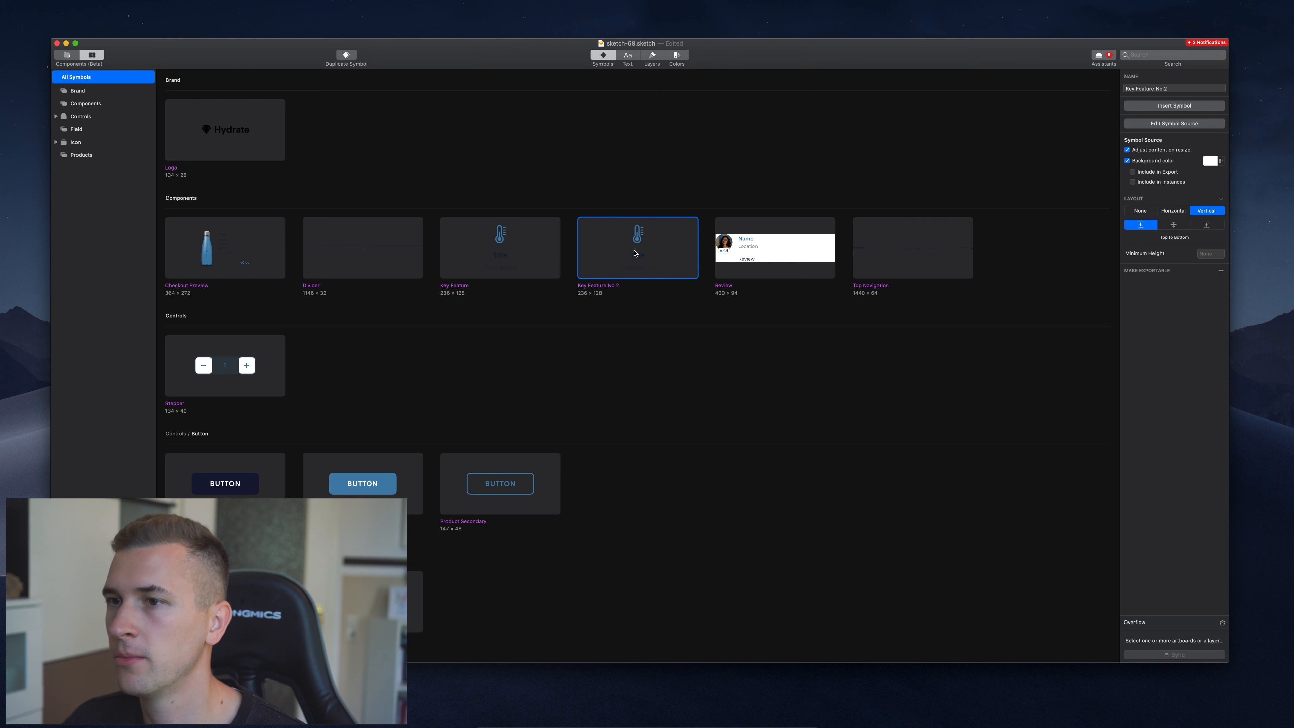
click(391, 406)
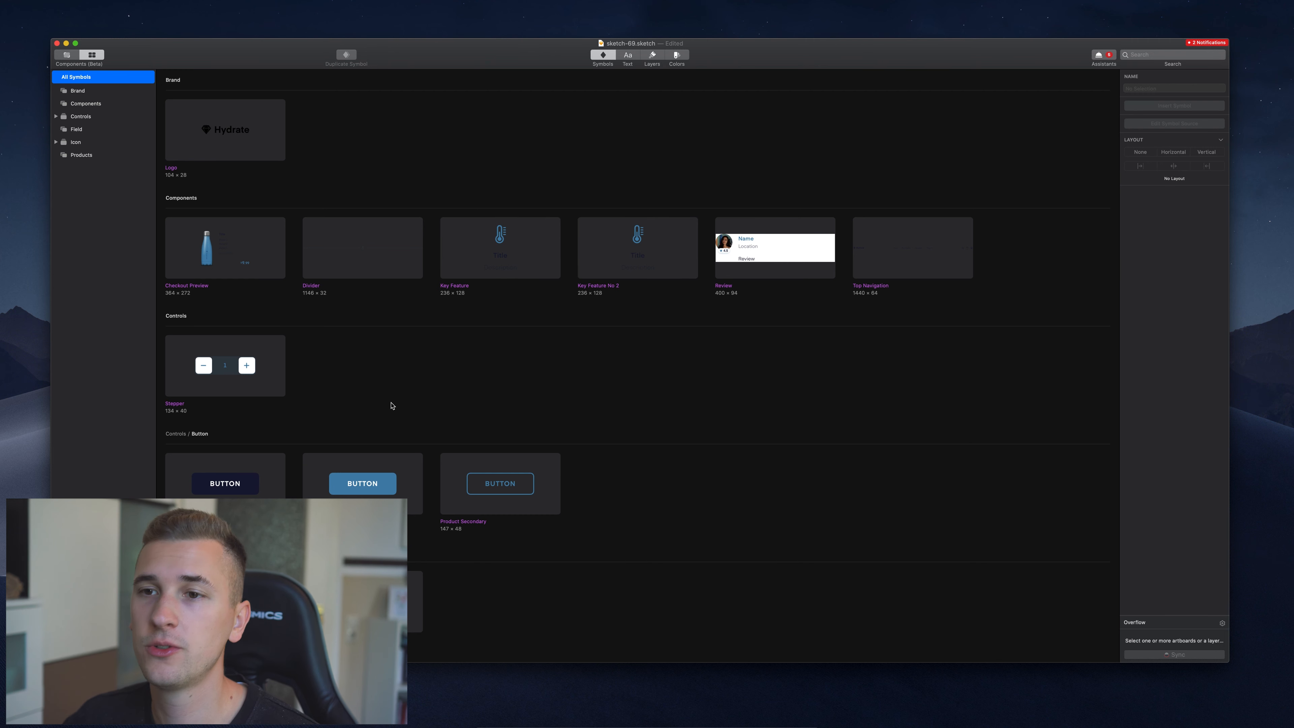
click(224, 482)
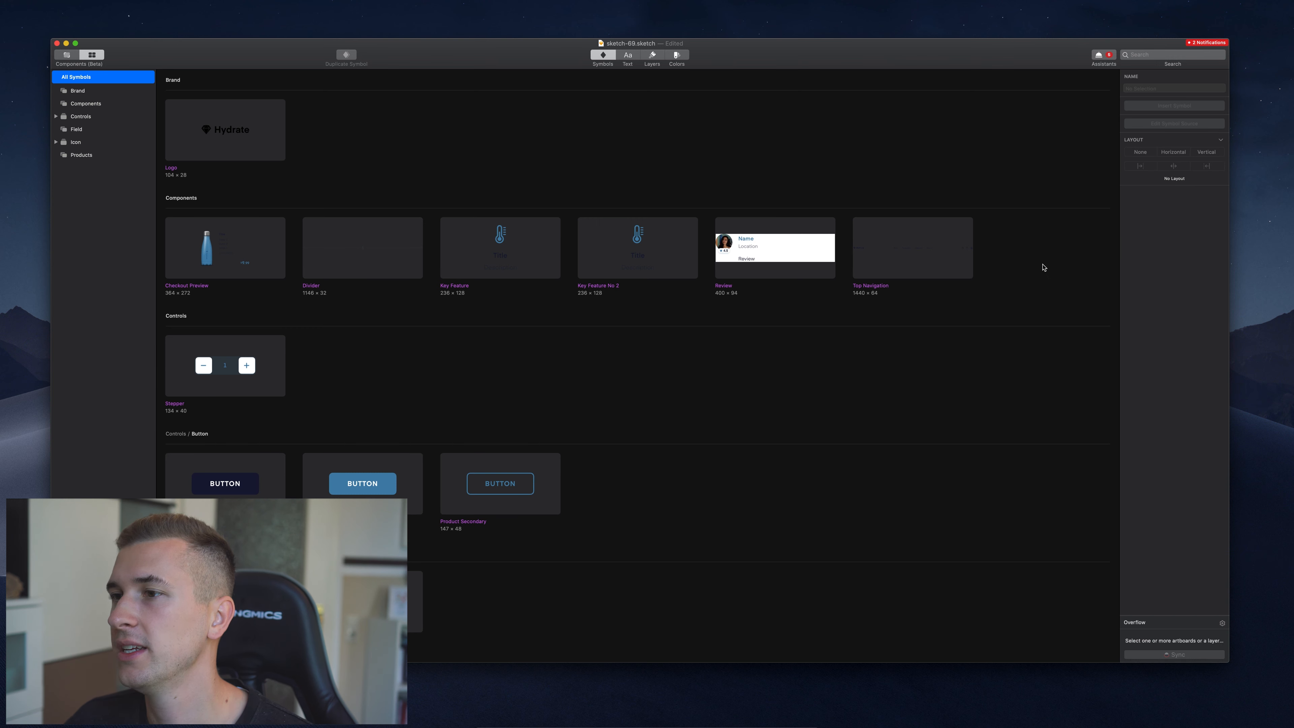
mouse_move(474, 288)
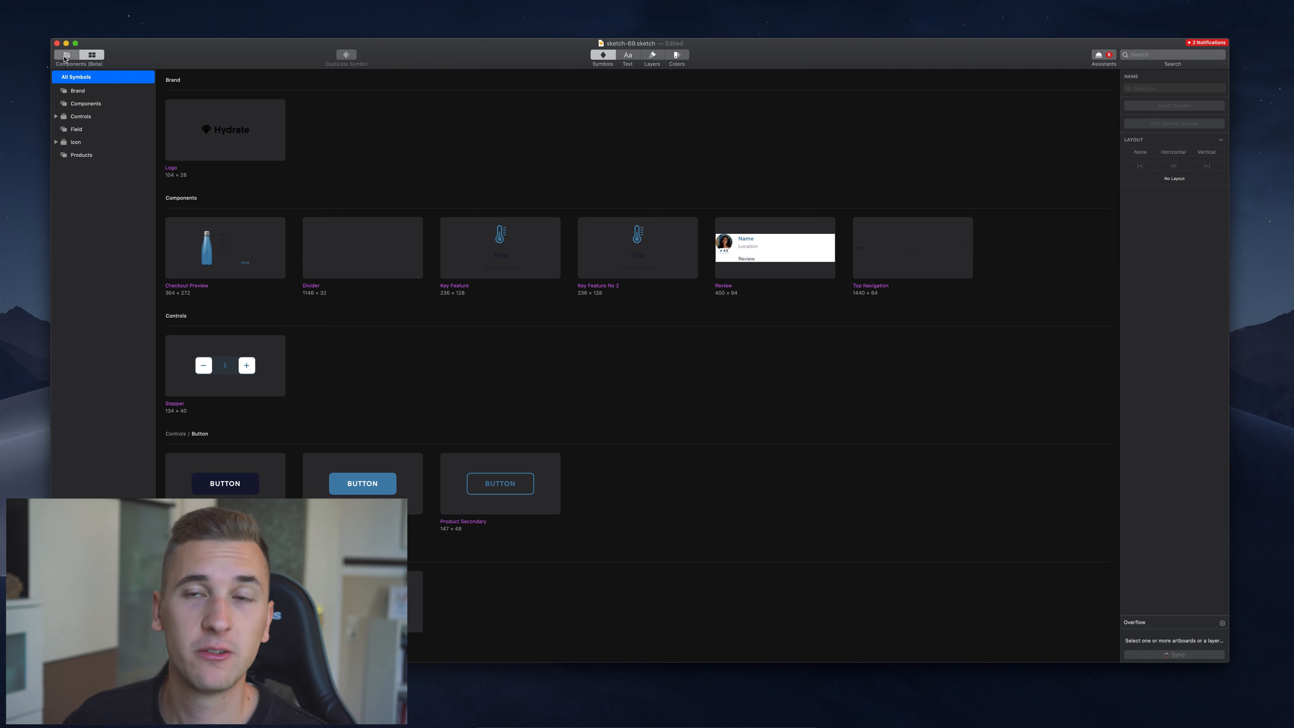
Return to the Design page canvas and bring up the insert window listing This Document's Components.
click(66, 56)
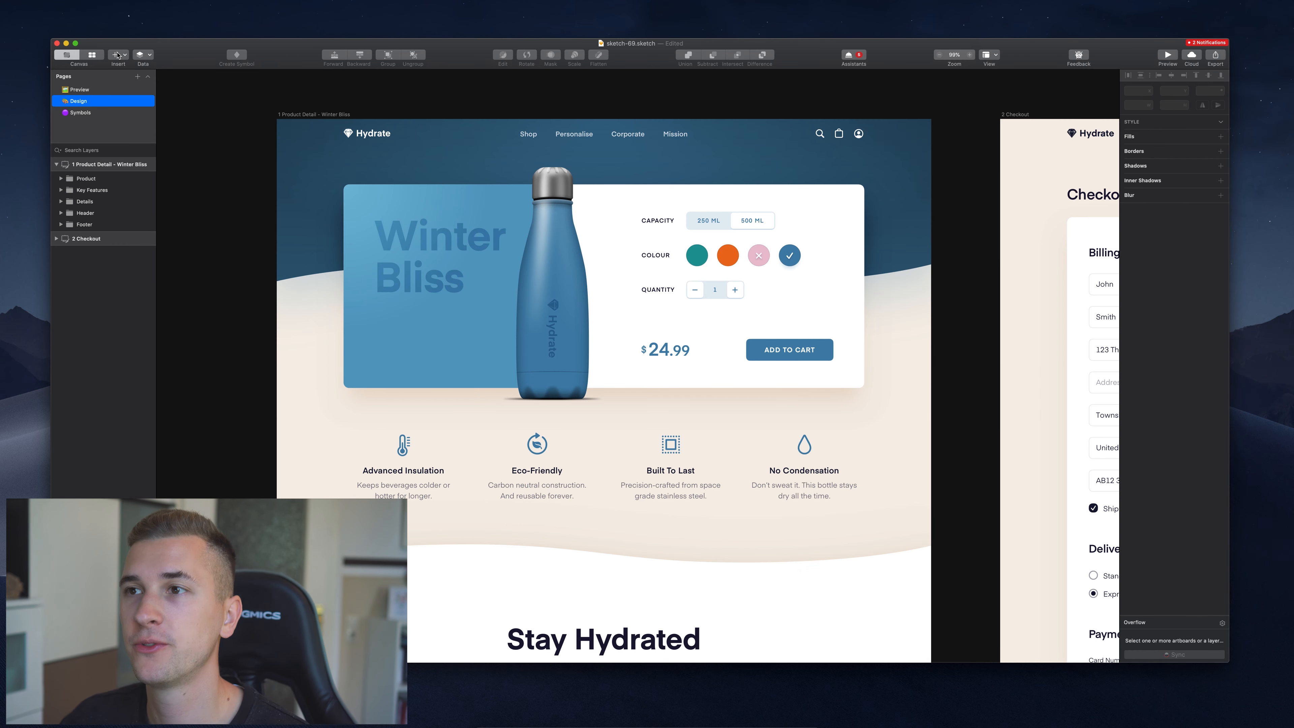
click(118, 56)
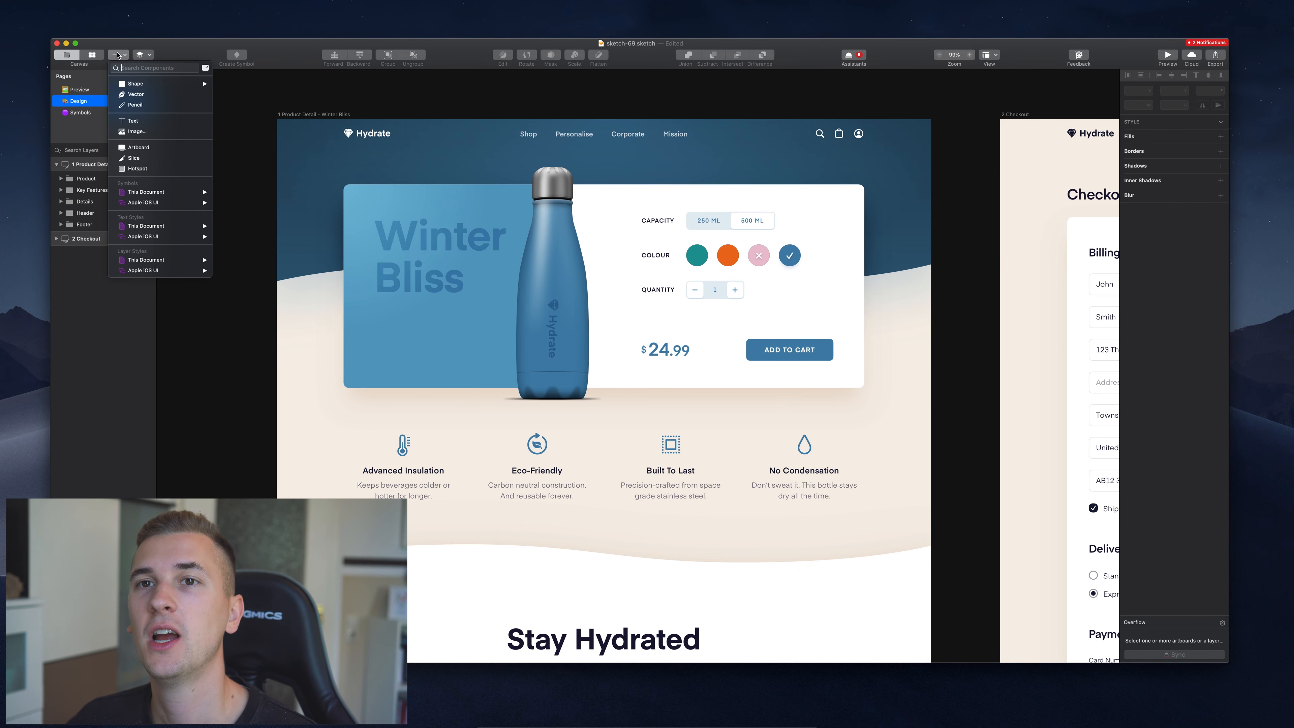
mouse_move(160, 158)
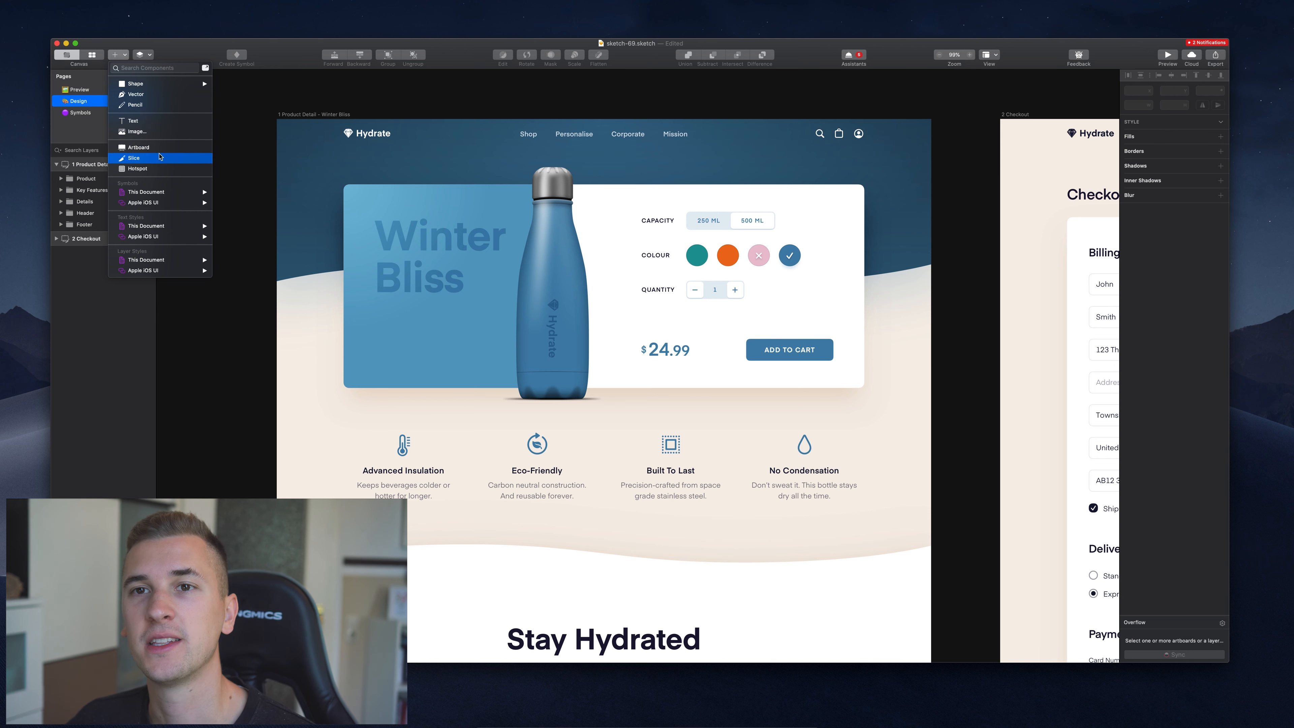
mouse_move(160, 131)
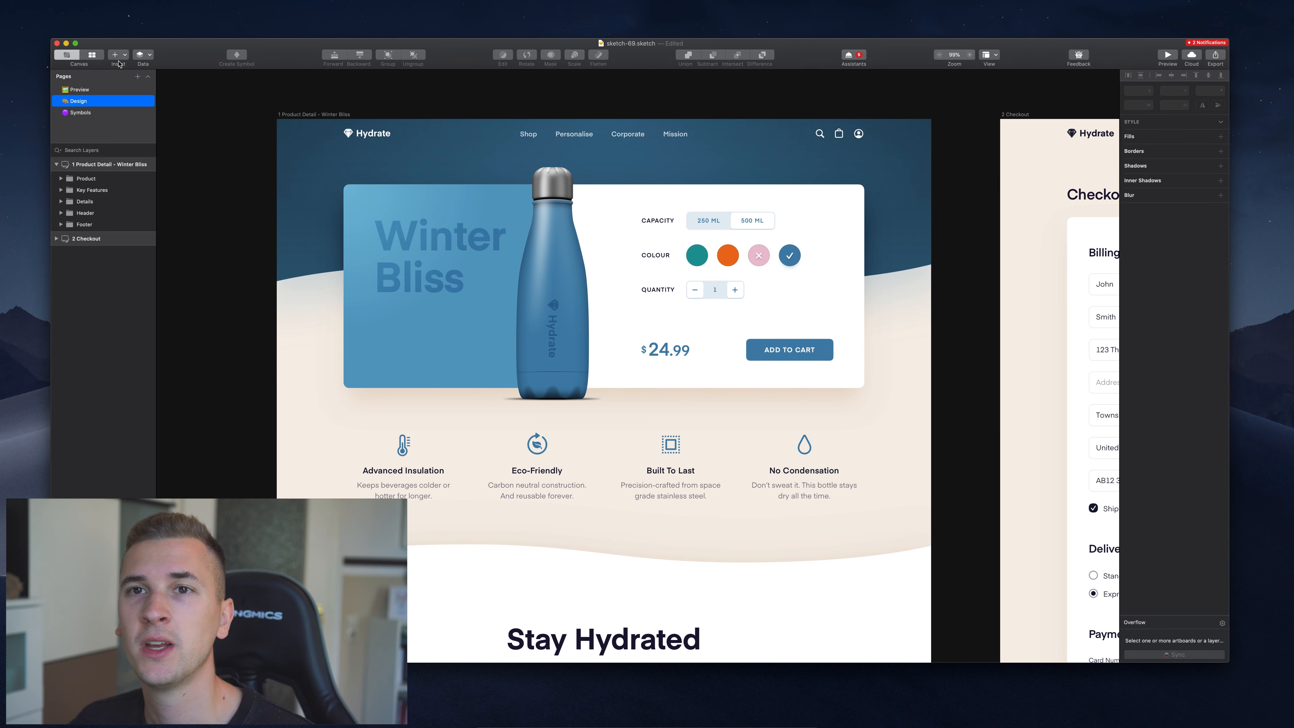
click(117, 55)
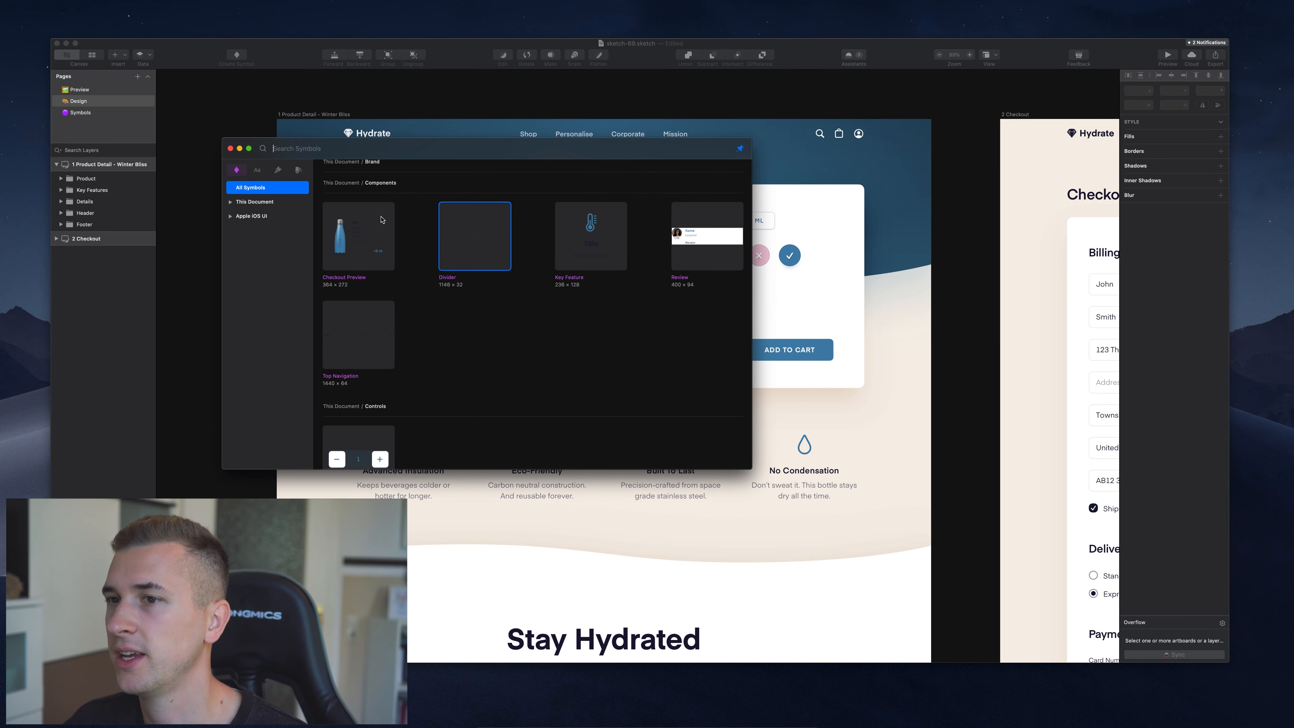
mouse_move(87, 55)
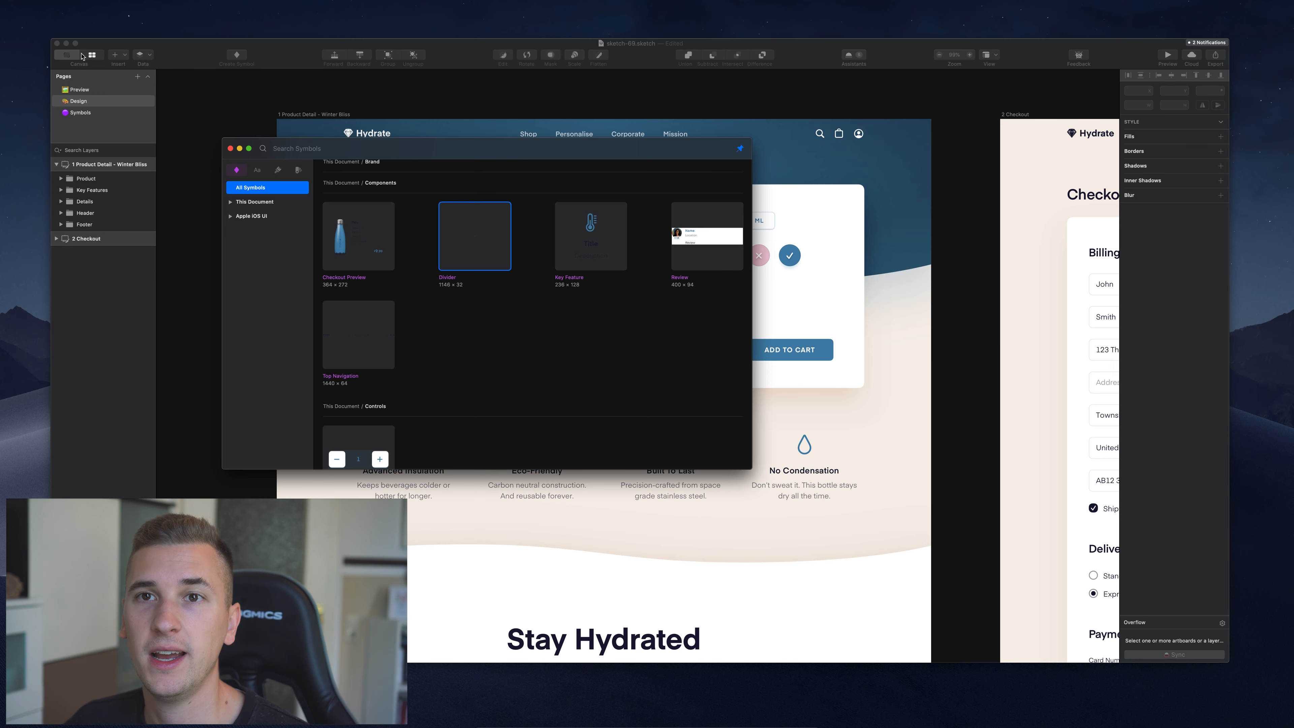